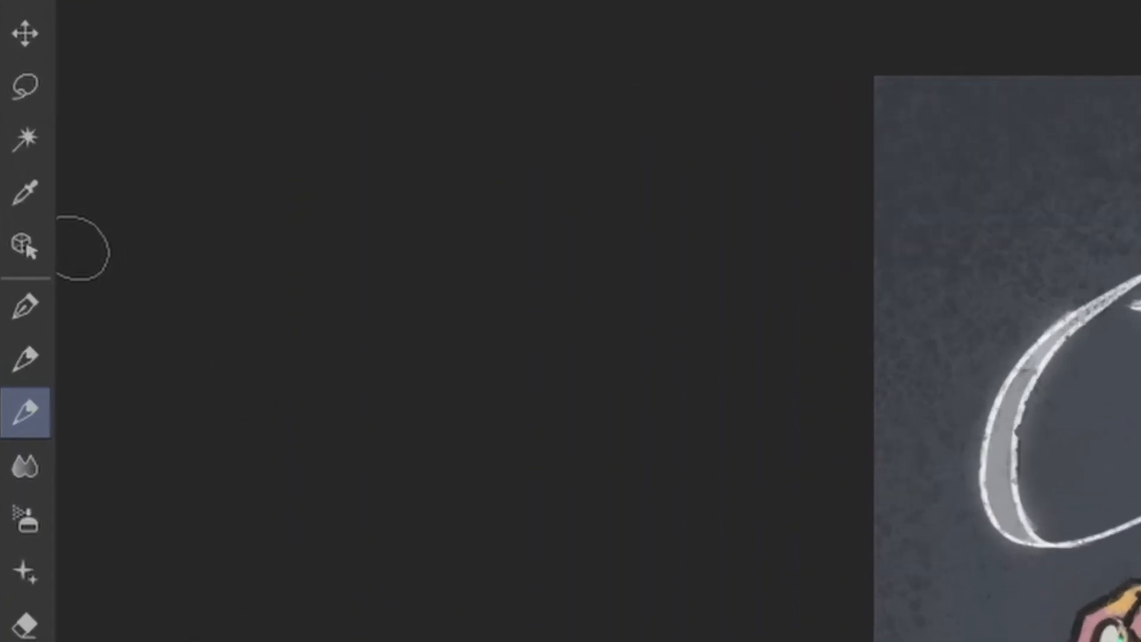
# Step: Select the Operation tool and its Object sub tool from the toolbar
pyautogui.click(26, 246)
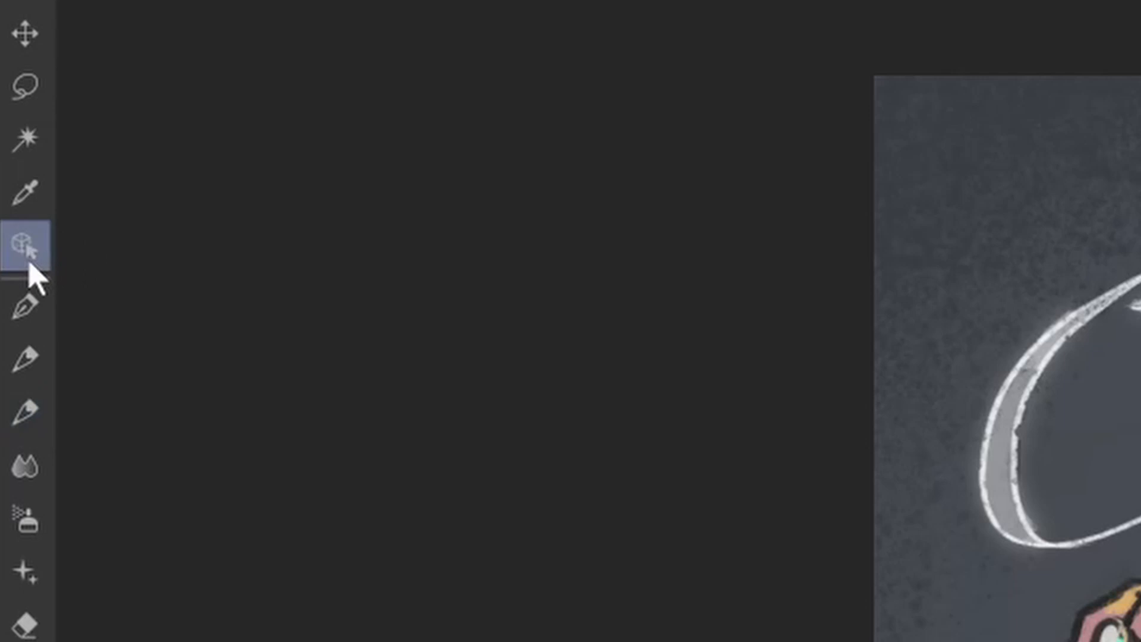
pyautogui.click(28, 243)
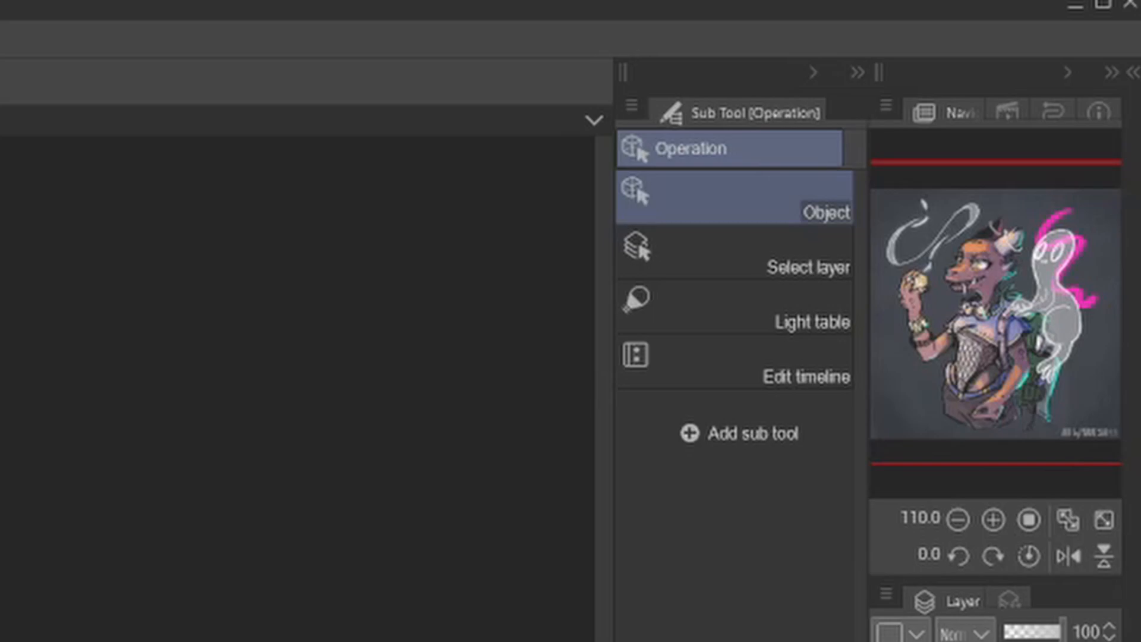
pyautogui.moveTo(713, 285)
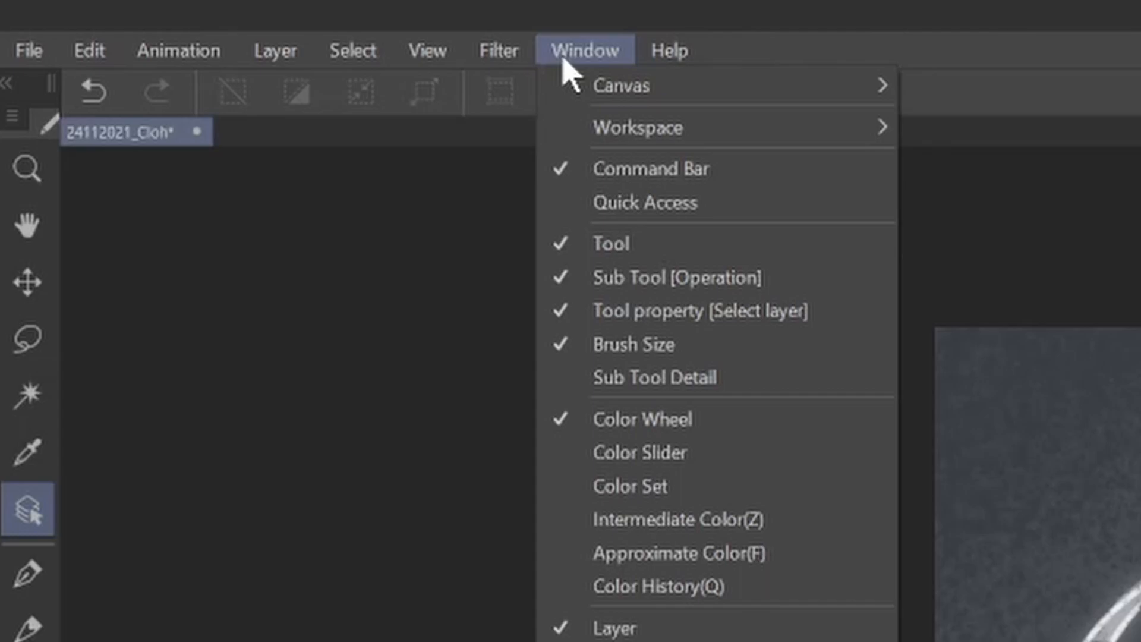
pyautogui.moveTo(622, 295)
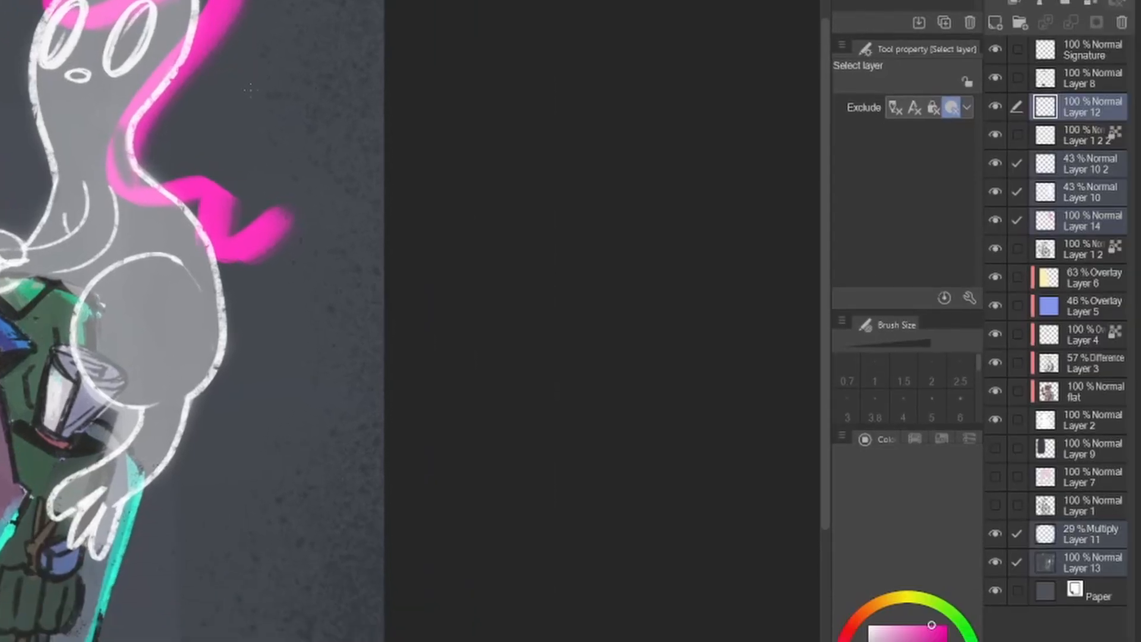
pyautogui.moveTo(1096, 124)
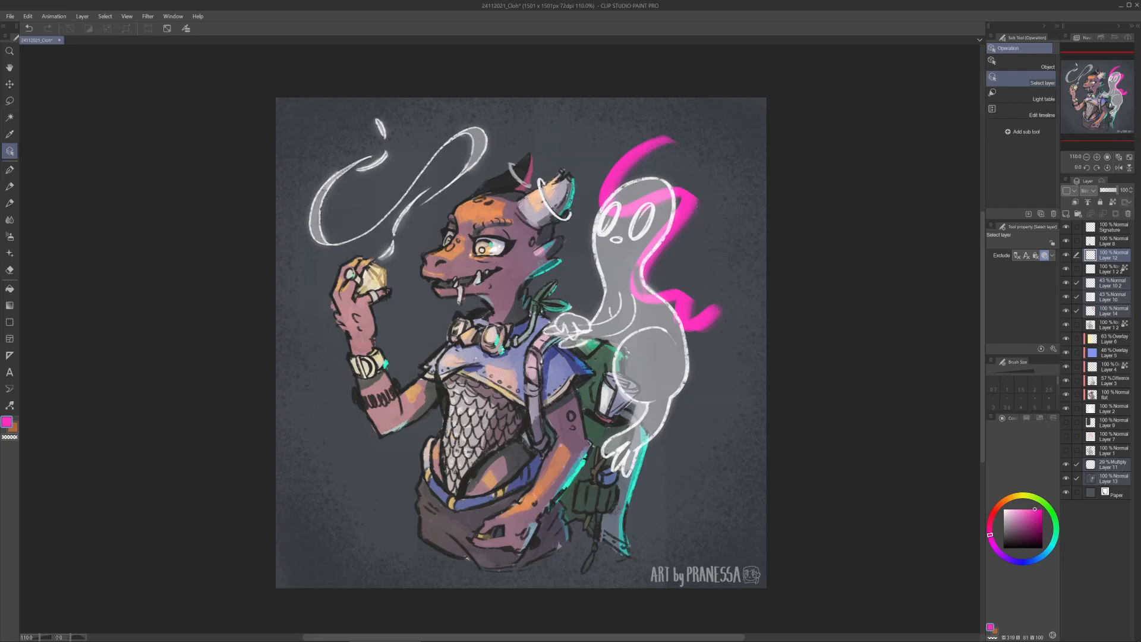
# Step: Open the Shortcut Settings dialog from the File menu
pyautogui.click(1106, 311)
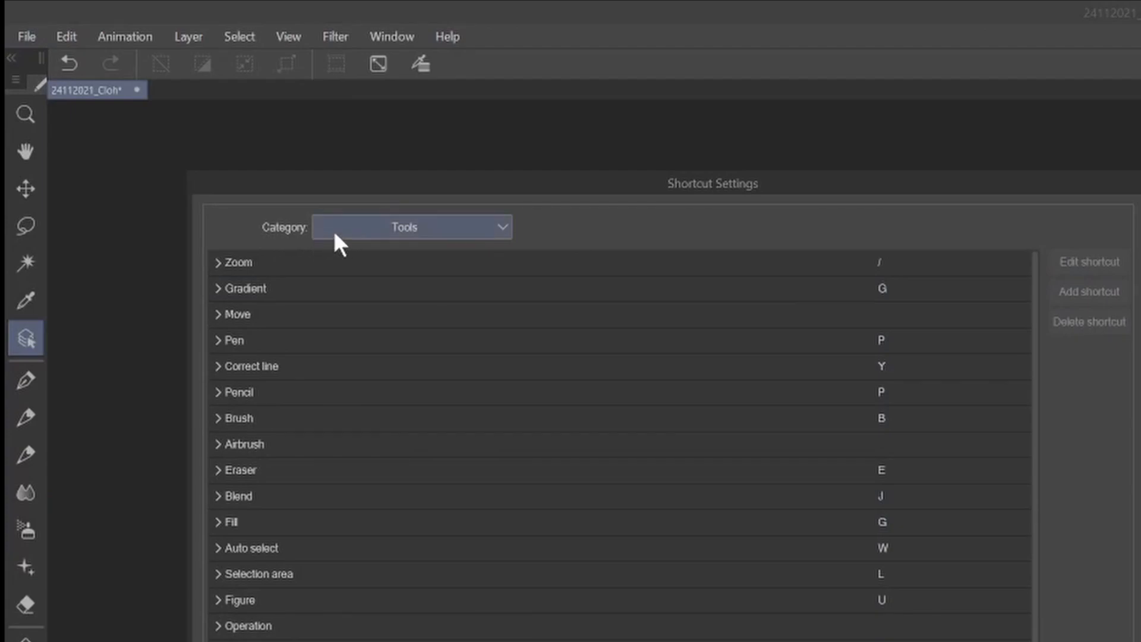
# Step: Under the Tools category, assign shortcut key D to Operation's Select layer sub tool
pyautogui.click(411, 227)
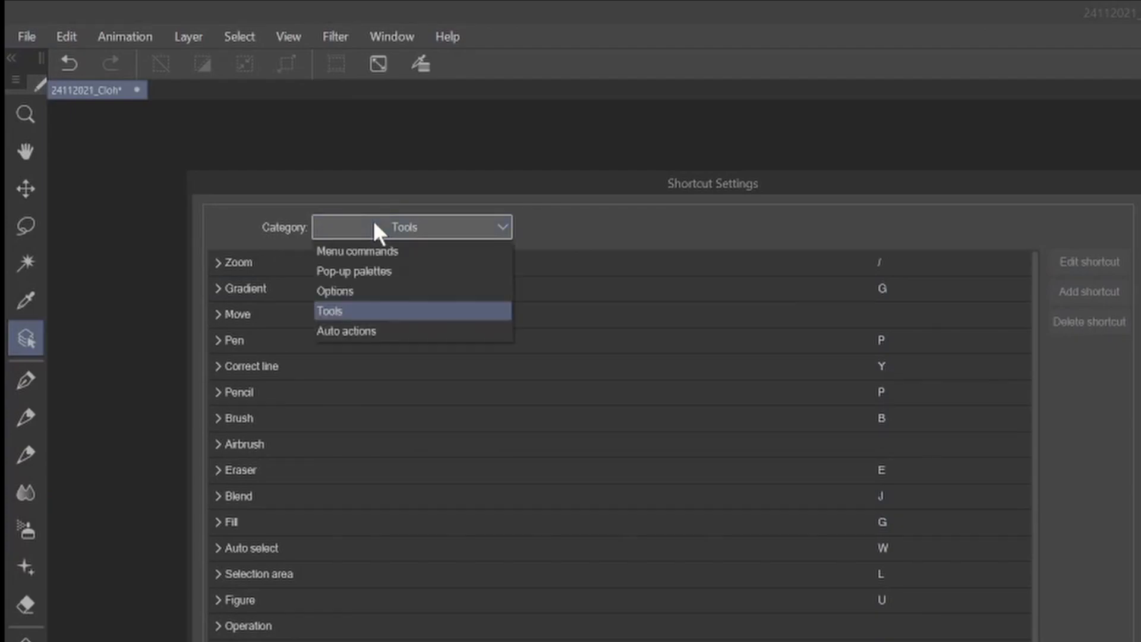
pyautogui.click(330, 311)
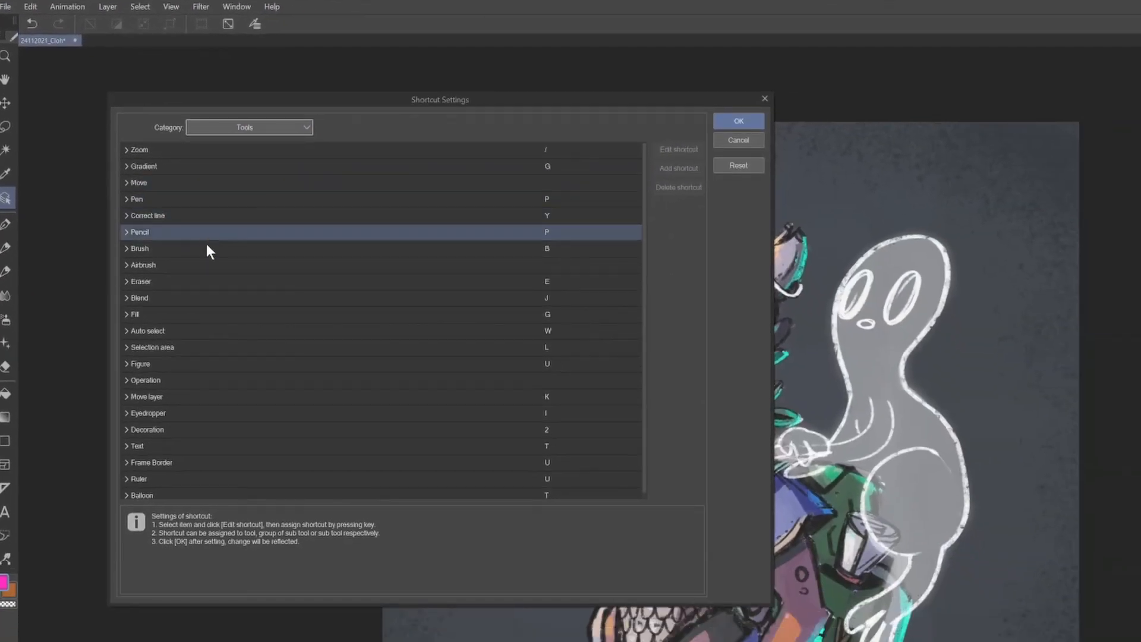
pyautogui.click(144, 380)
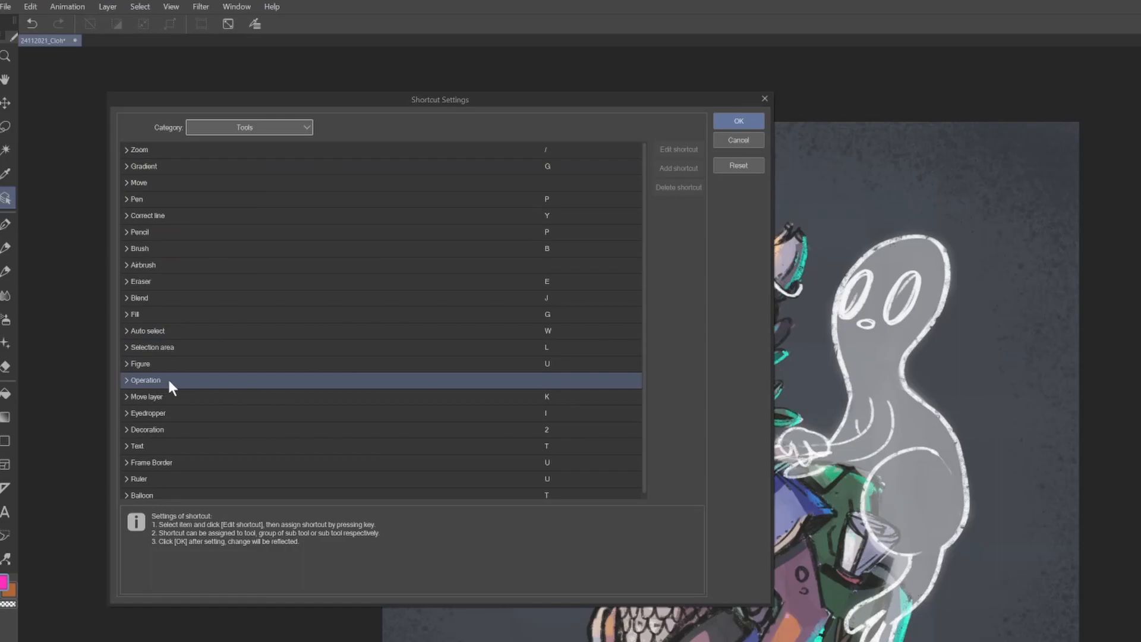
pyautogui.click(127, 380)
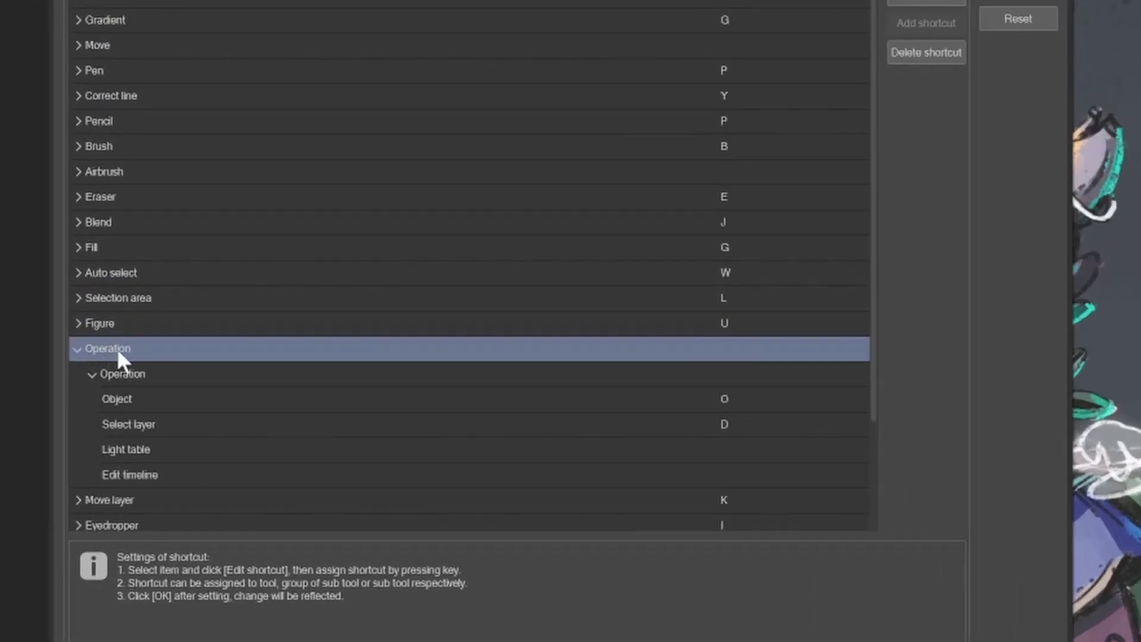
pyautogui.moveTo(160, 362)
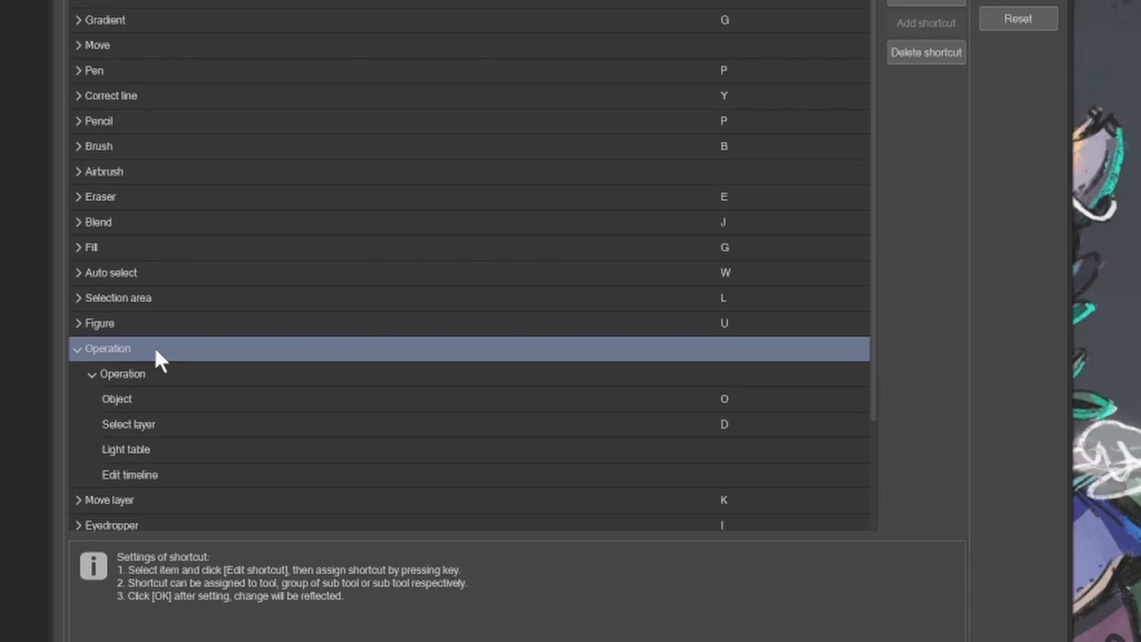
pyautogui.click(123, 374)
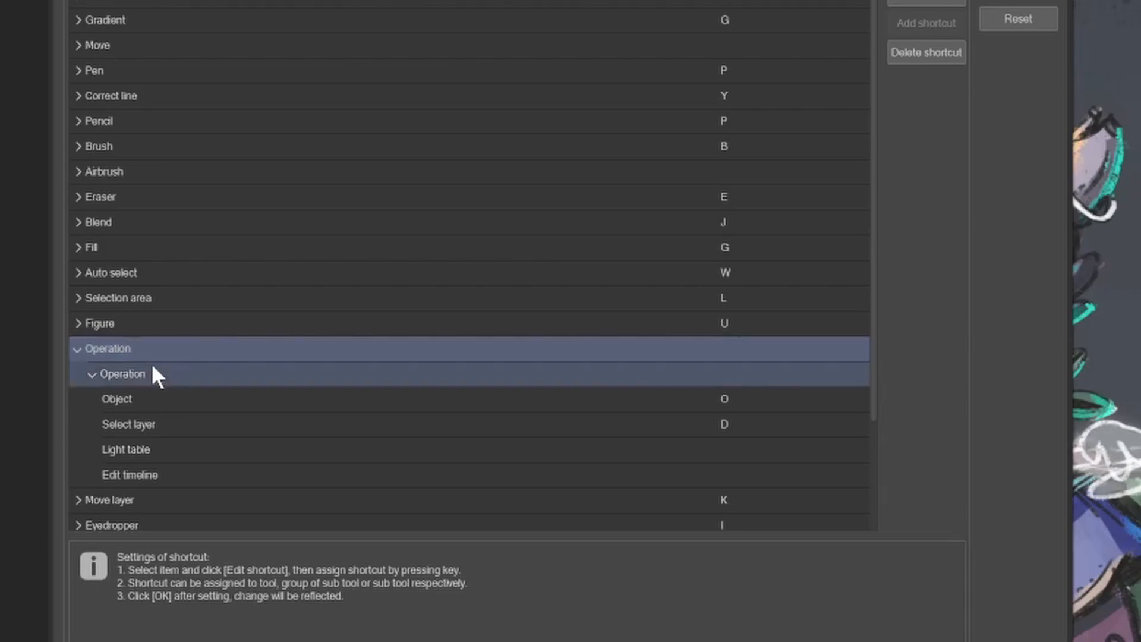
pyautogui.click(129, 424)
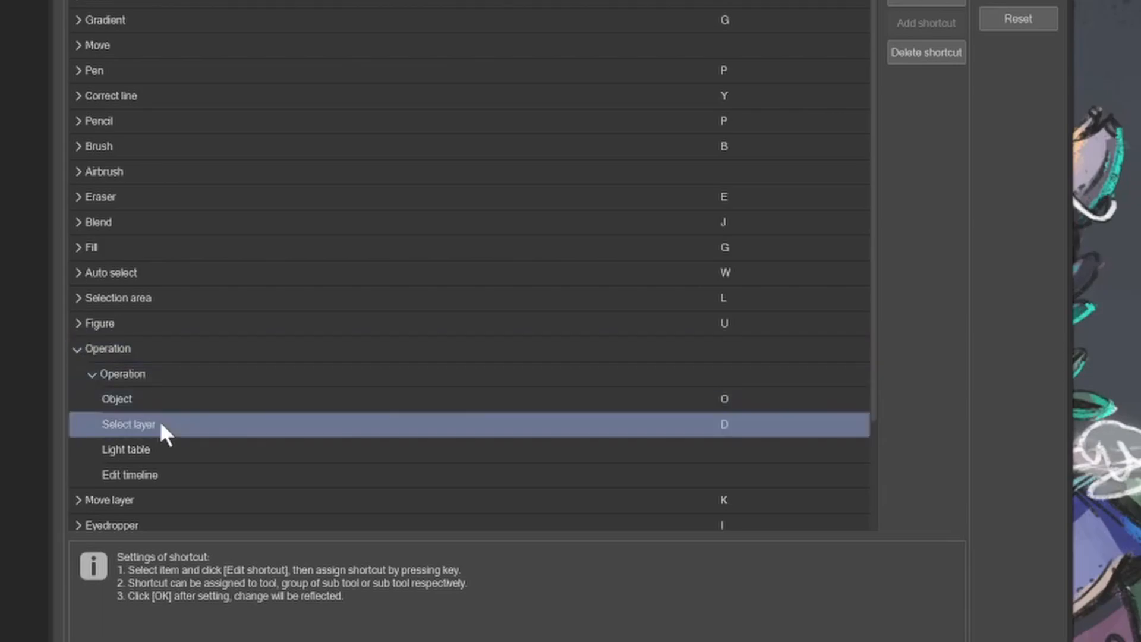
pyautogui.moveTo(172, 437)
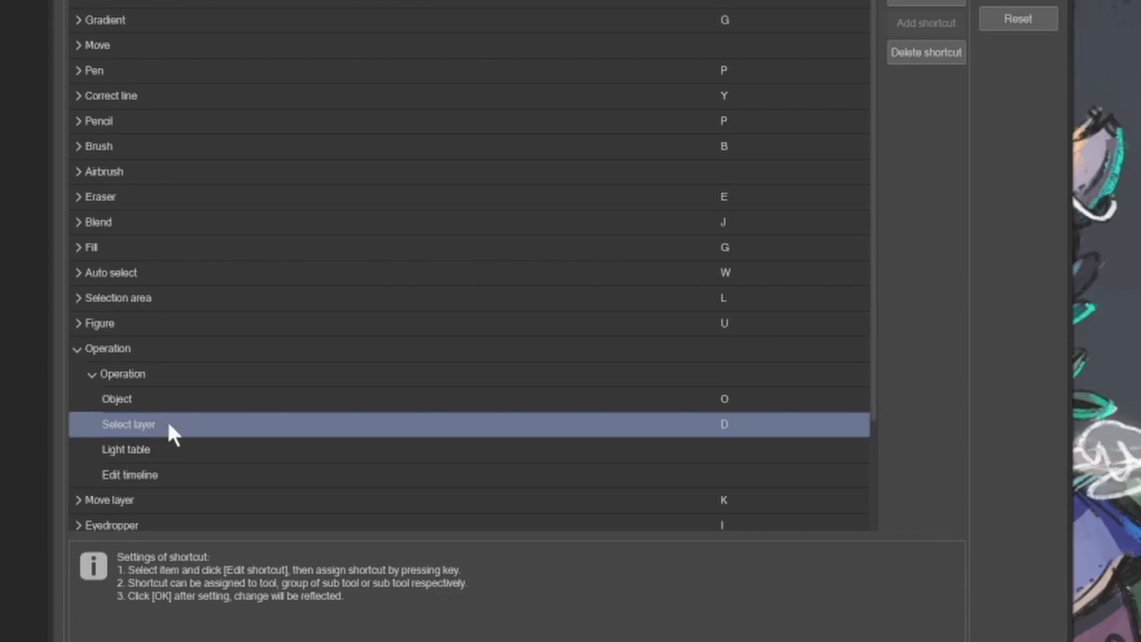
pyautogui.moveTo(748, 443)
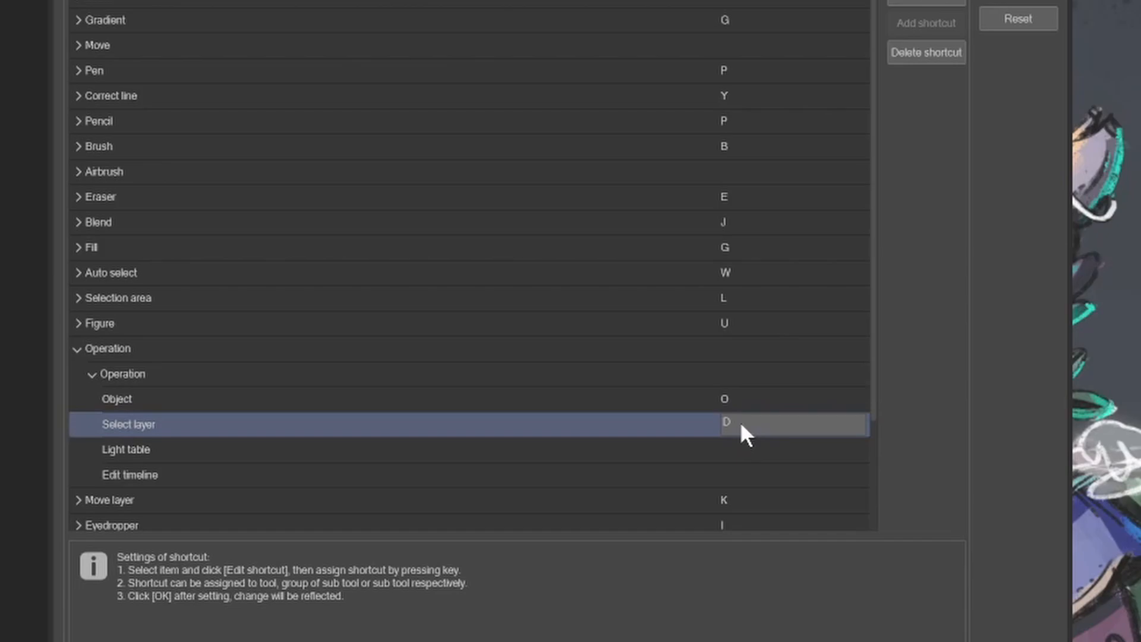
pyautogui.press('u')
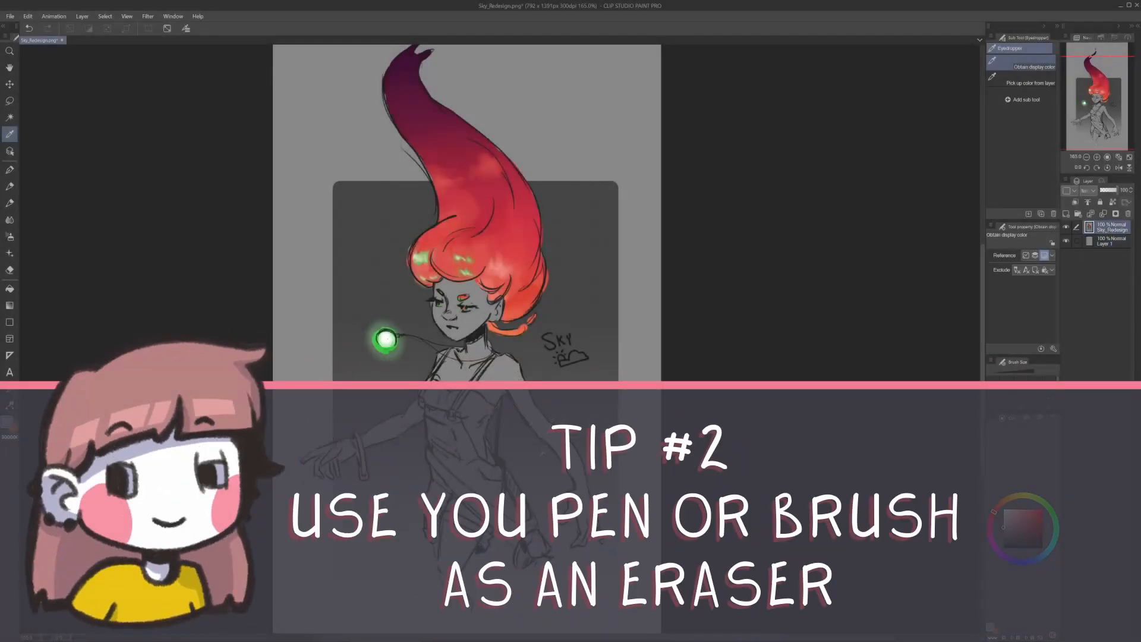
# Step: Choose a brush sub tool from the toolbar on the Sky_Redesign.png sketch
pyautogui.click(10, 202)
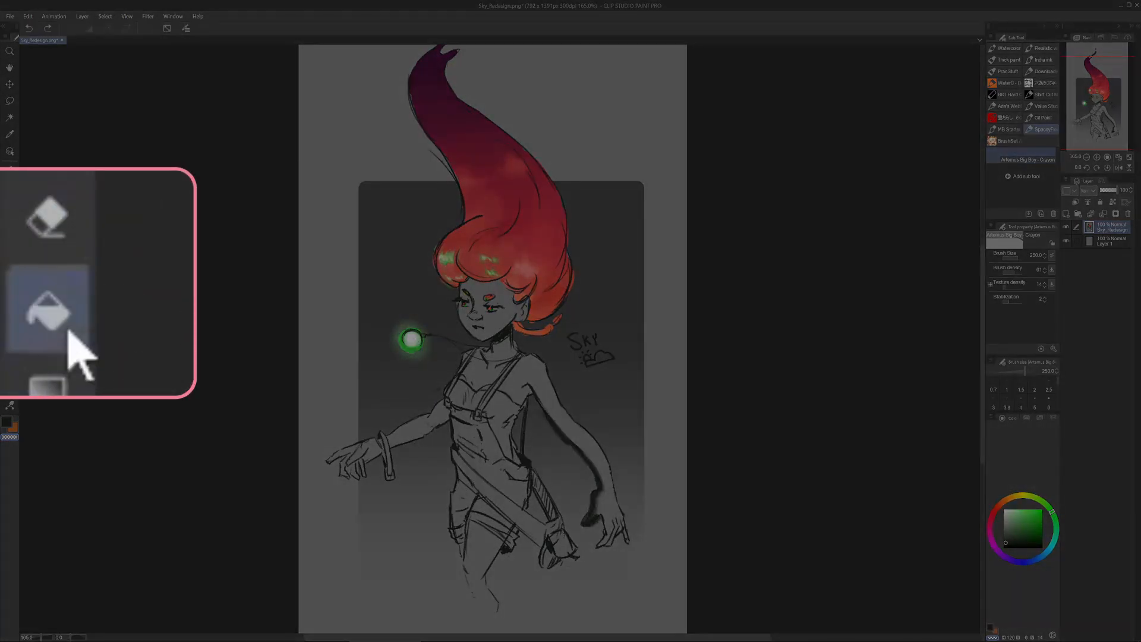
pyautogui.click(10, 288)
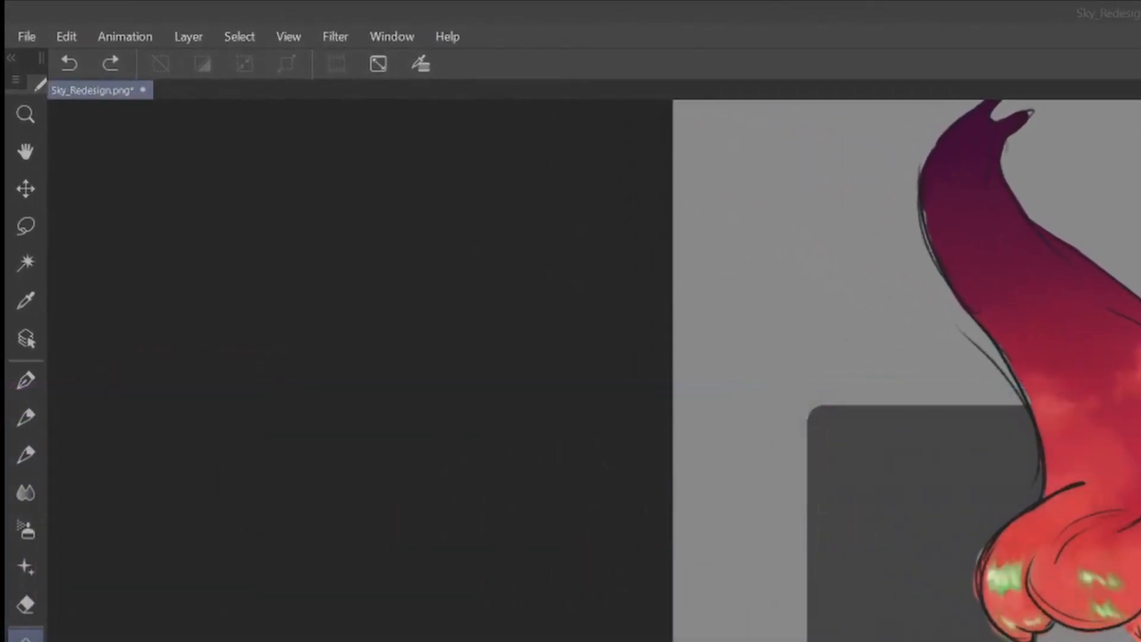
# Step: In Shortcut Settings' Options category, select Drawing color's Switch drawing color and transparent color
pyautogui.click(26, 36)
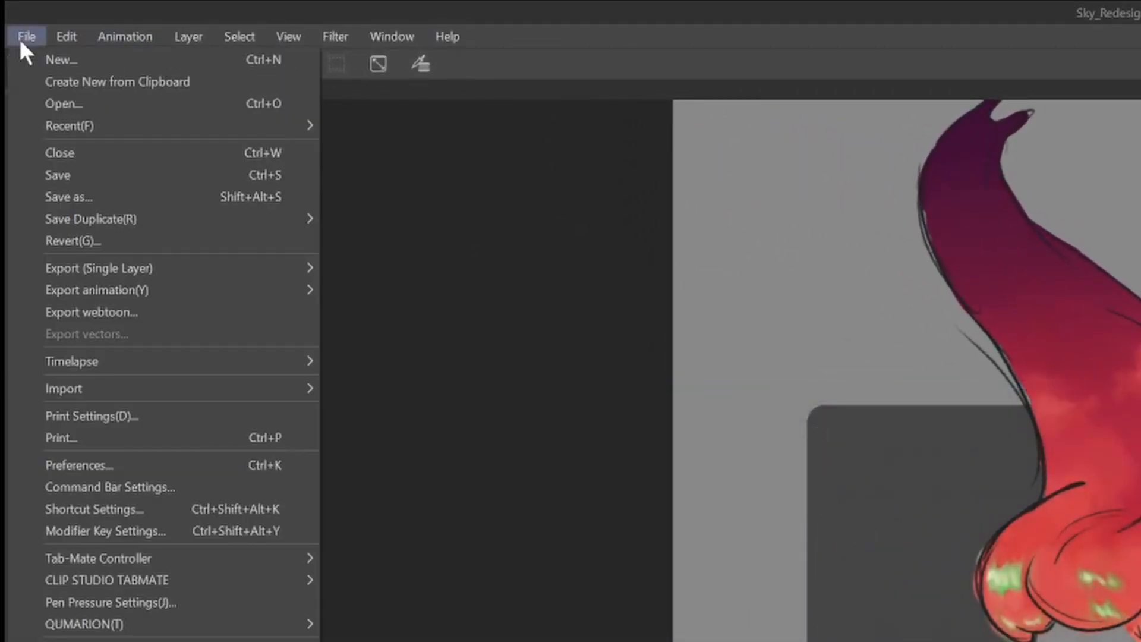
pyautogui.moveTo(94, 509)
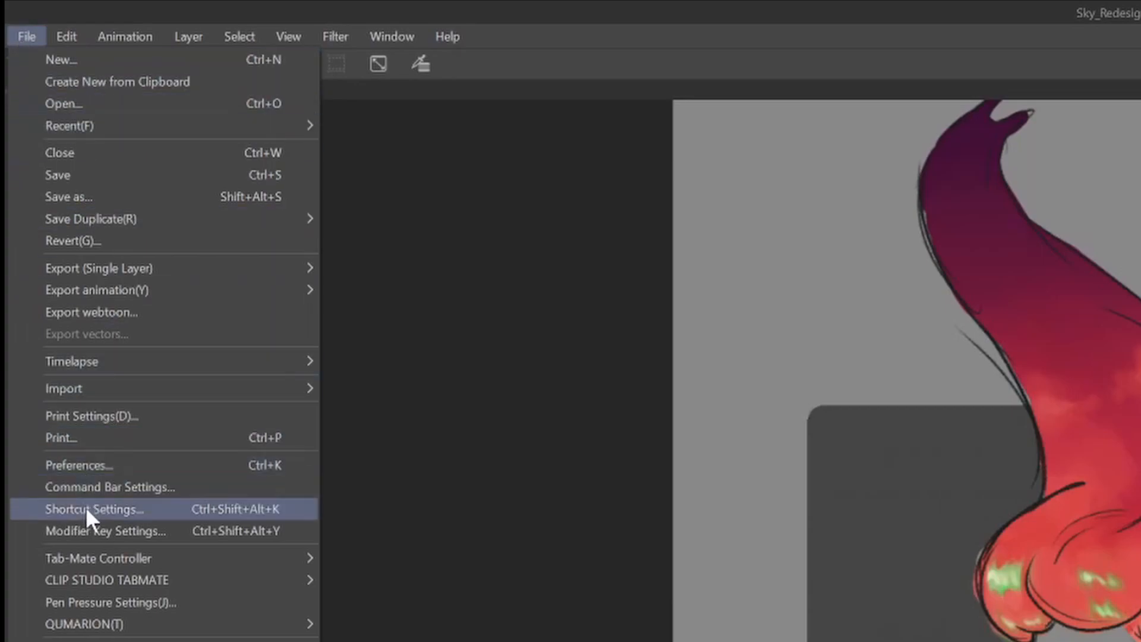
pyautogui.click(93, 509)
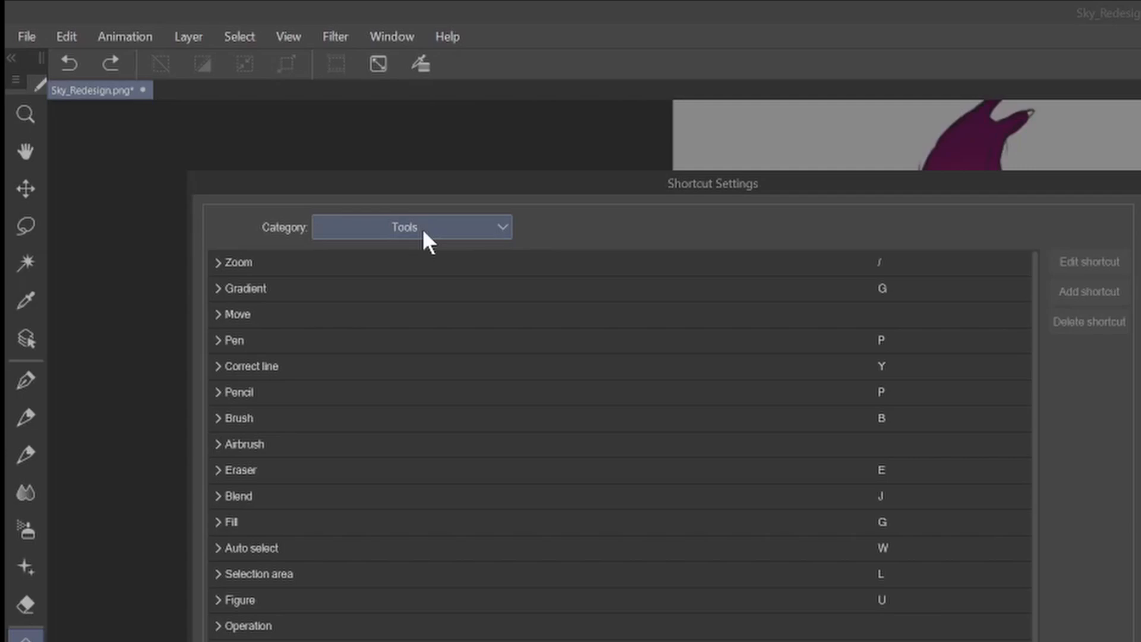
pyautogui.click(411, 227)
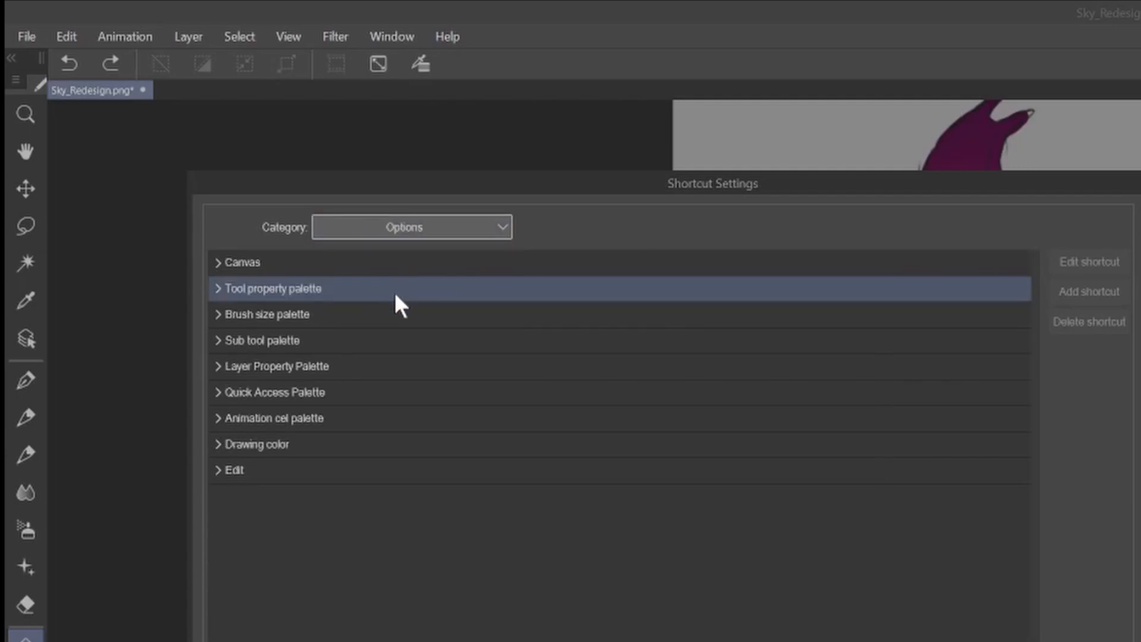
pyautogui.click(257, 444)
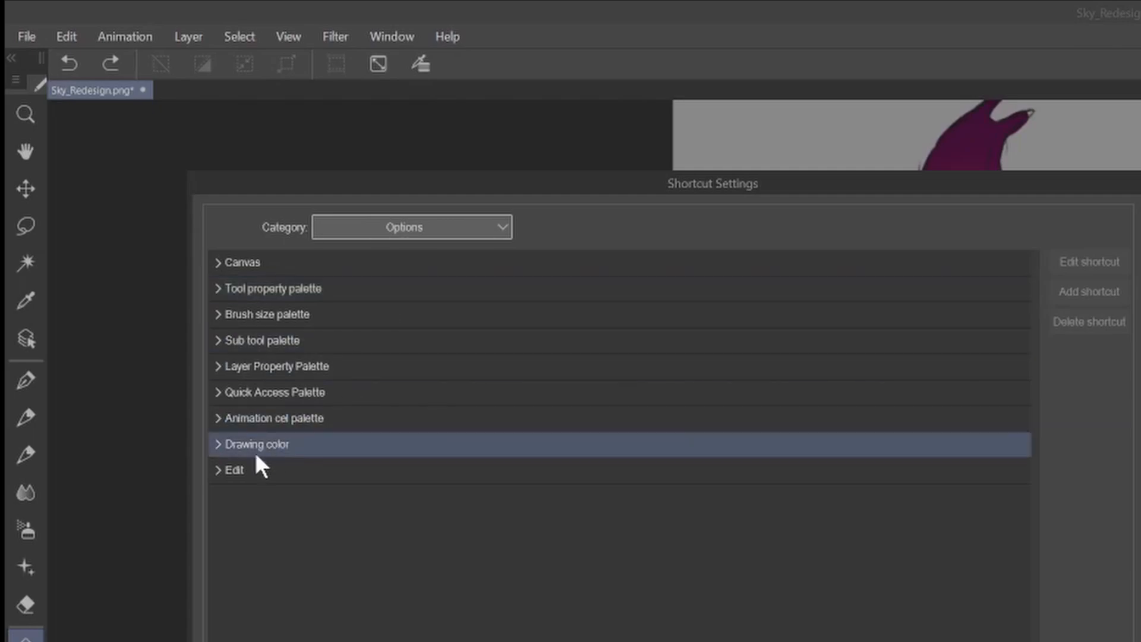
pyautogui.click(256, 445)
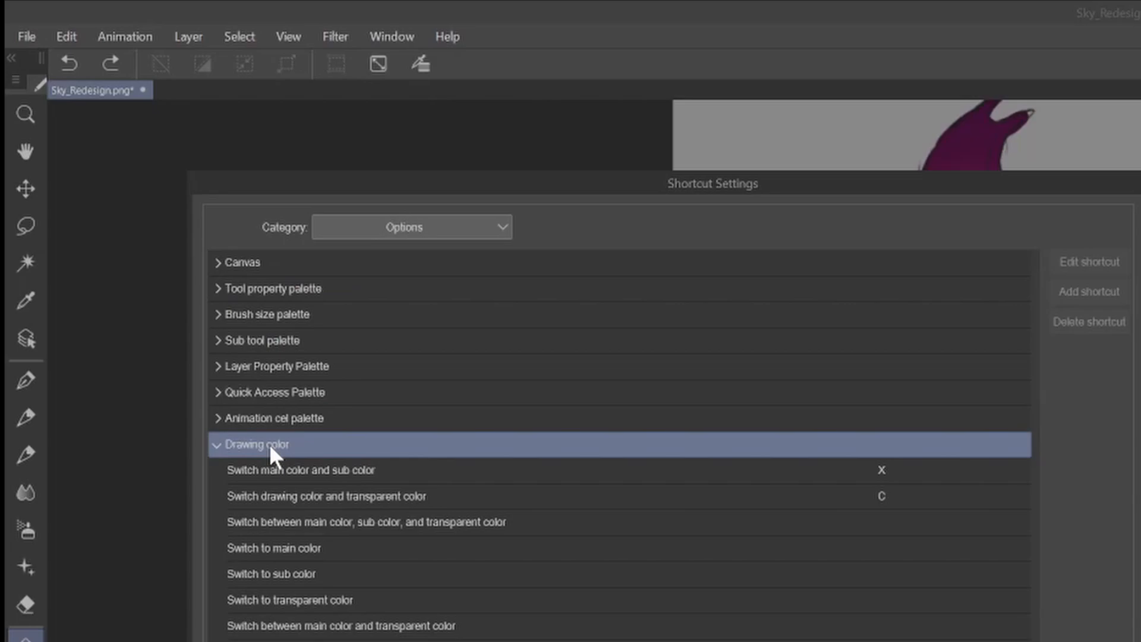
pyautogui.click(299, 470)
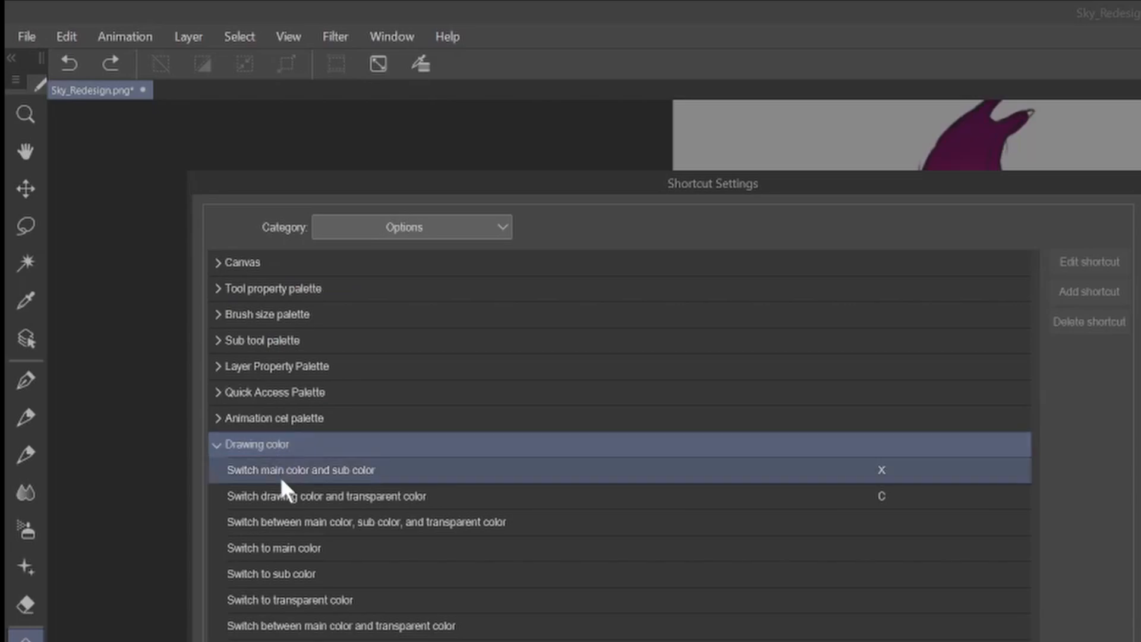
pyautogui.click(328, 496)
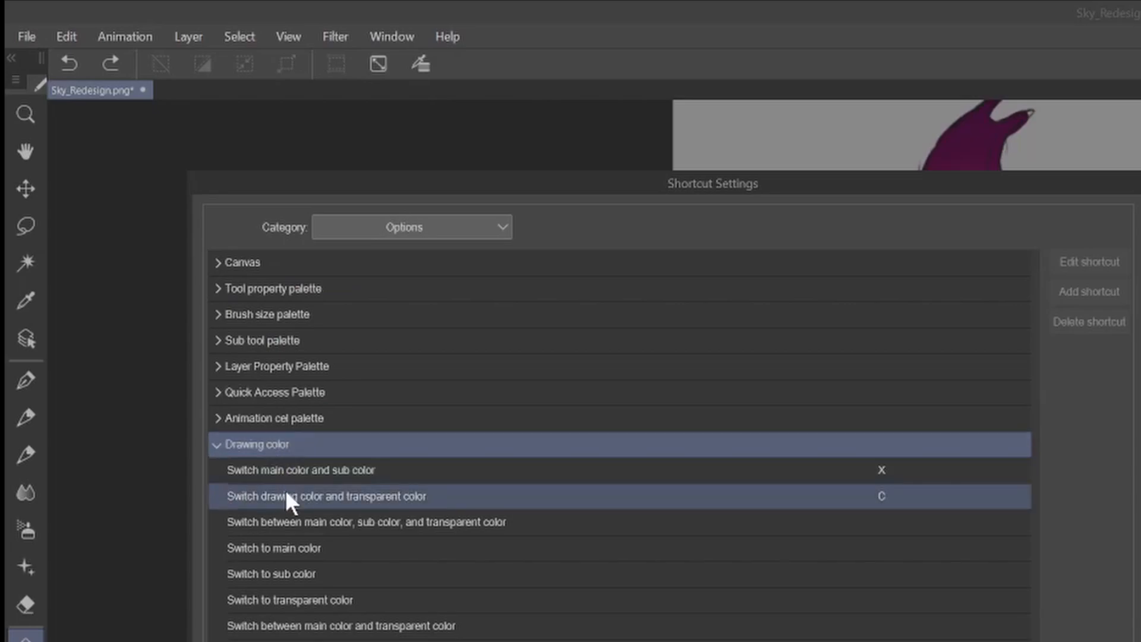
pyautogui.click(368, 522)
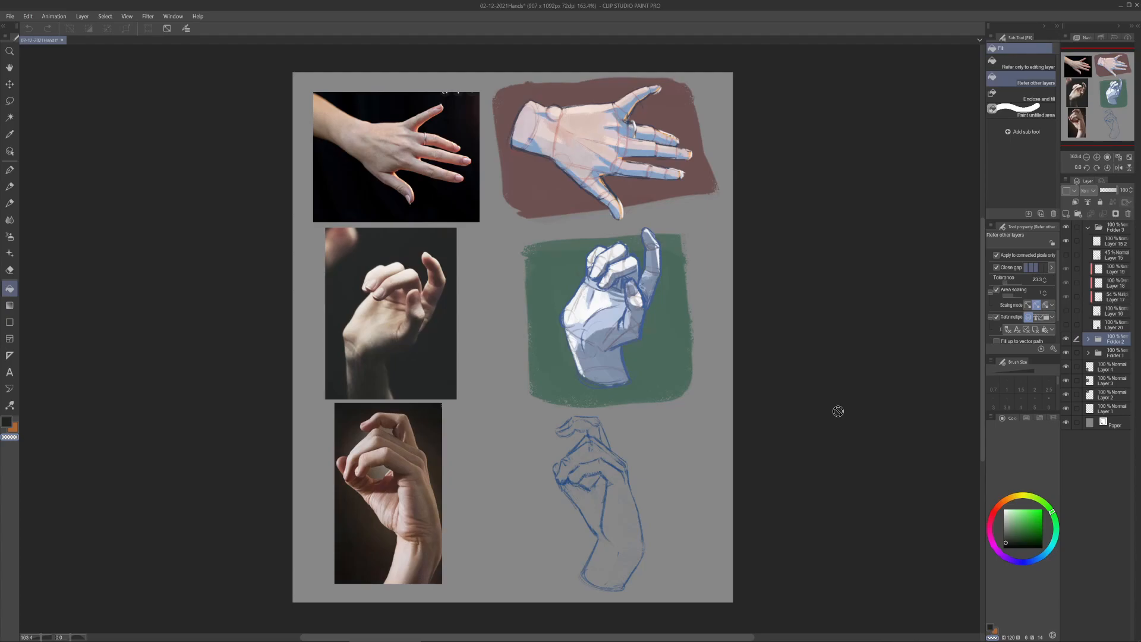
pyautogui.moveTo(871, 414)
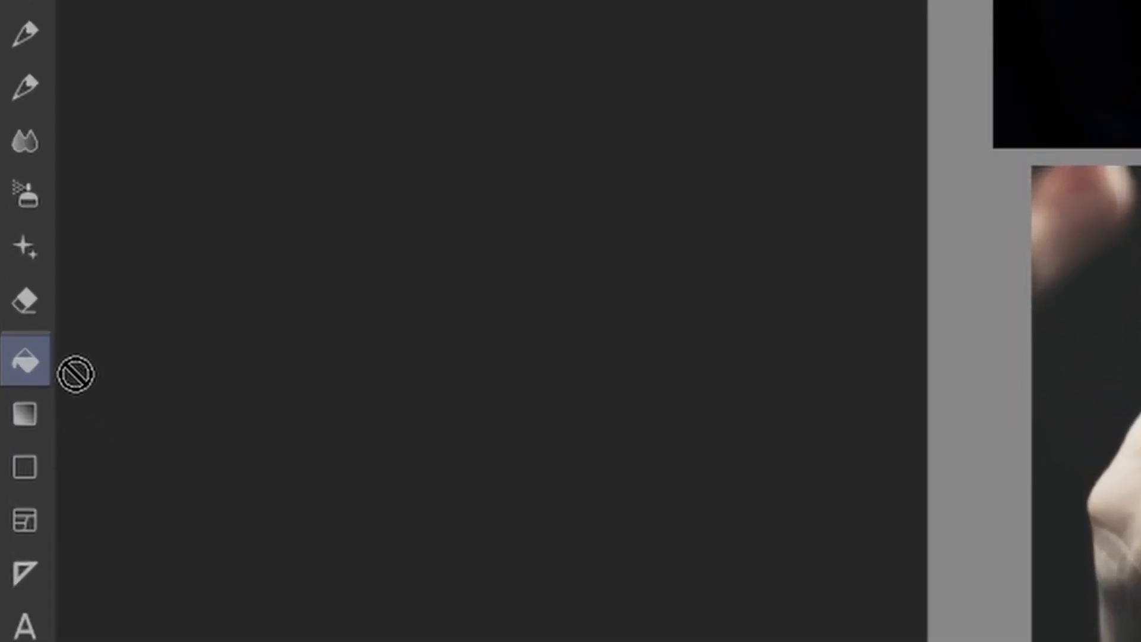
pyautogui.moveTo(29, 364)
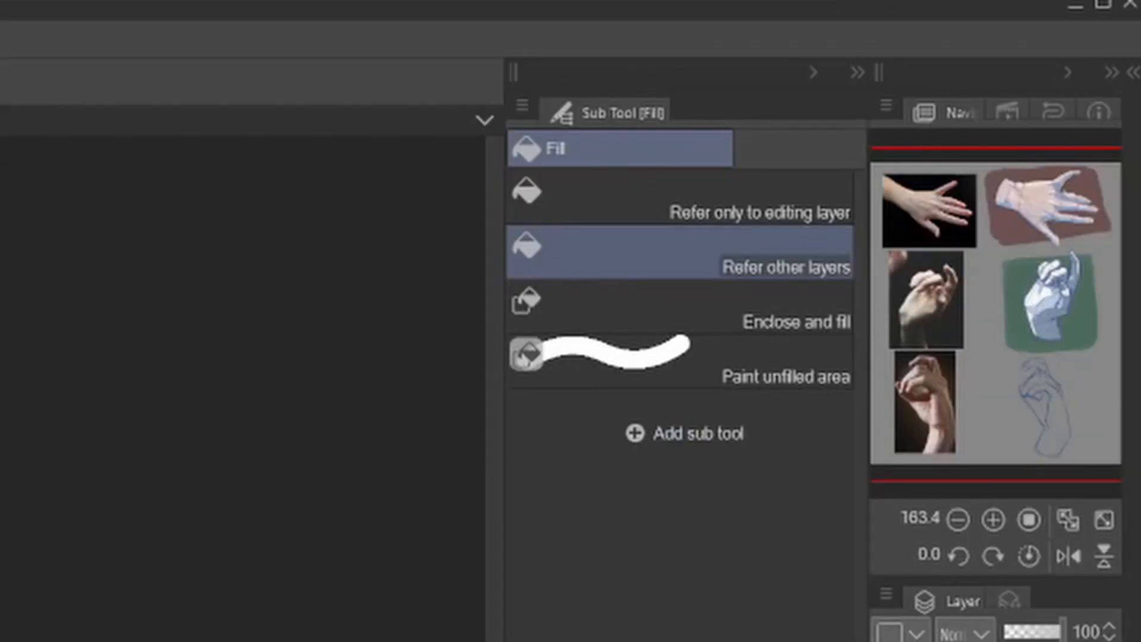
pyautogui.moveTo(684, 273)
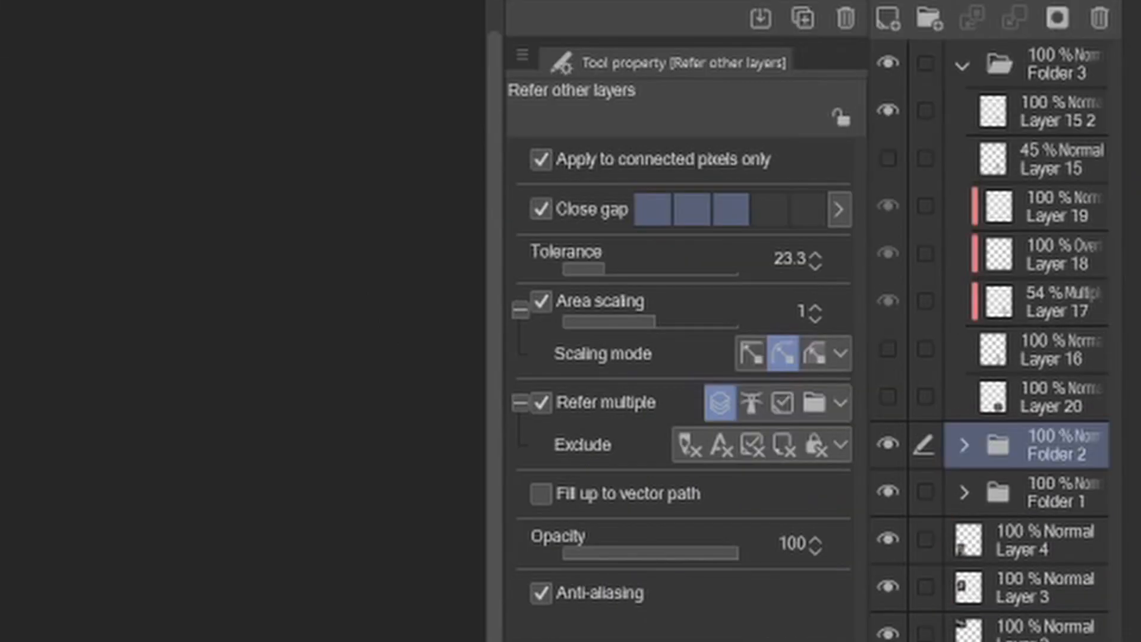
pyautogui.moveTo(721, 109)
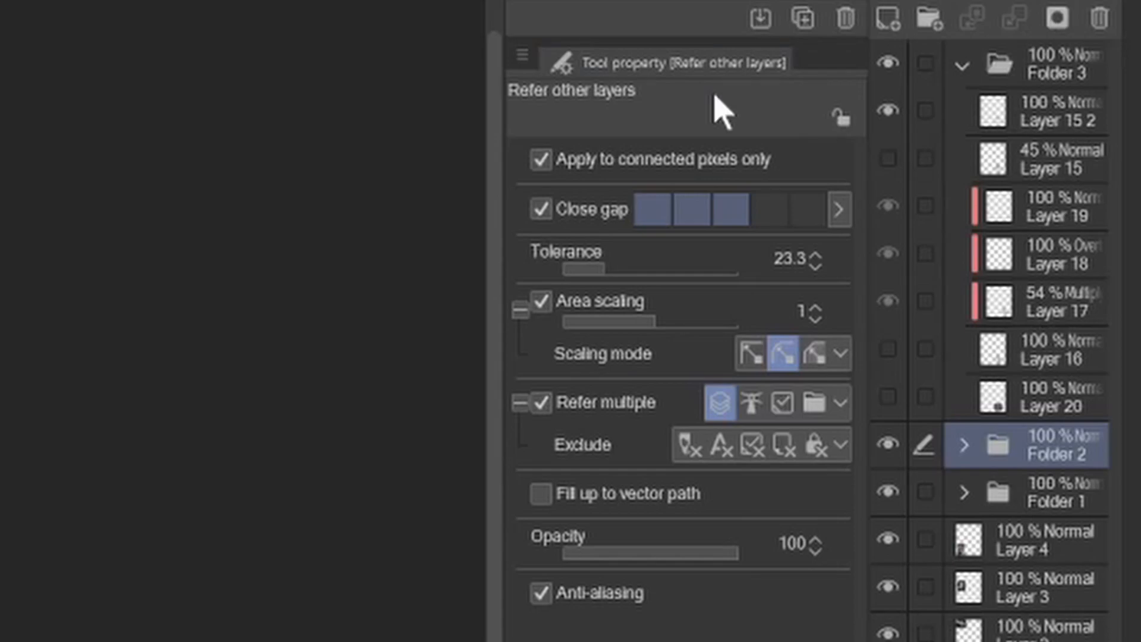
pyautogui.moveTo(819, 244)
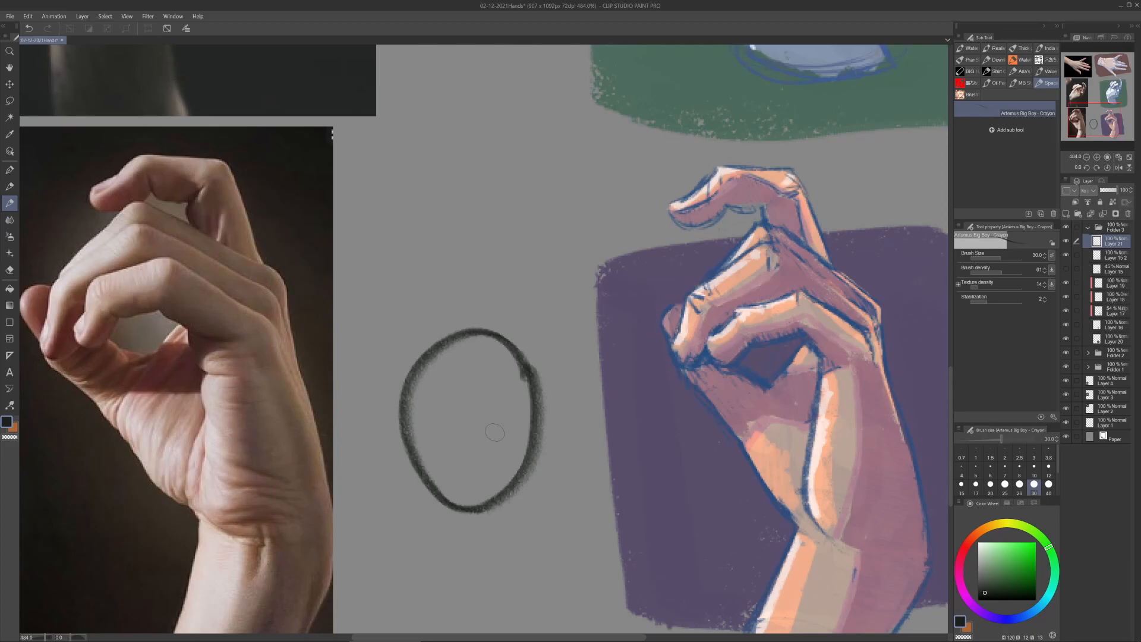
# Step: Fill the oval light green with Refer other layers, refilling with Area scaling at -4
pyautogui.click(10, 289)
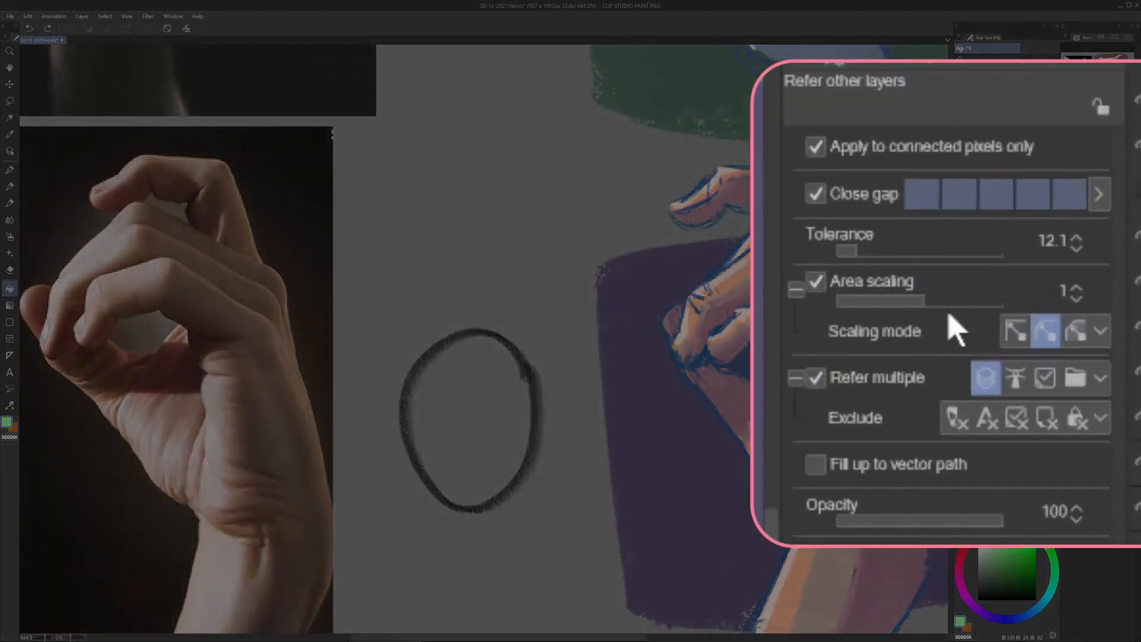
pyautogui.click(1077, 286)
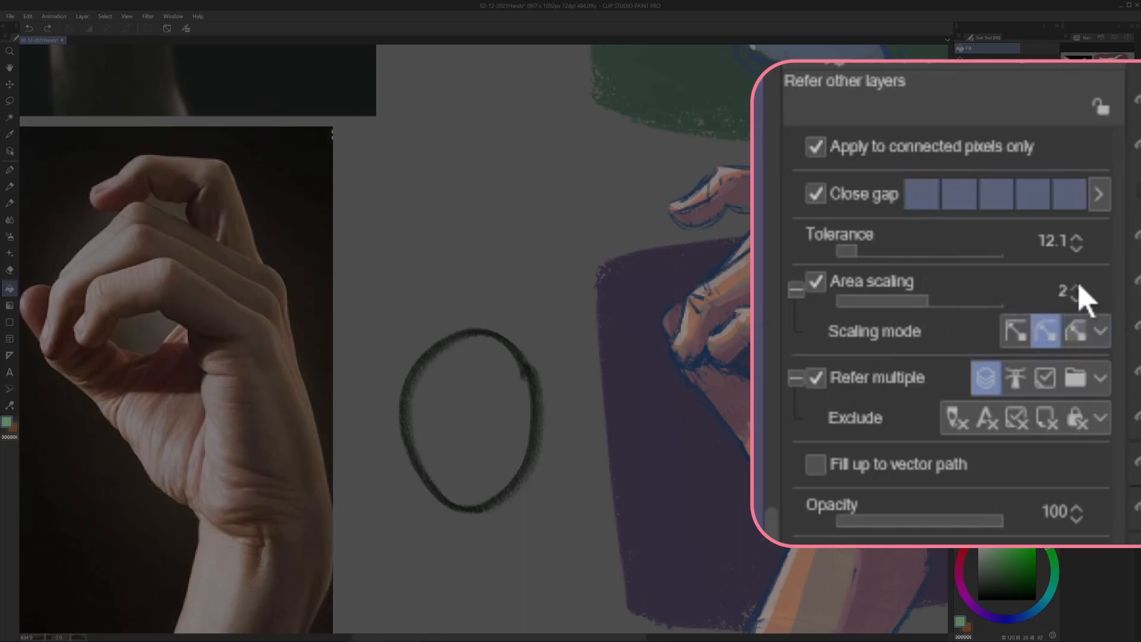
pyautogui.click(1076, 293)
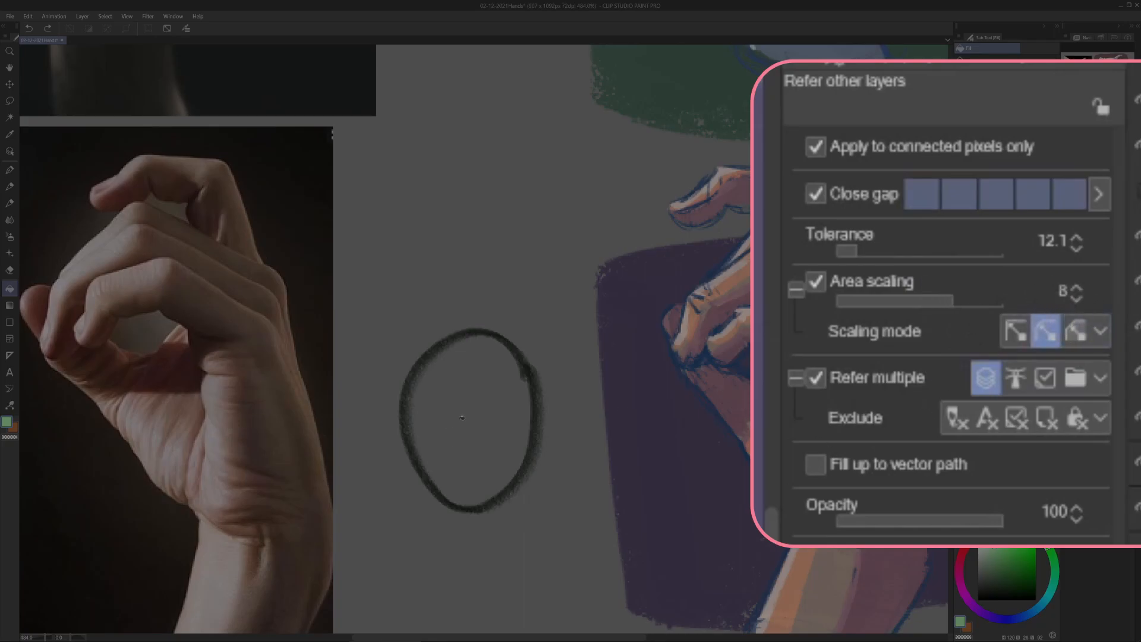
pyautogui.click(469, 415)
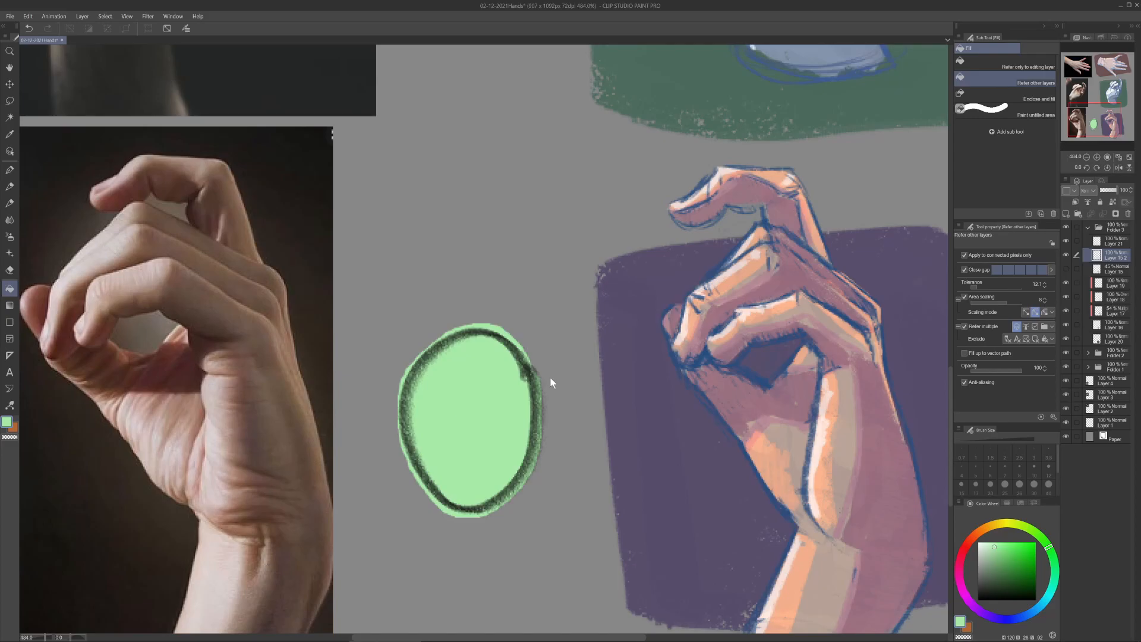
pyautogui.press('ctrl+z')
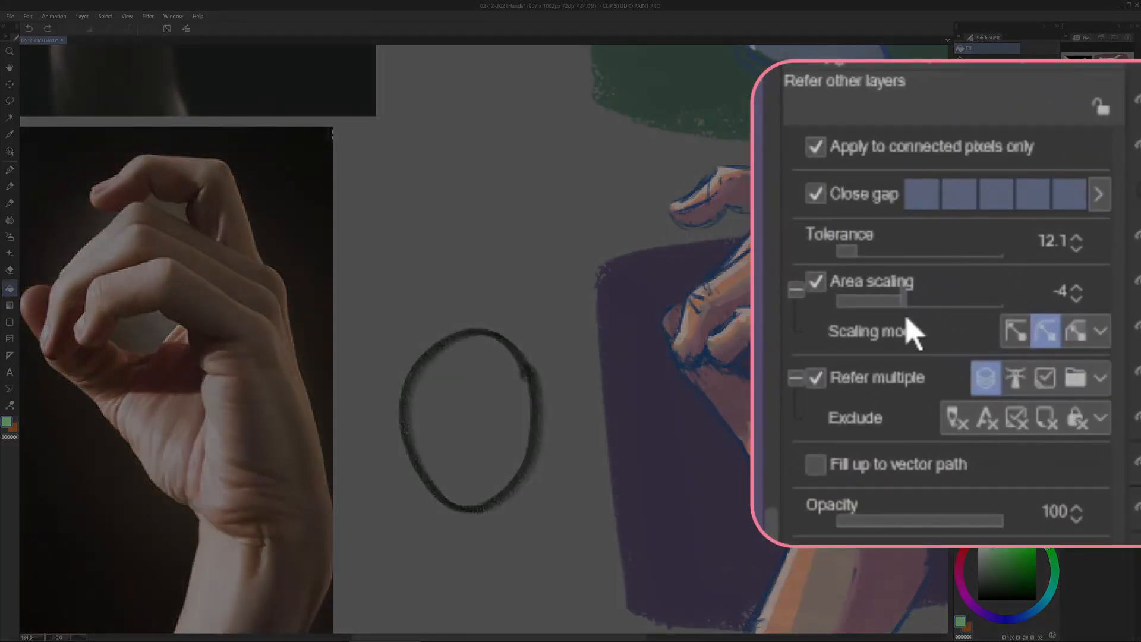
pyautogui.click(473, 419)
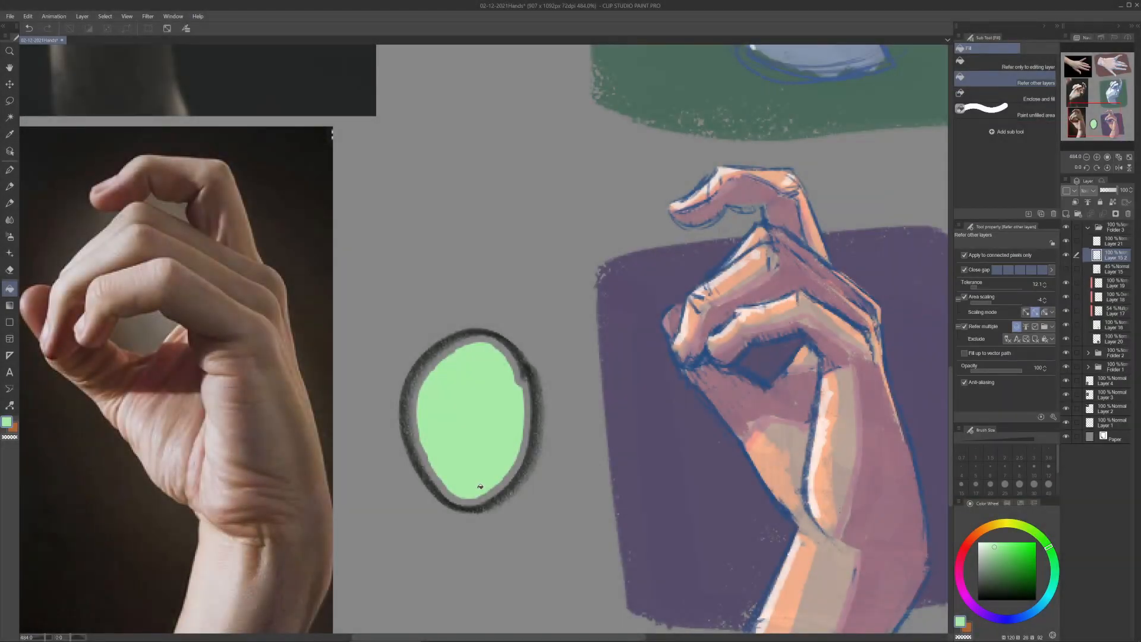
pyautogui.moveTo(451, 441)
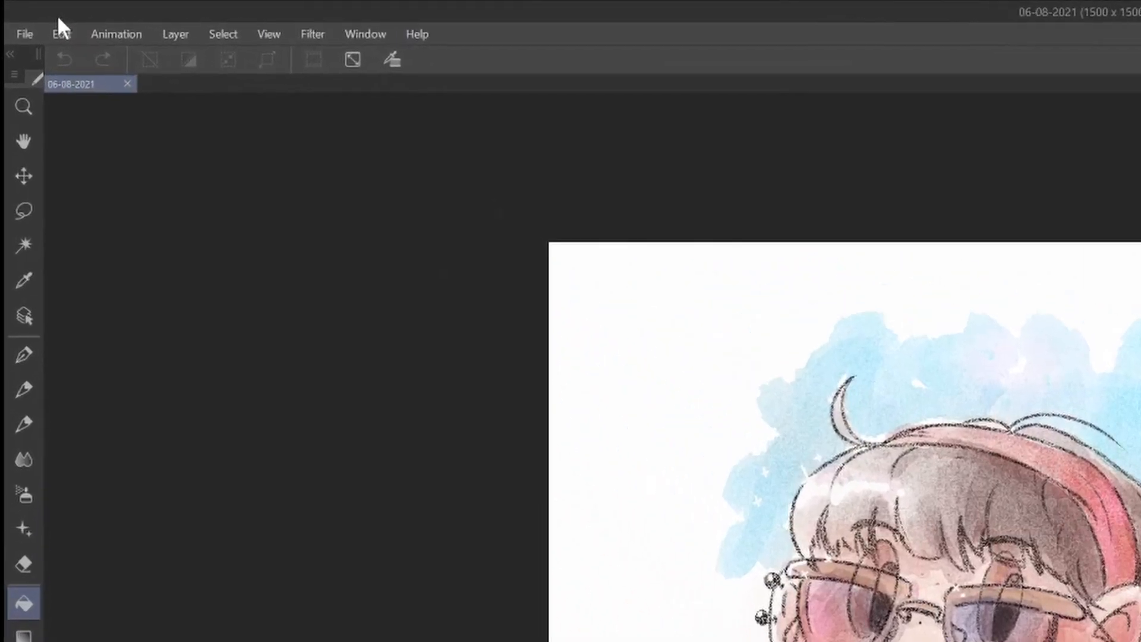
# Step: Set the Canvas Properties paper colour to a red eyedropped from the artwork
pyautogui.click(61, 33)
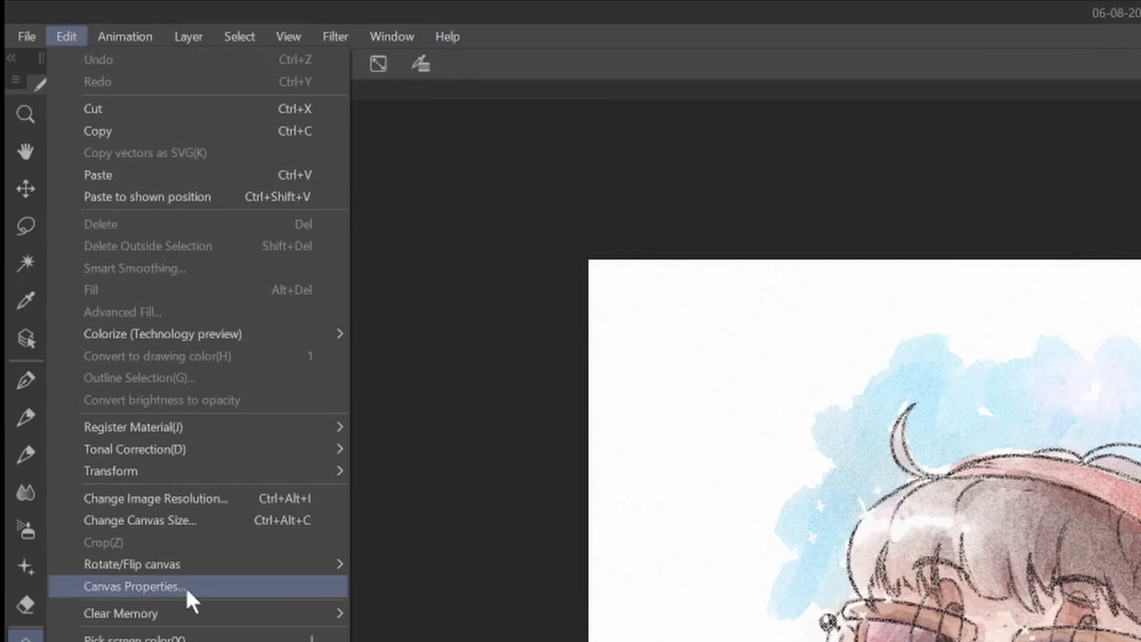
pyautogui.moveTo(226, 600)
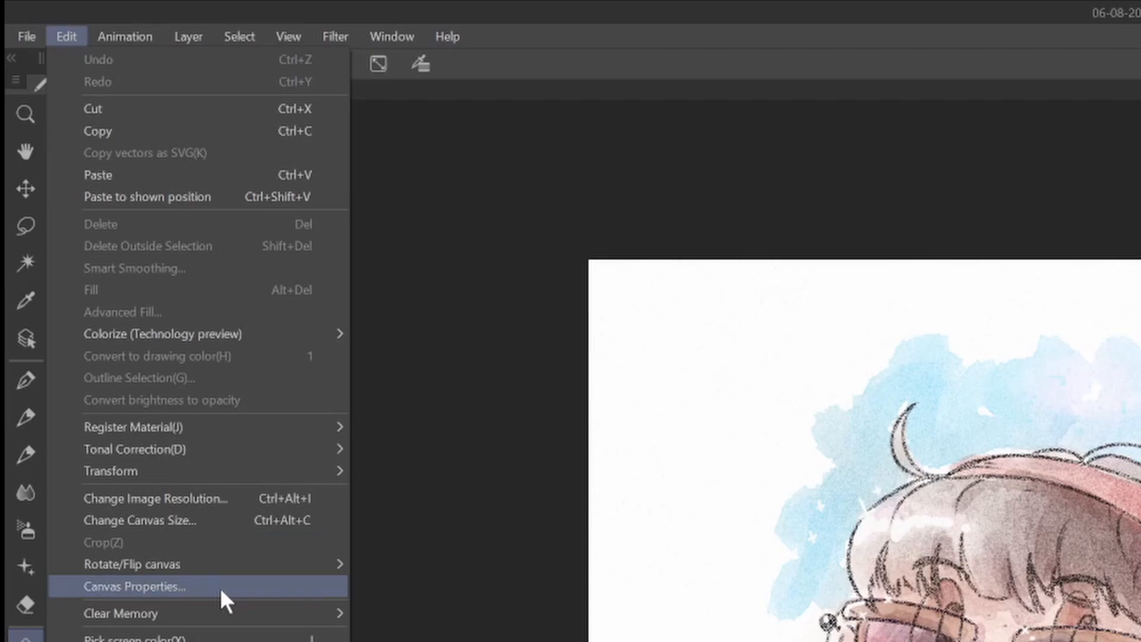
pyautogui.click(132, 587)
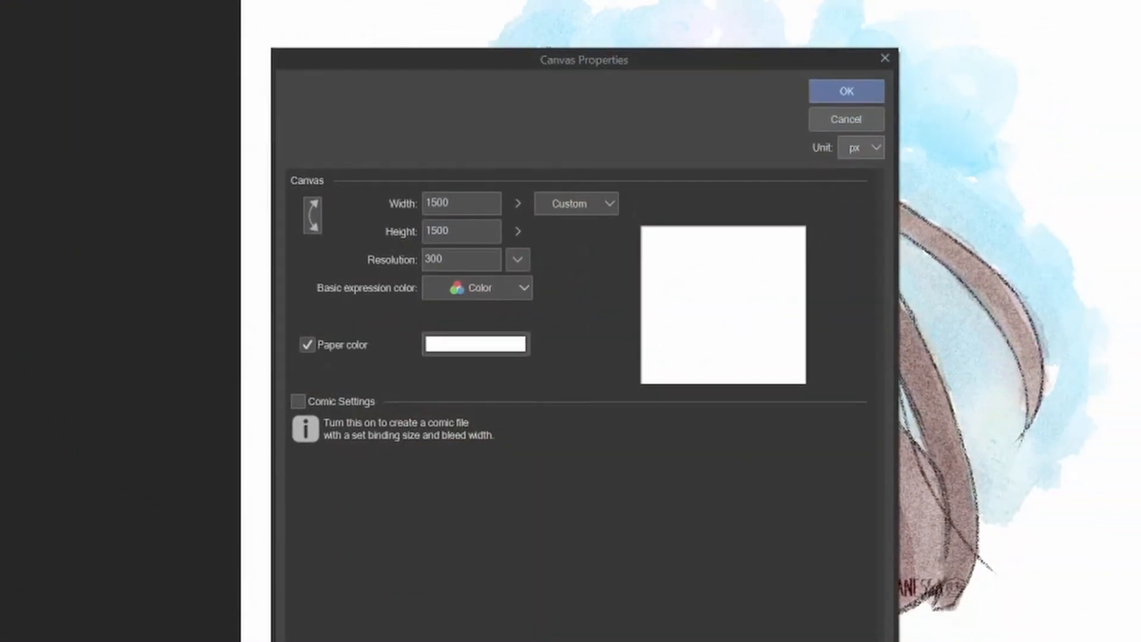
pyautogui.moveTo(451, 384)
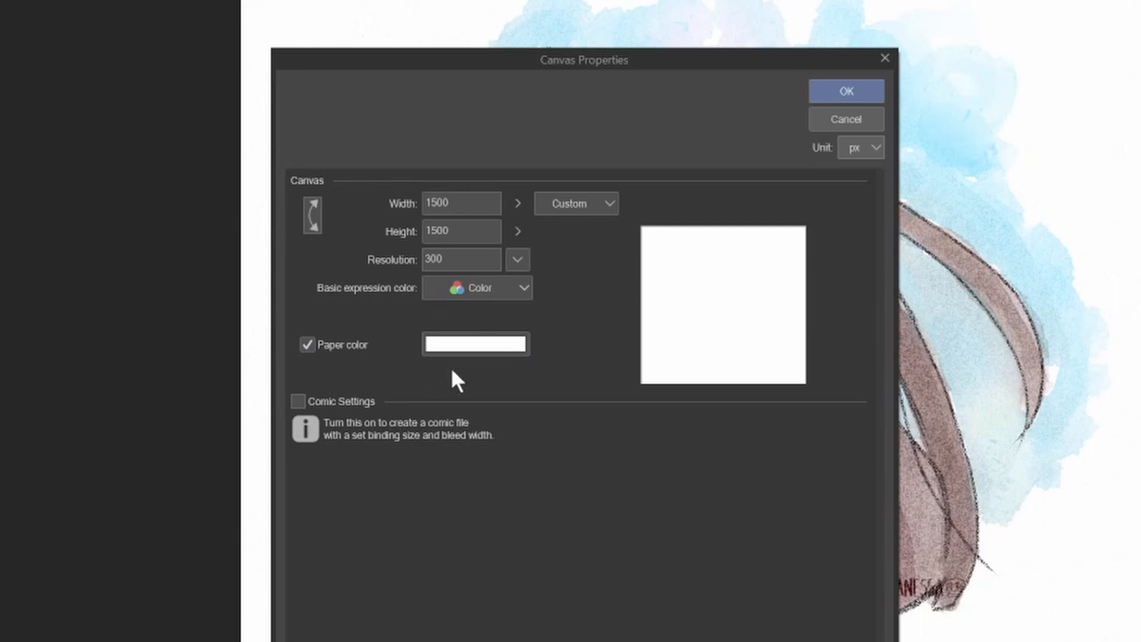
pyautogui.click(476, 344)
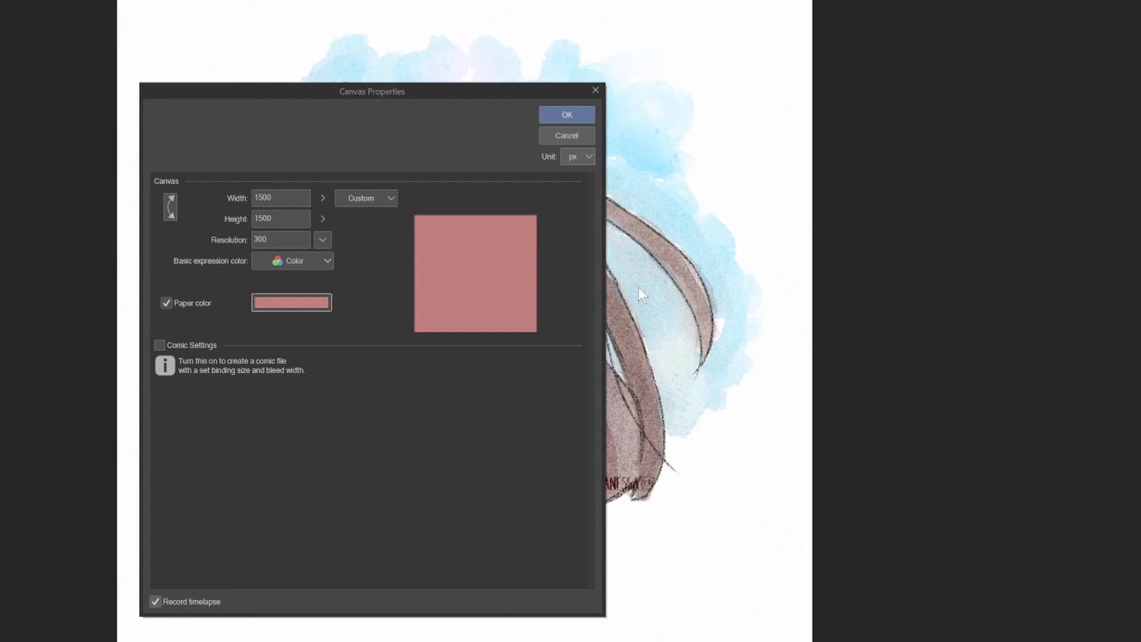
pyautogui.click(290, 302)
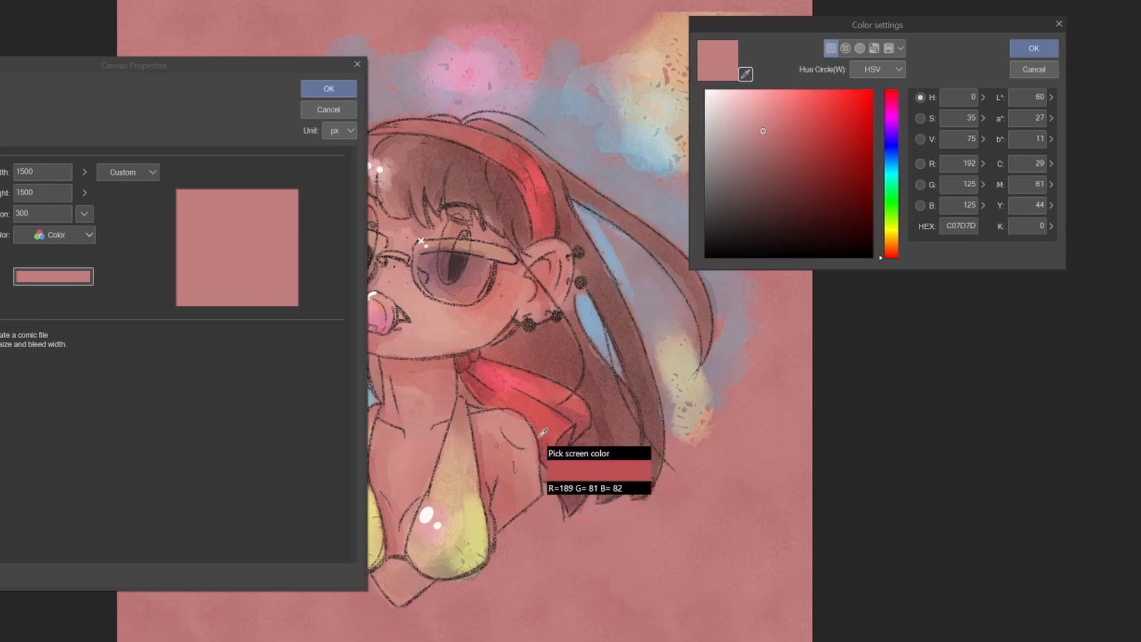
pyautogui.click(542, 434)
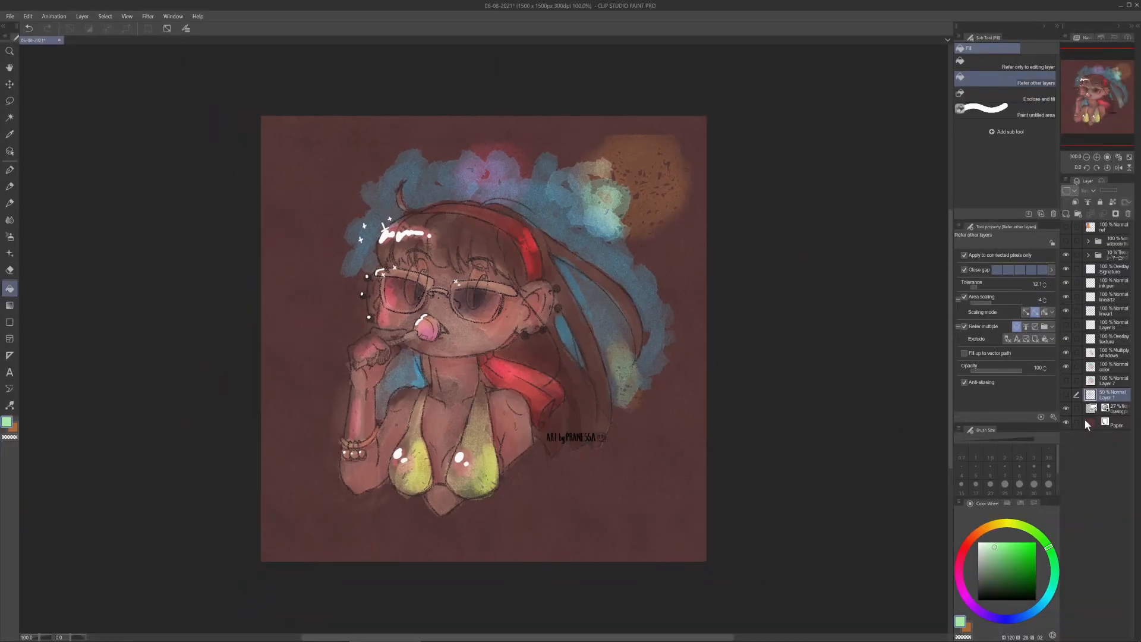
pyautogui.moveTo(1054, 388)
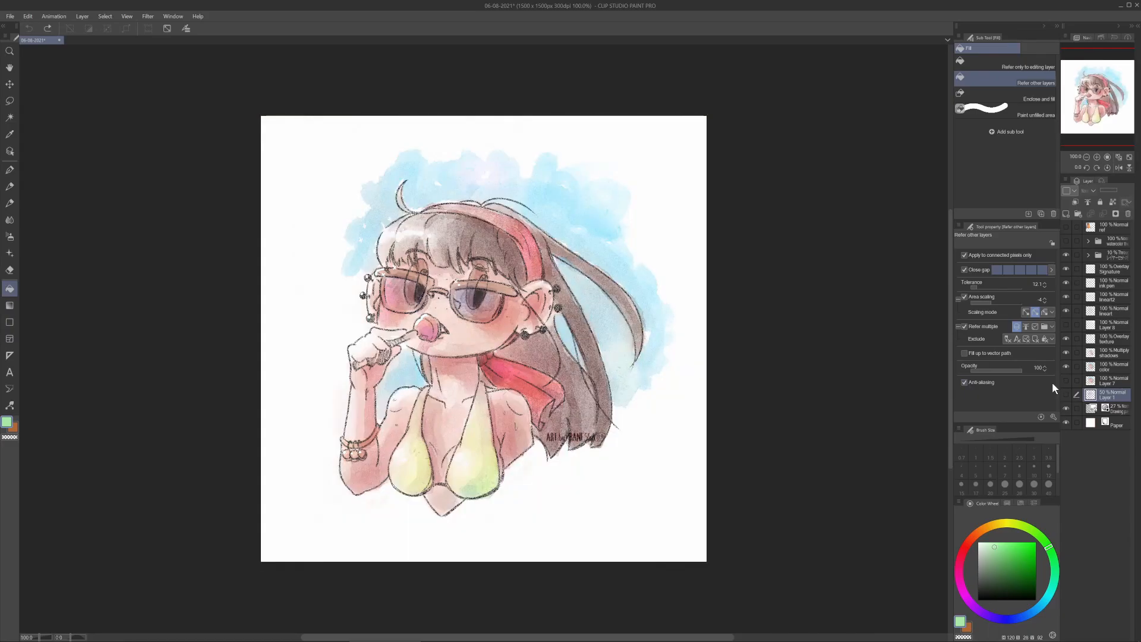
pyautogui.moveTo(1084, 447)
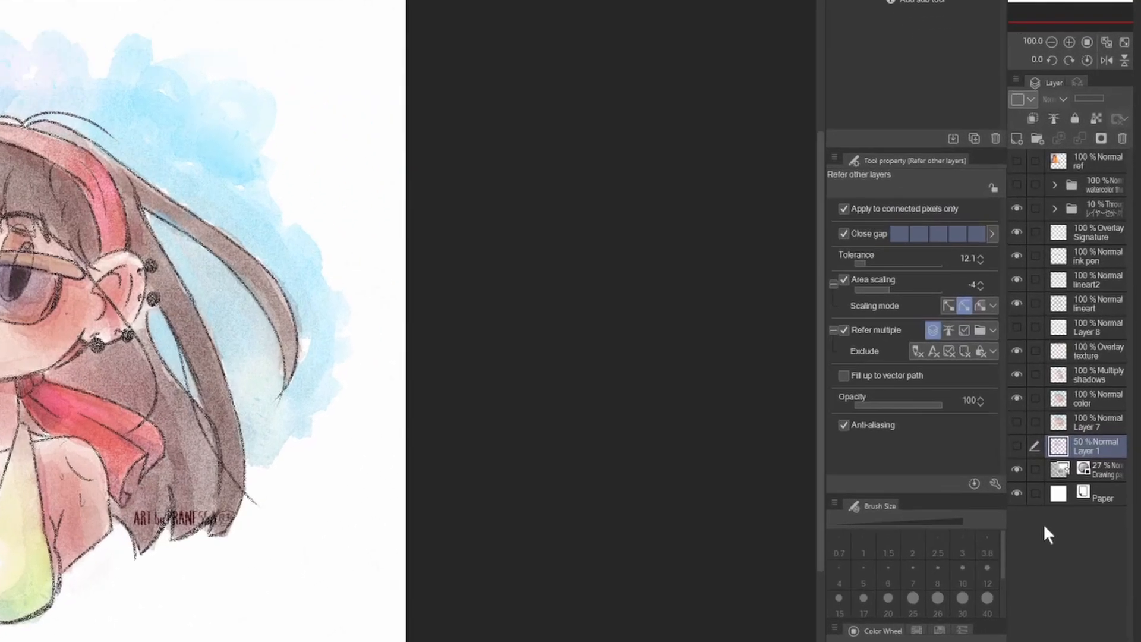
pyautogui.moveTo(1079, 514)
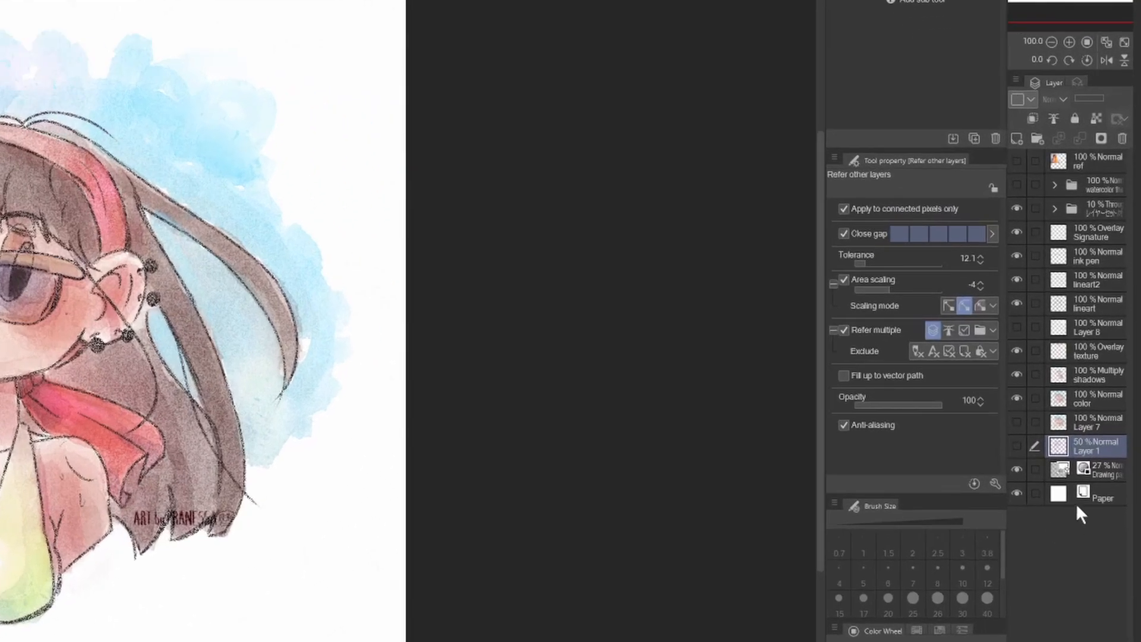
# Step: Select the Paper layer, open its colour settings, and cancel to keep it white
pyautogui.click(1102, 499)
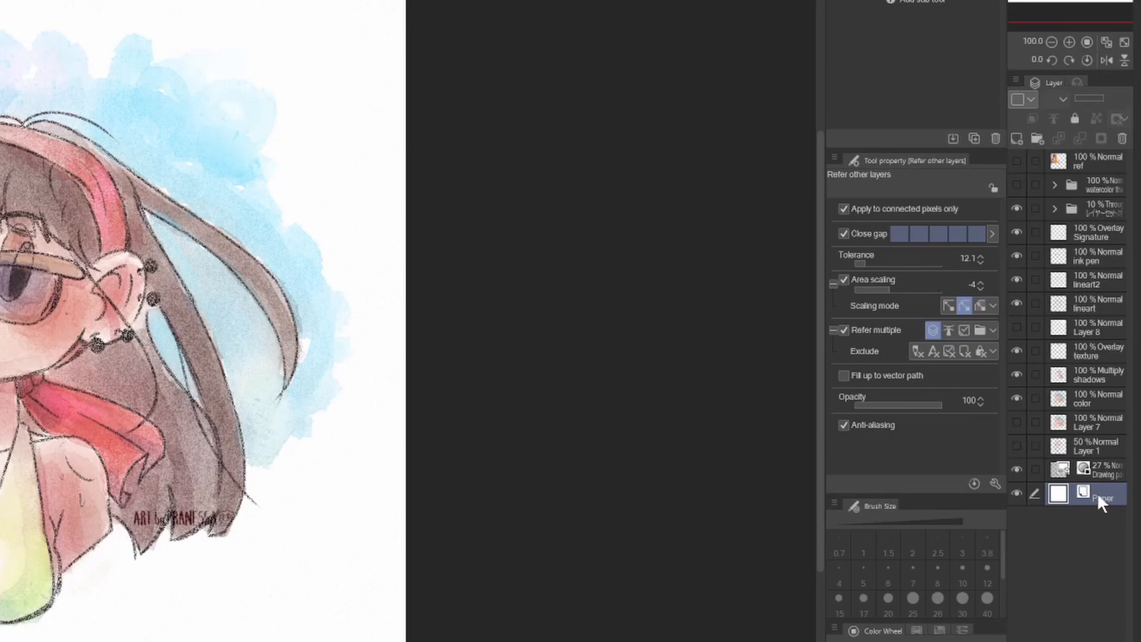
pyautogui.doubleClick(1058, 494)
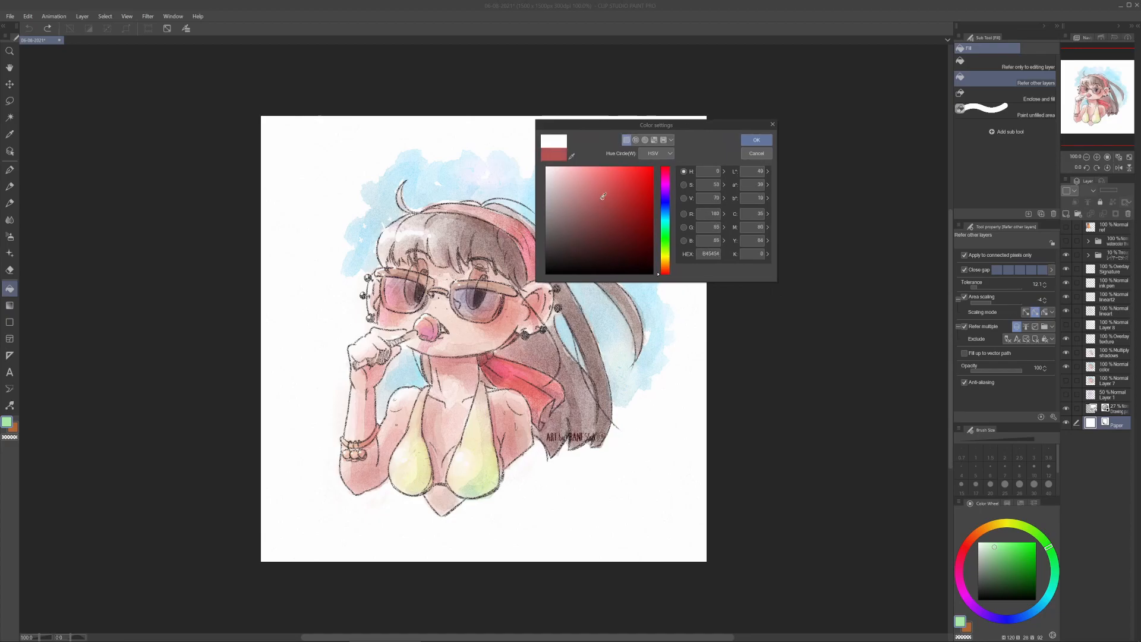
pyautogui.click(755, 139)
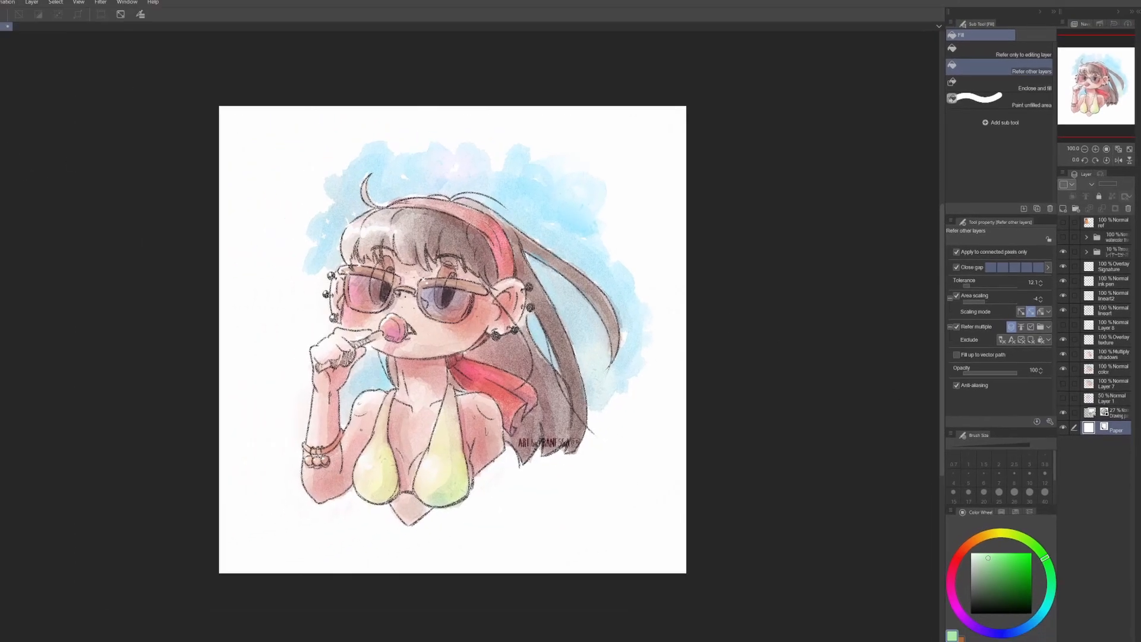
# Step: Uncheck Paper color in Edit > Canvas Properties and confirm
pyautogui.click(65, 36)
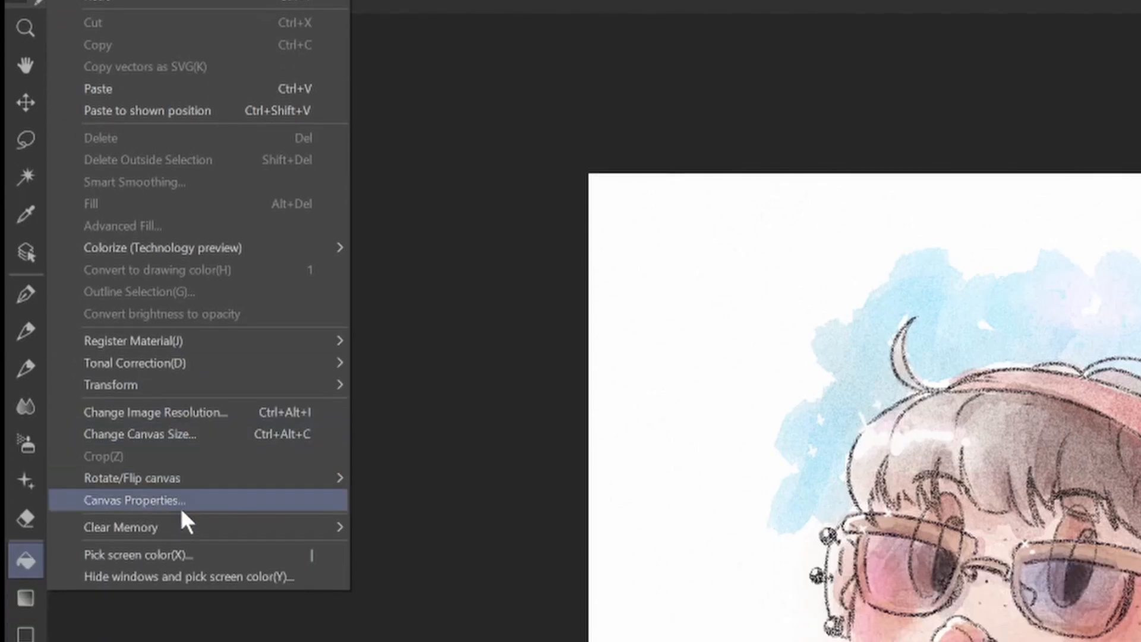
pyautogui.click(133, 500)
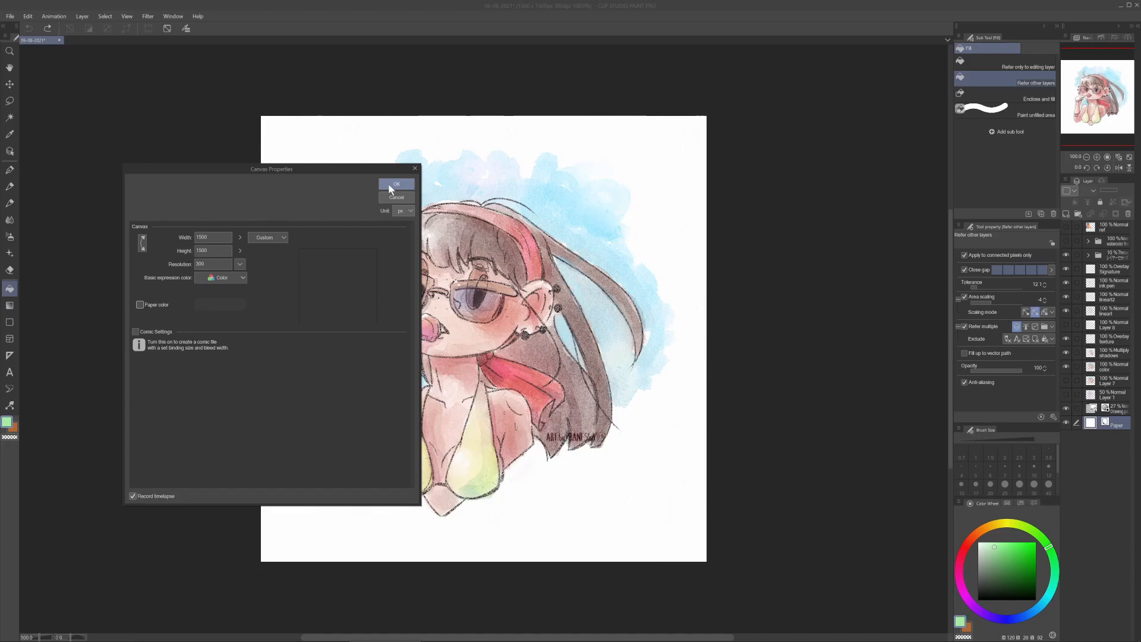
pyautogui.click(396, 185)
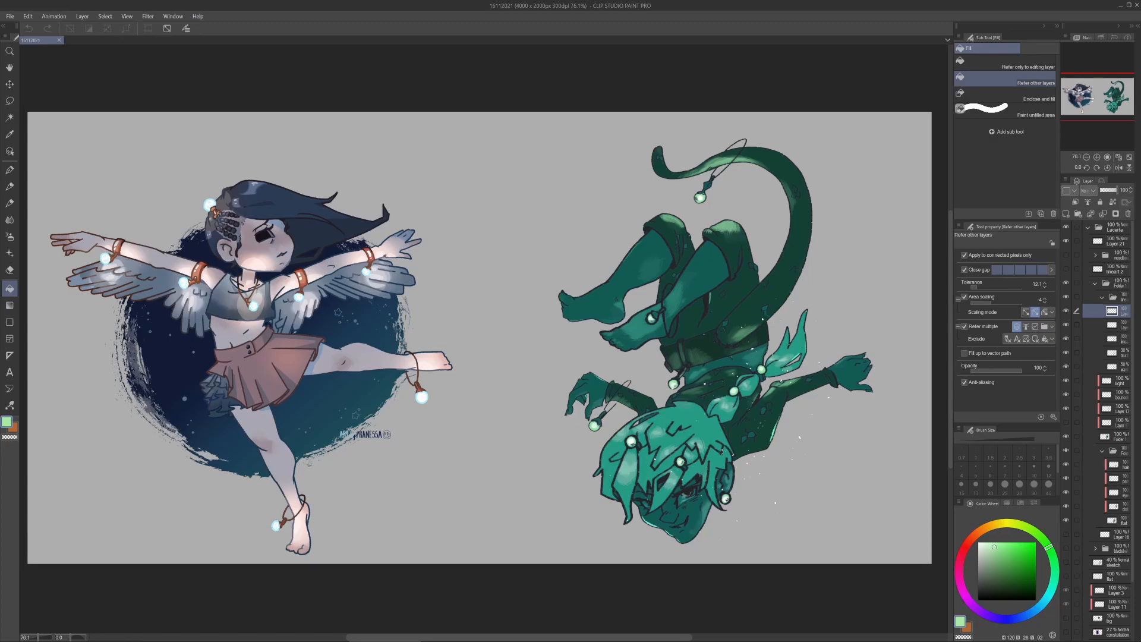
# Step: Switch to the Artemus crayon brush and Alt-eyedrop a pinkish colour from the artwork
pyautogui.press('alt')
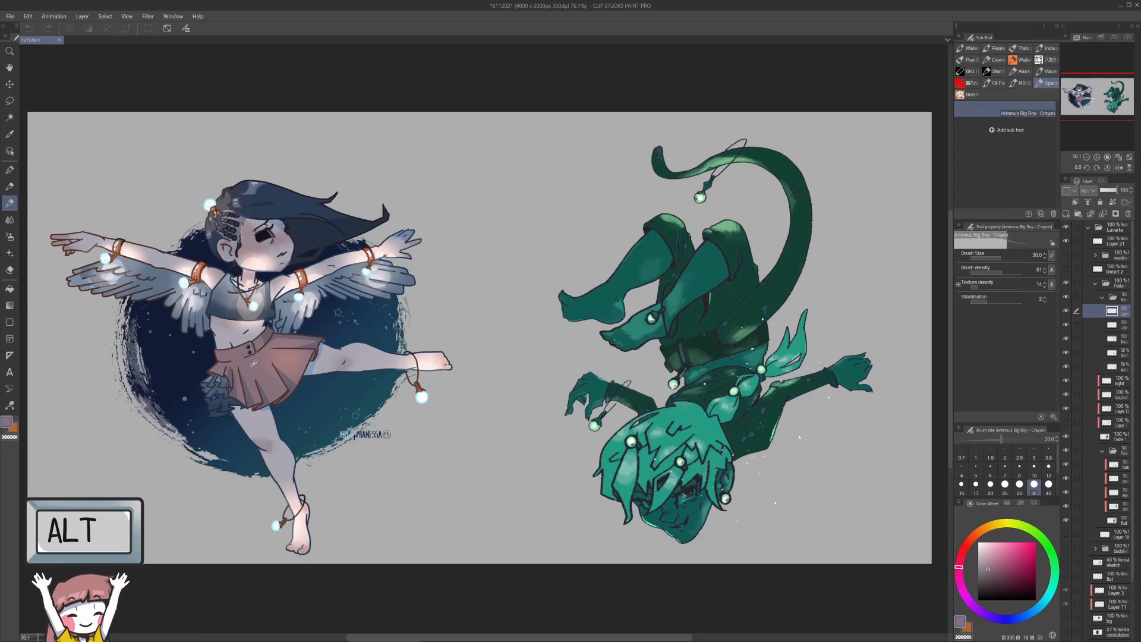
pyautogui.press('alt')
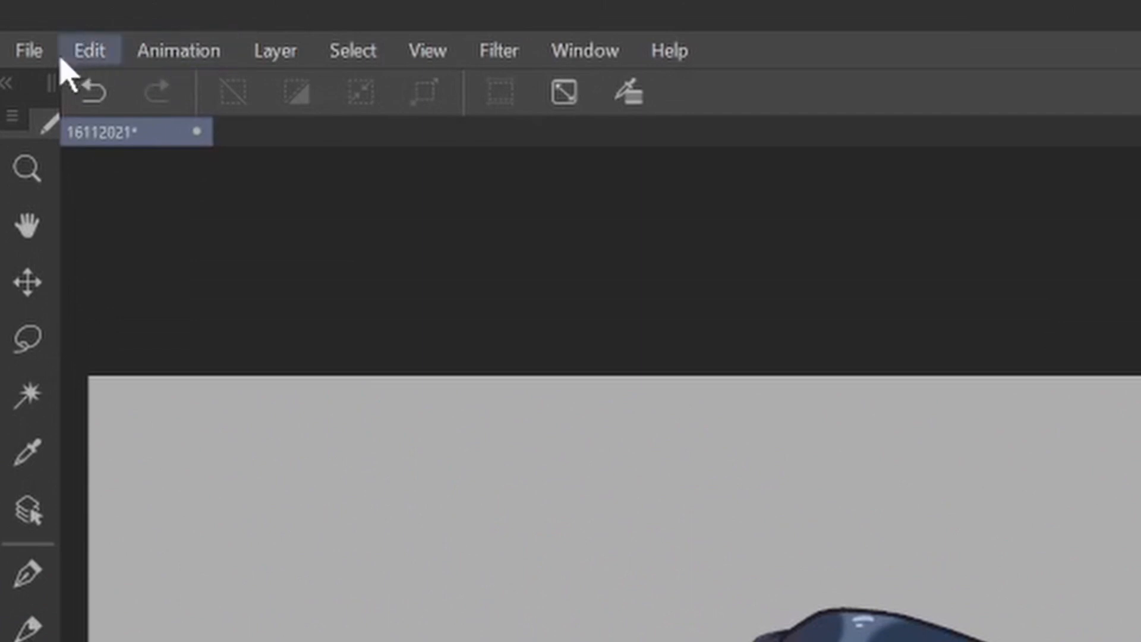
pyautogui.click(29, 50)
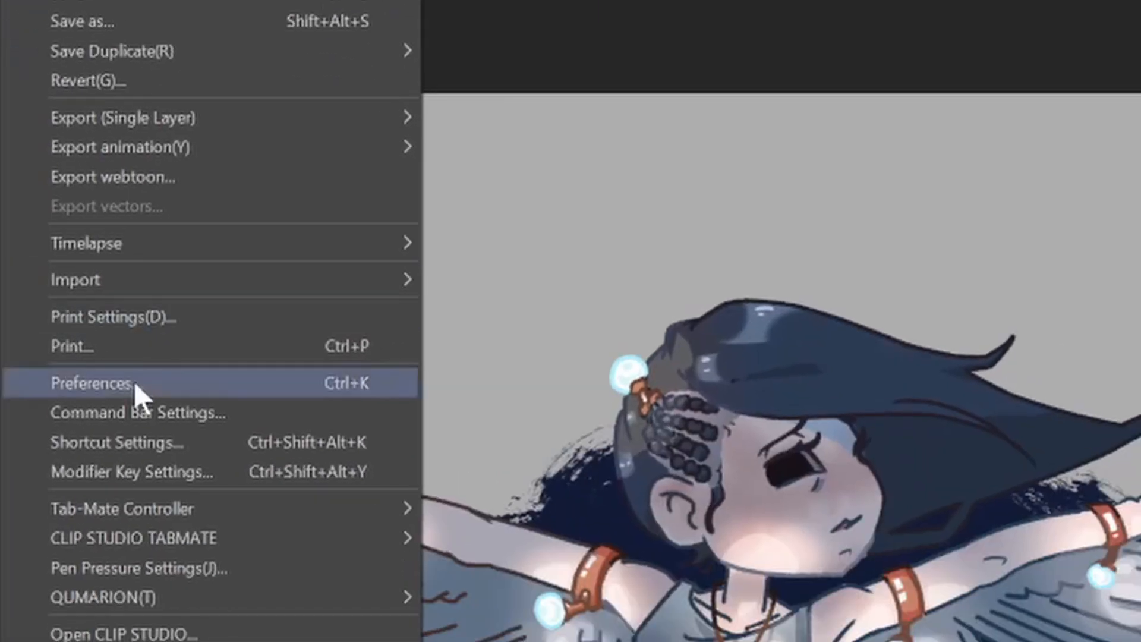
pyautogui.moveTo(259, 487)
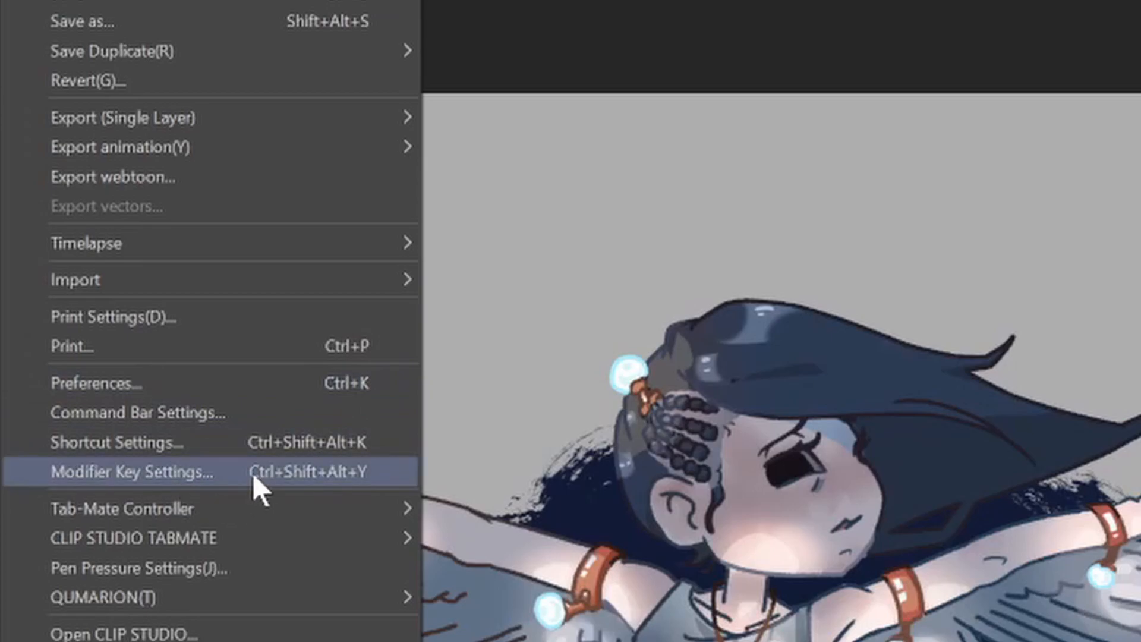
pyautogui.click(134, 472)
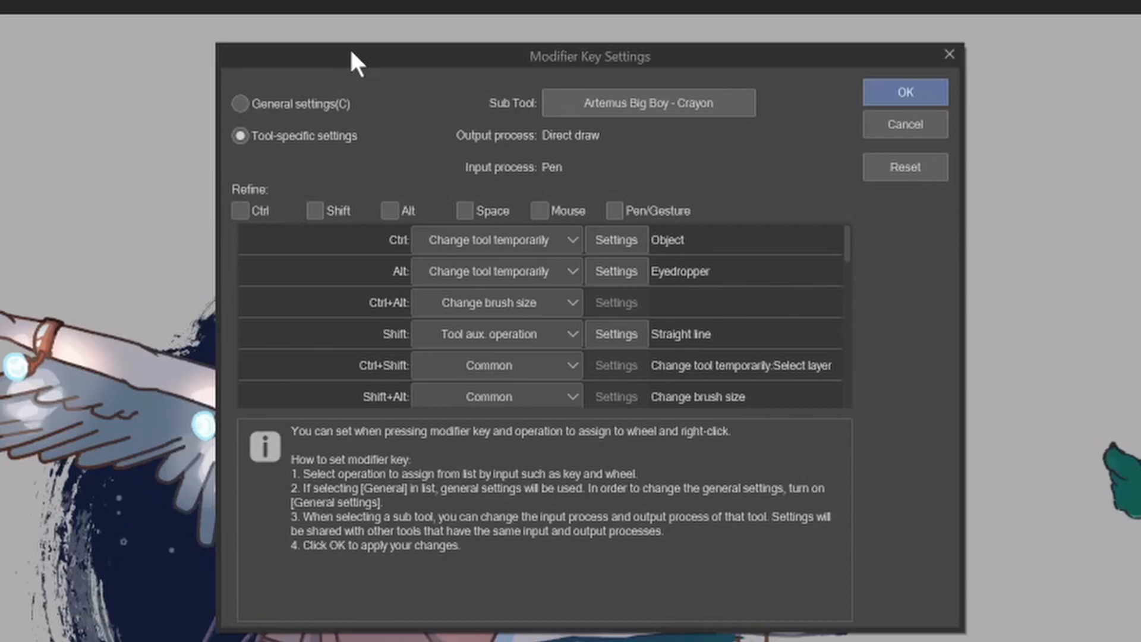
pyautogui.moveTo(264, 31)
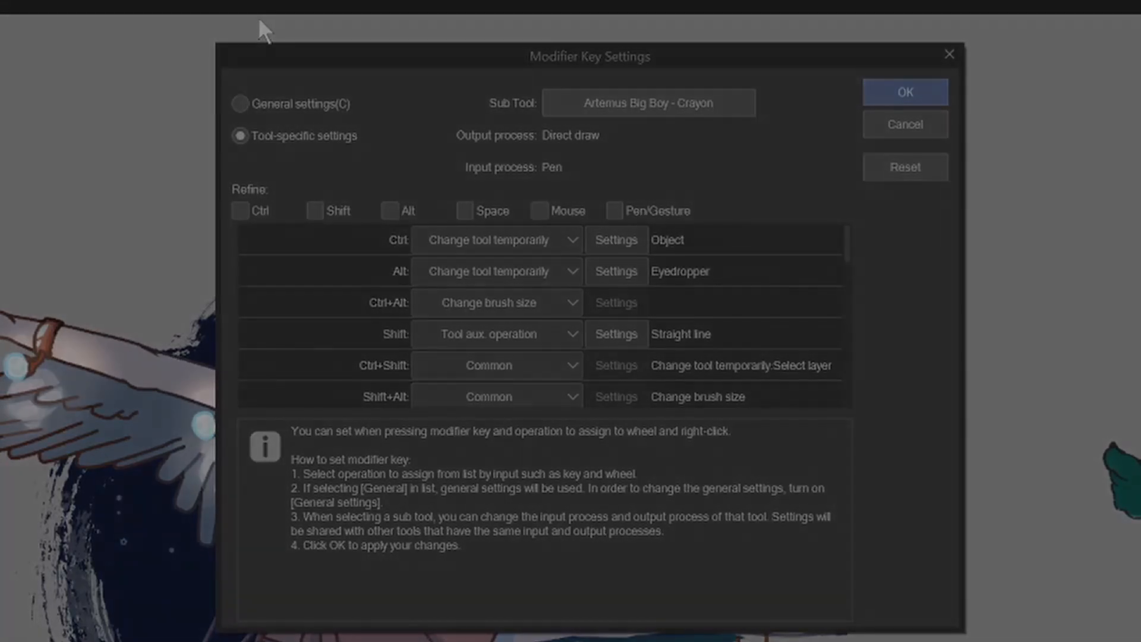
pyautogui.click(904, 91)
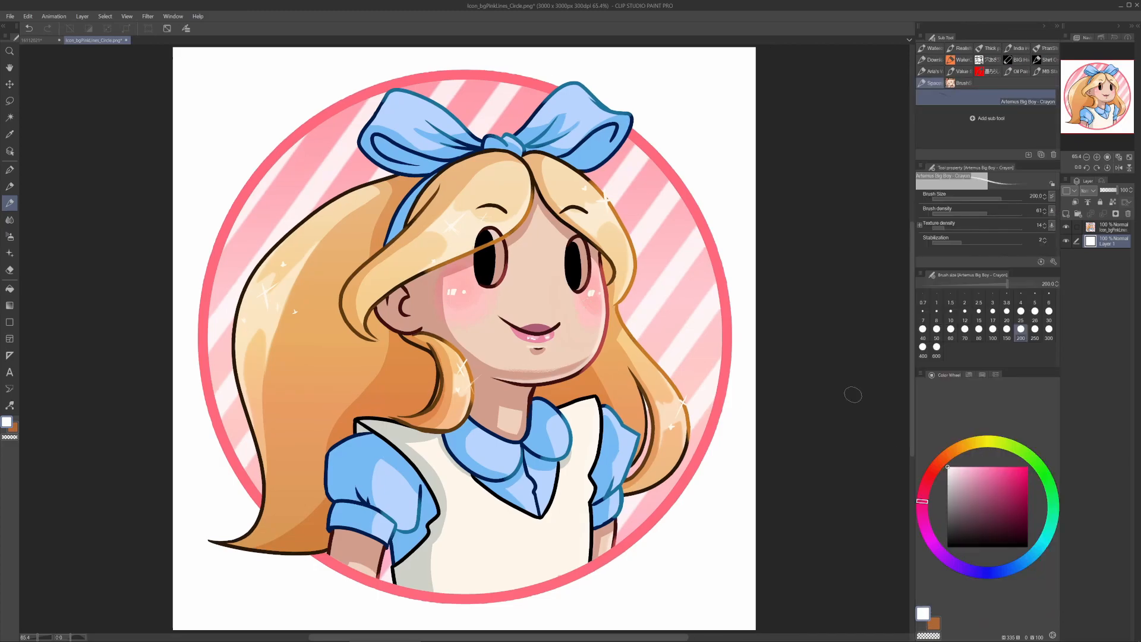
# Step: Show the Color Set palette and add a new empty set named 'Tutorial'
pyautogui.click(173, 17)
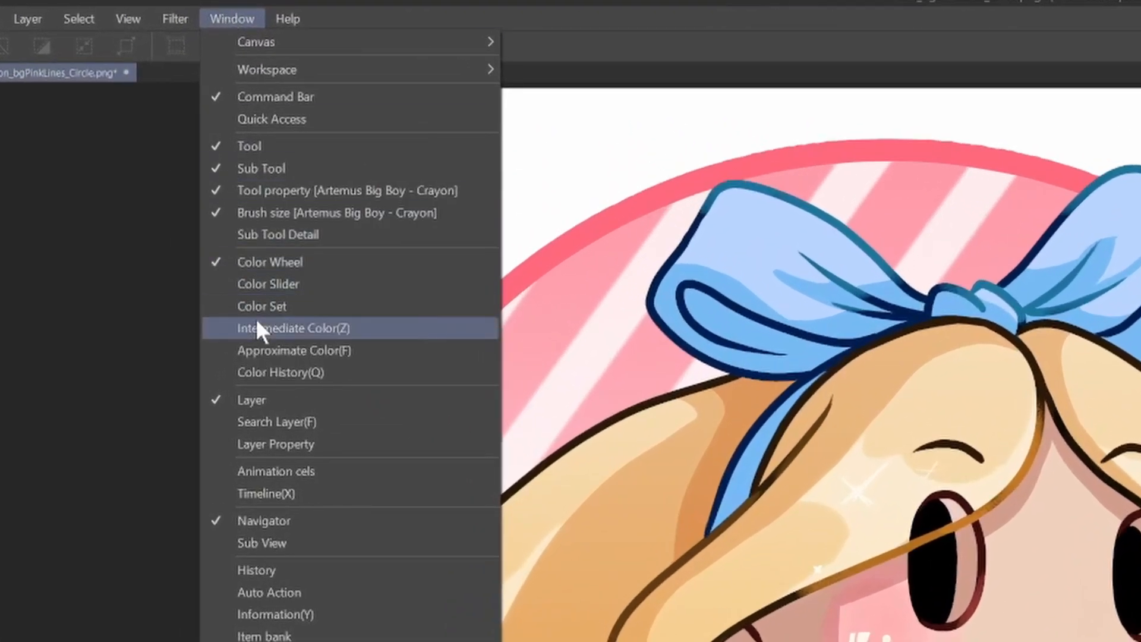
pyautogui.click(261, 306)
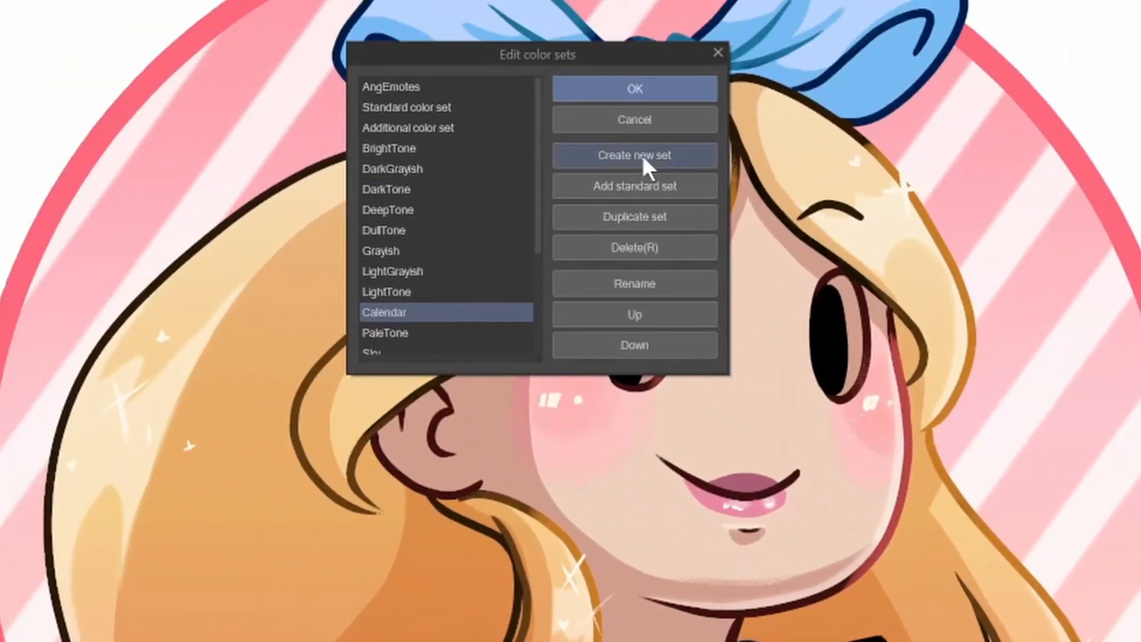
pyautogui.click(634, 155)
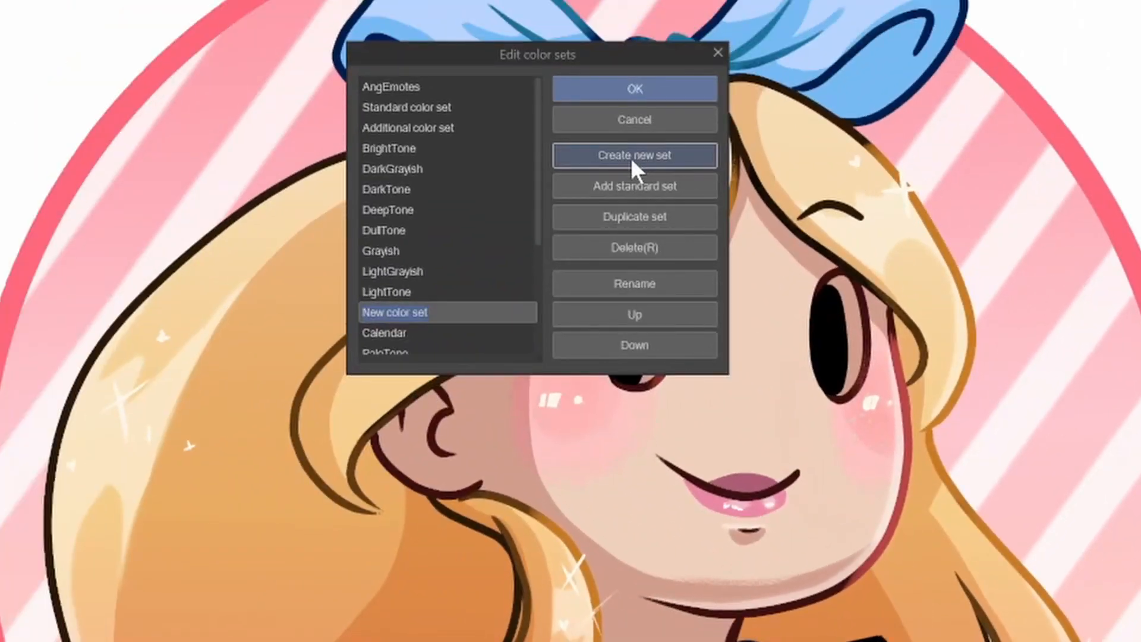
pyautogui.write('Tutorial')
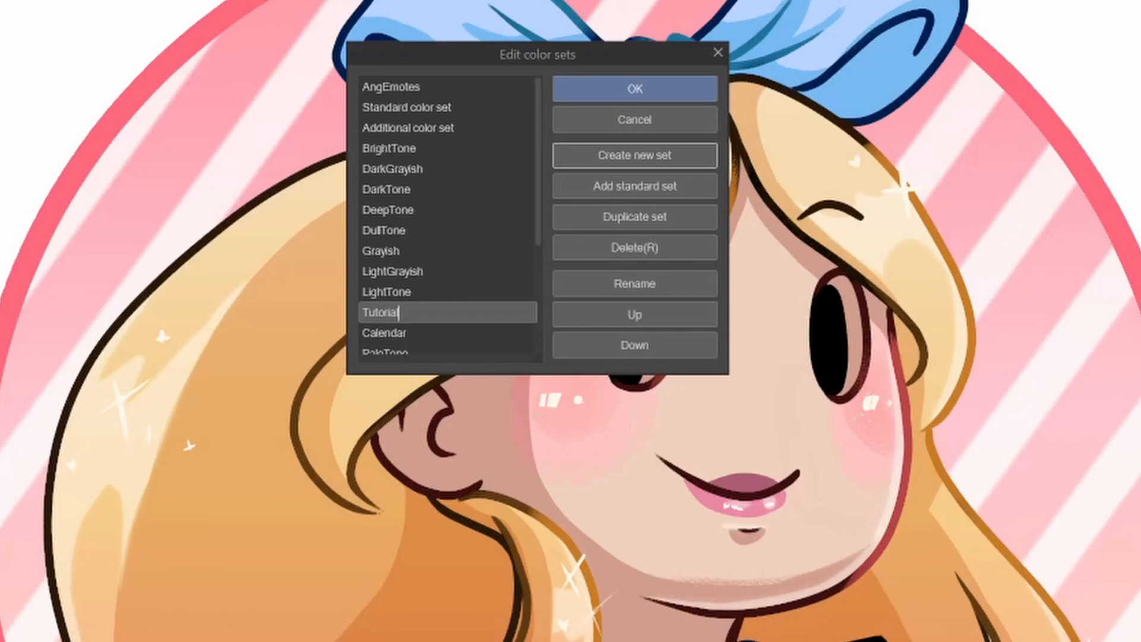
pyautogui.click(633, 88)
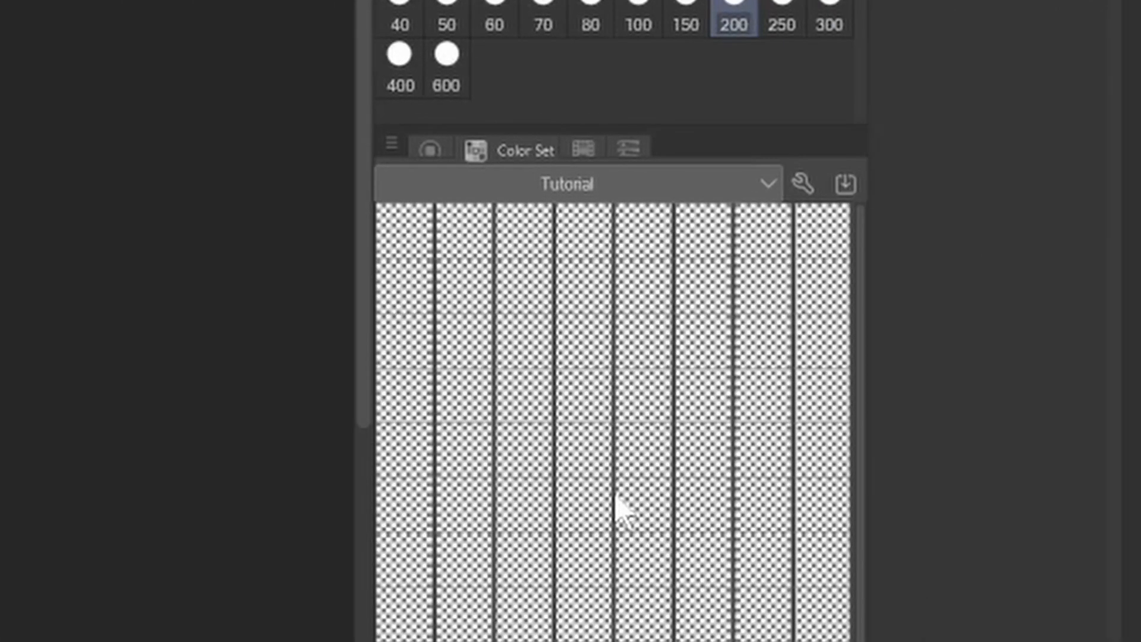
pyautogui.moveTo(422, 178)
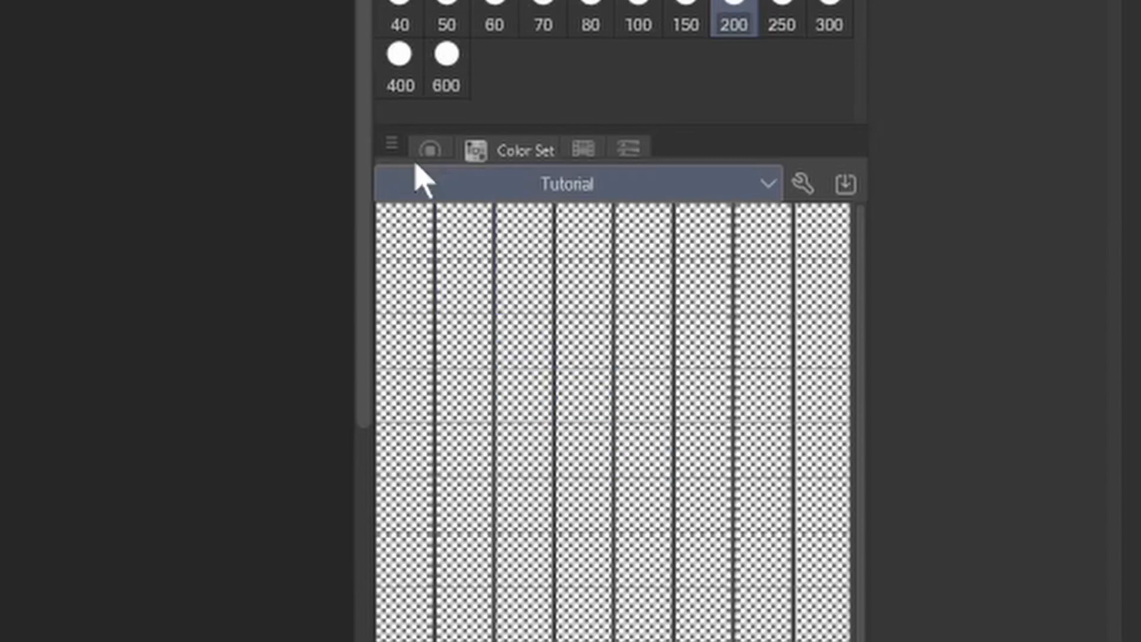
# Step: Enable Auto-register color in eyedropper from the Color Set palette menu
pyautogui.click(391, 149)
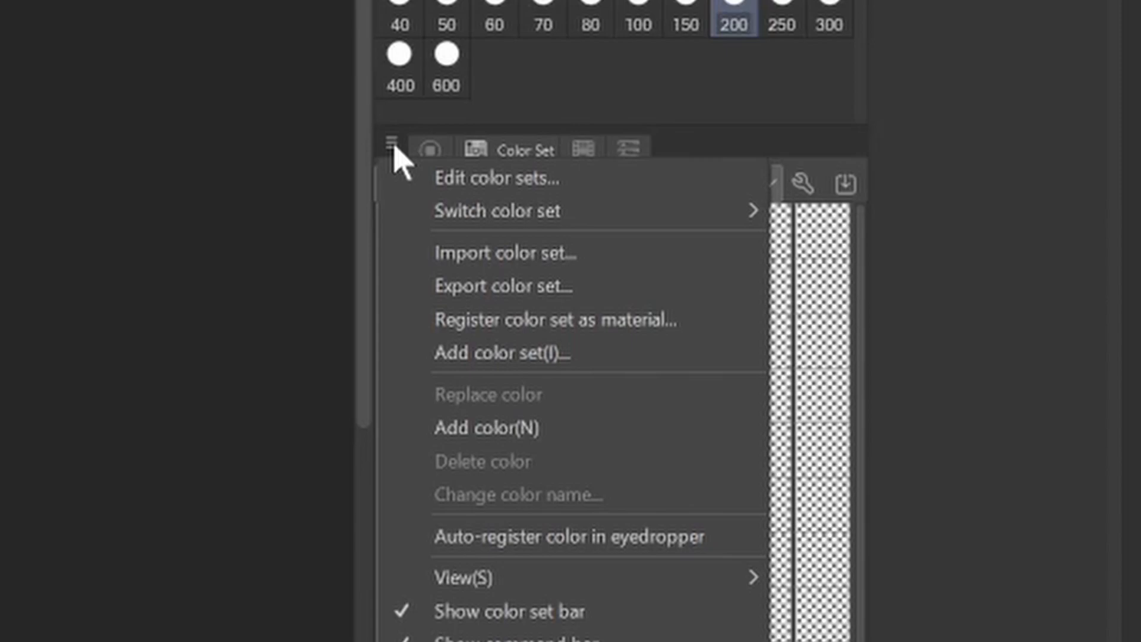
pyautogui.moveTo(516, 554)
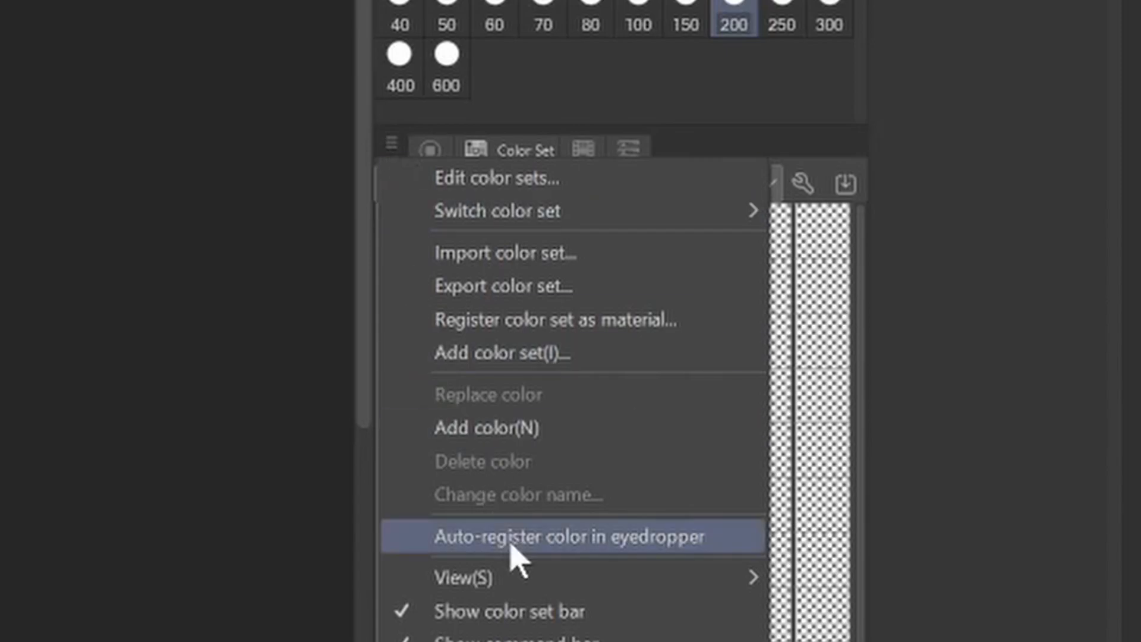
pyautogui.moveTo(710, 553)
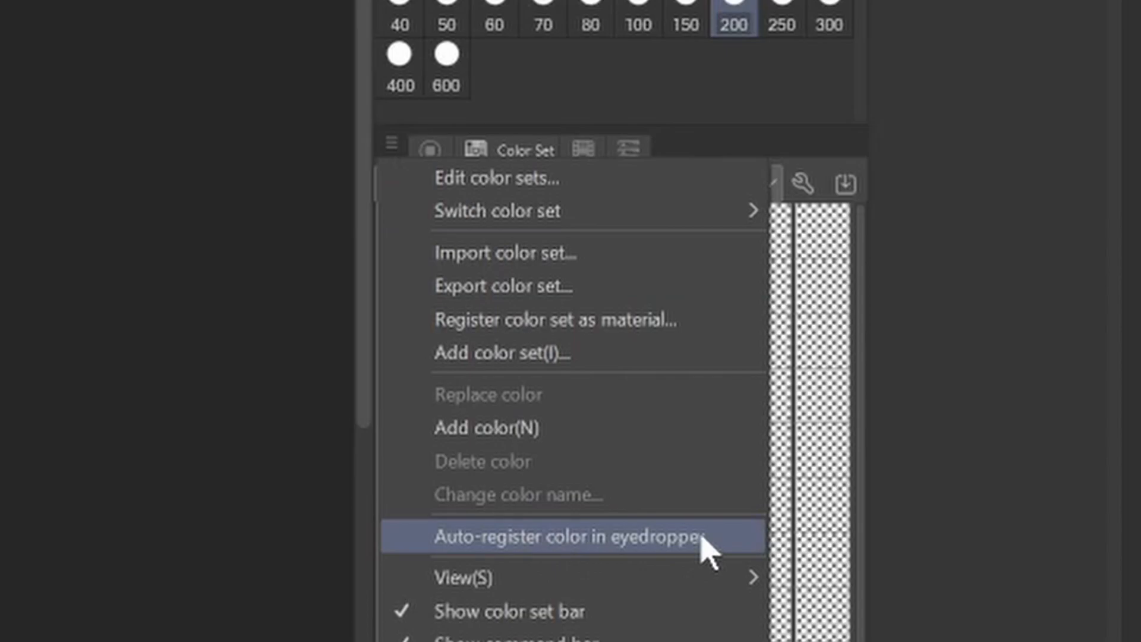
pyautogui.click(565, 537)
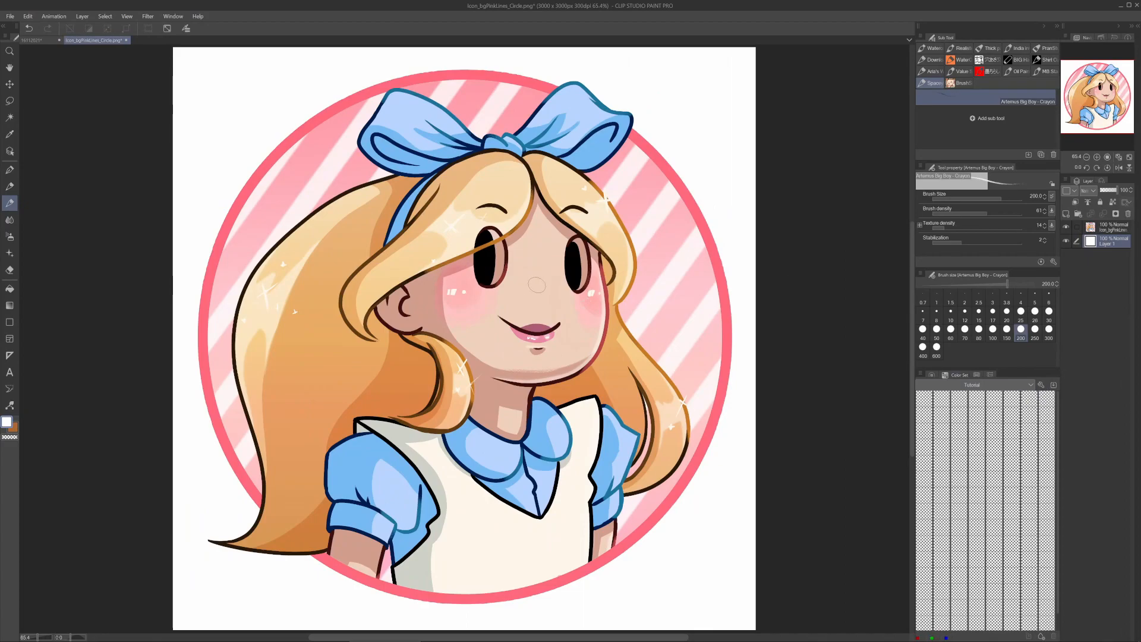
# Step: Sample artwork colours with the eyedropper, then untick Auto-register color in eyedropper
pyautogui.click(11, 133)
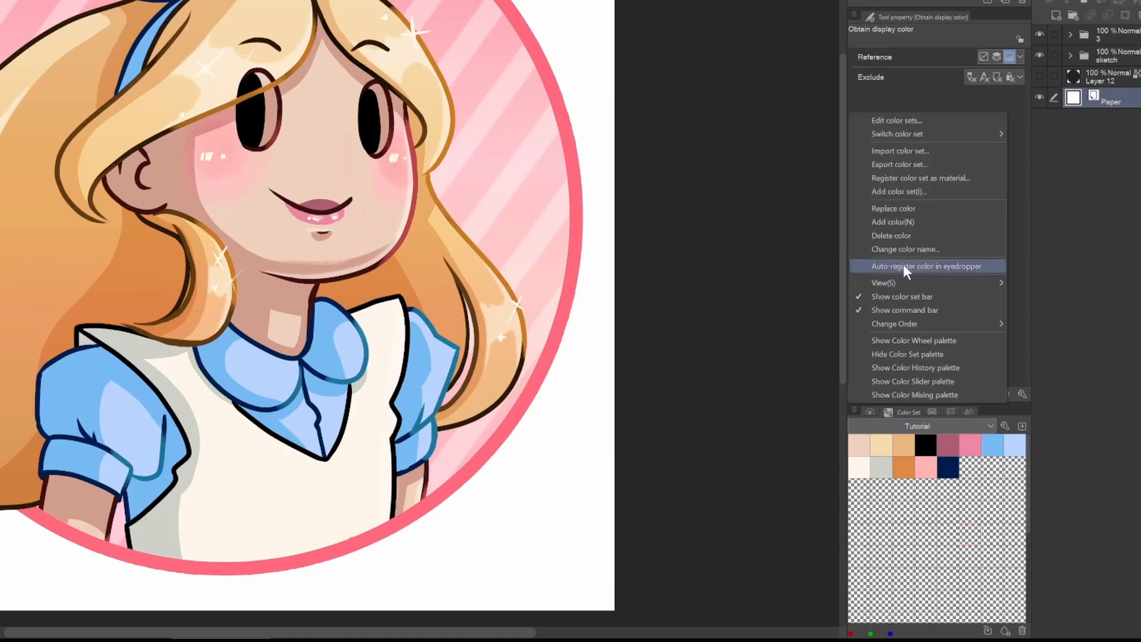
pyautogui.click(927, 266)
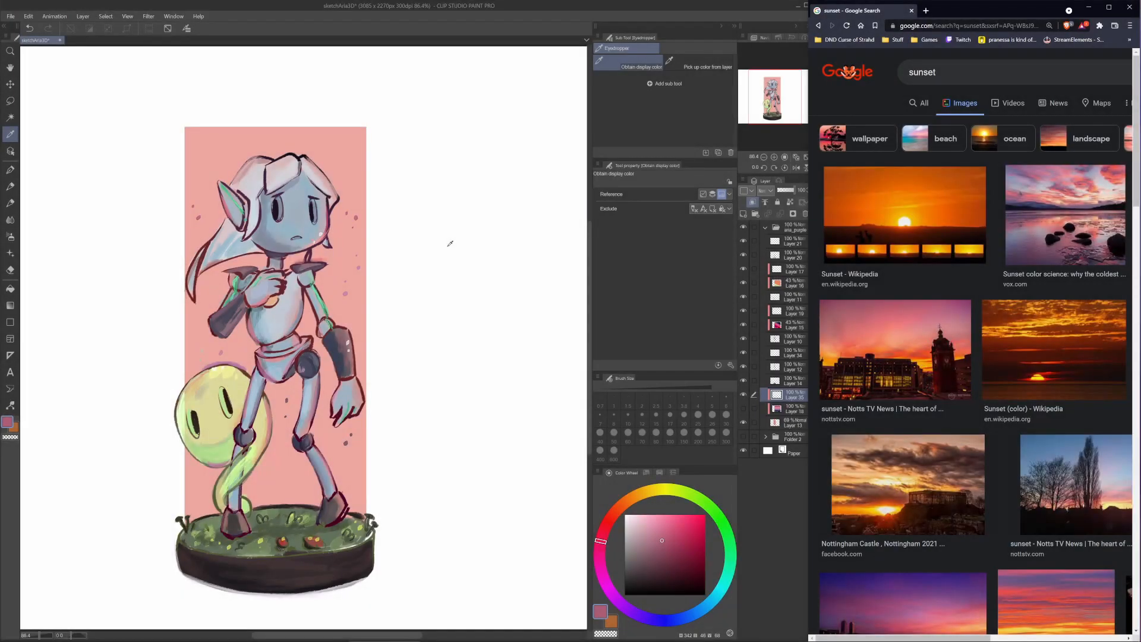
# Step: Choose Edit > Pick screen color to sample the browser's sunset photos
pyautogui.click(60, 27)
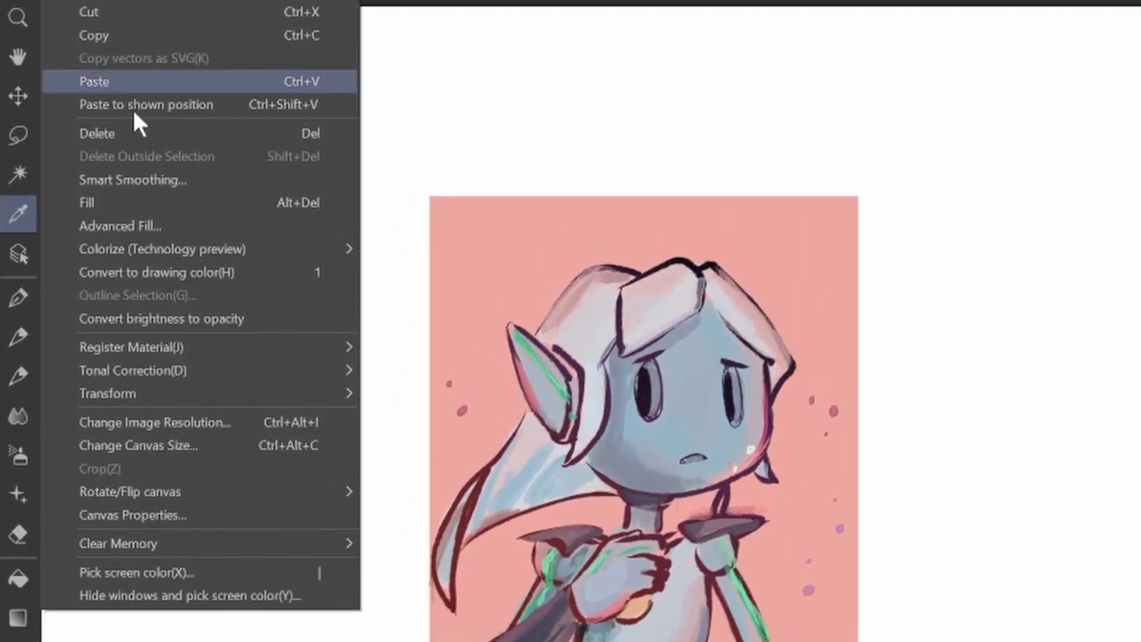
pyautogui.moveTo(273, 573)
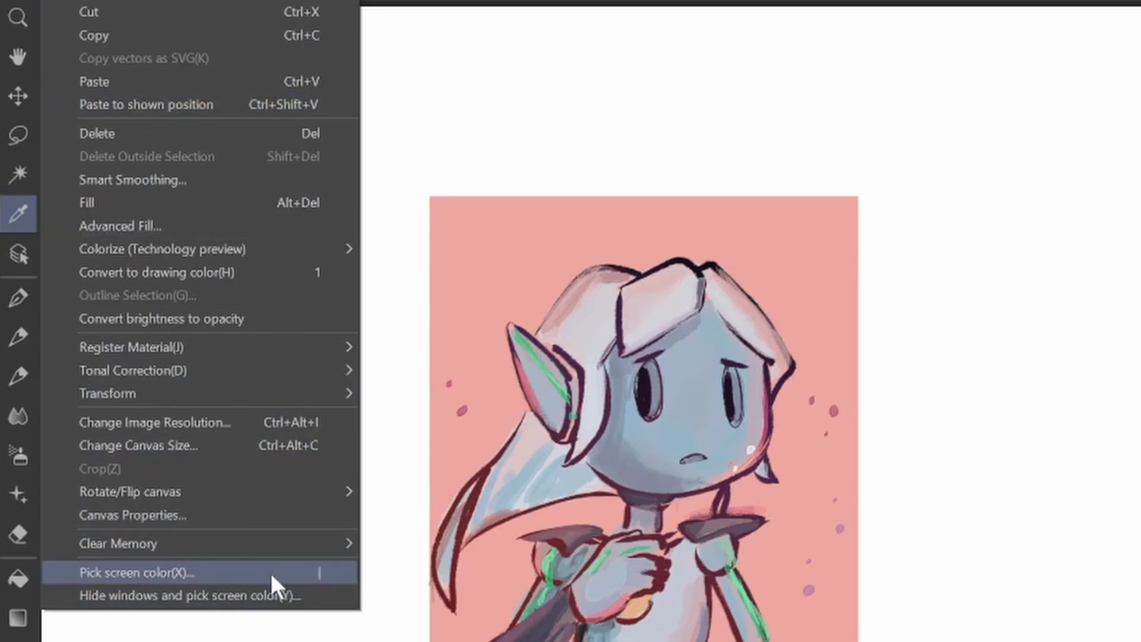
pyautogui.click(136, 572)
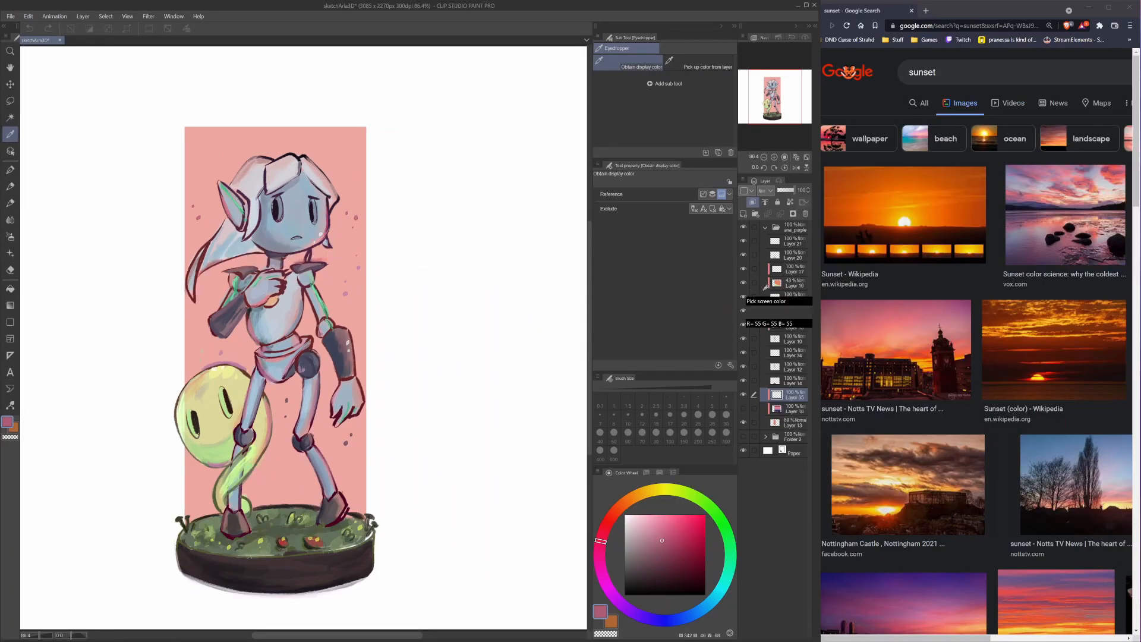
pyautogui.moveTo(903, 309)
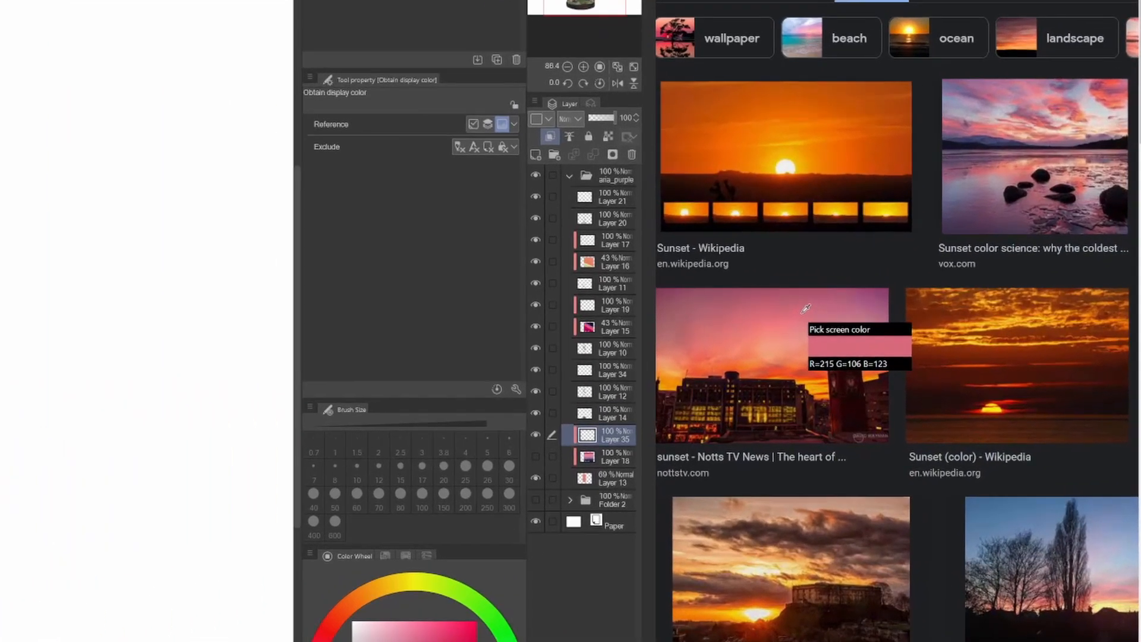
pyautogui.moveTo(837, 307)
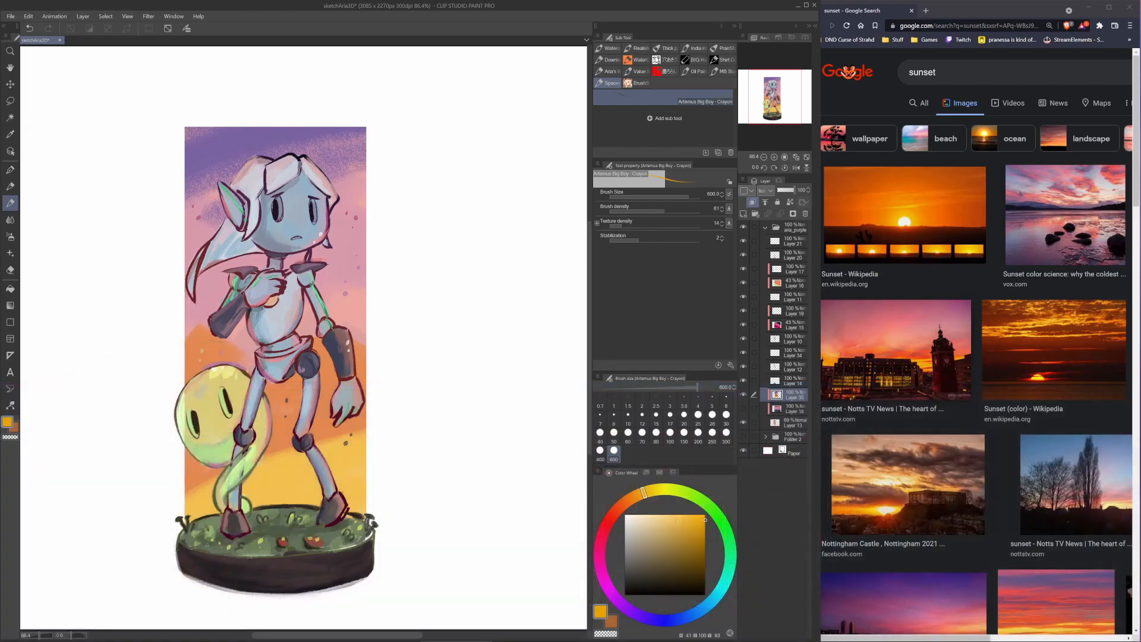
# Step: Assign a shortcut key to Pick screen color under Menu commands > Edit and confirm
pyautogui.click(11, 16)
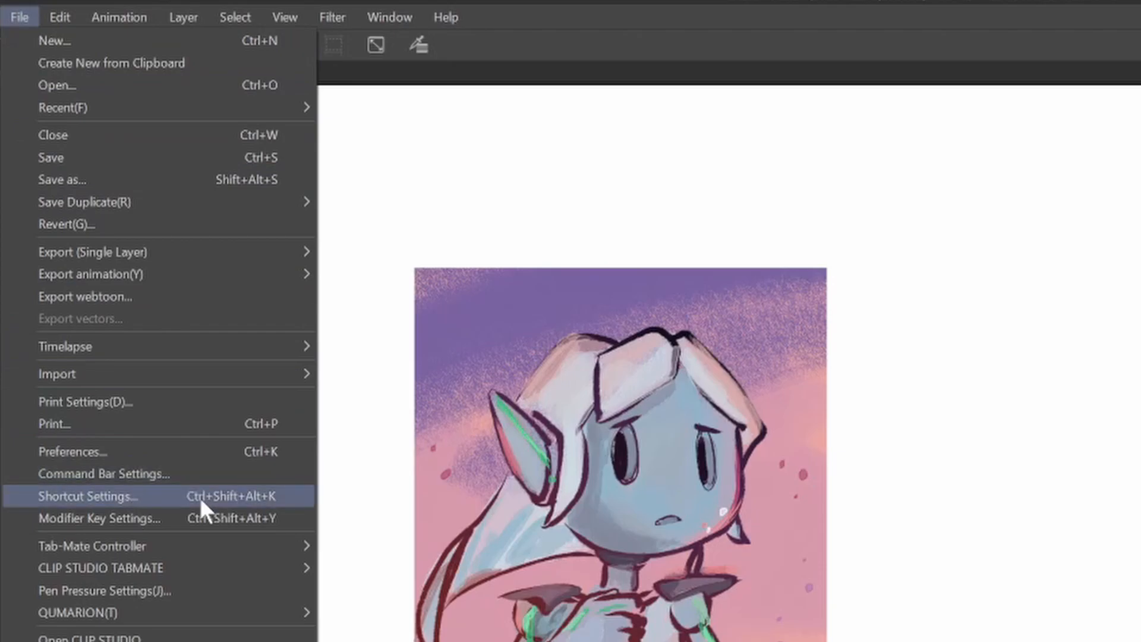
pyautogui.click(88, 496)
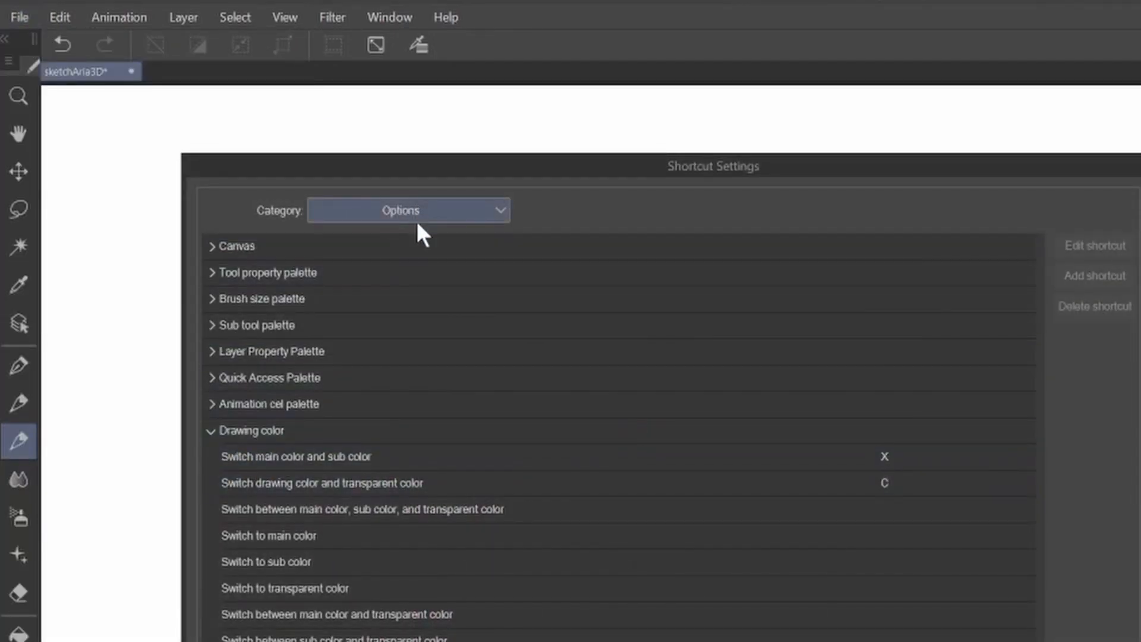
pyautogui.click(408, 210)
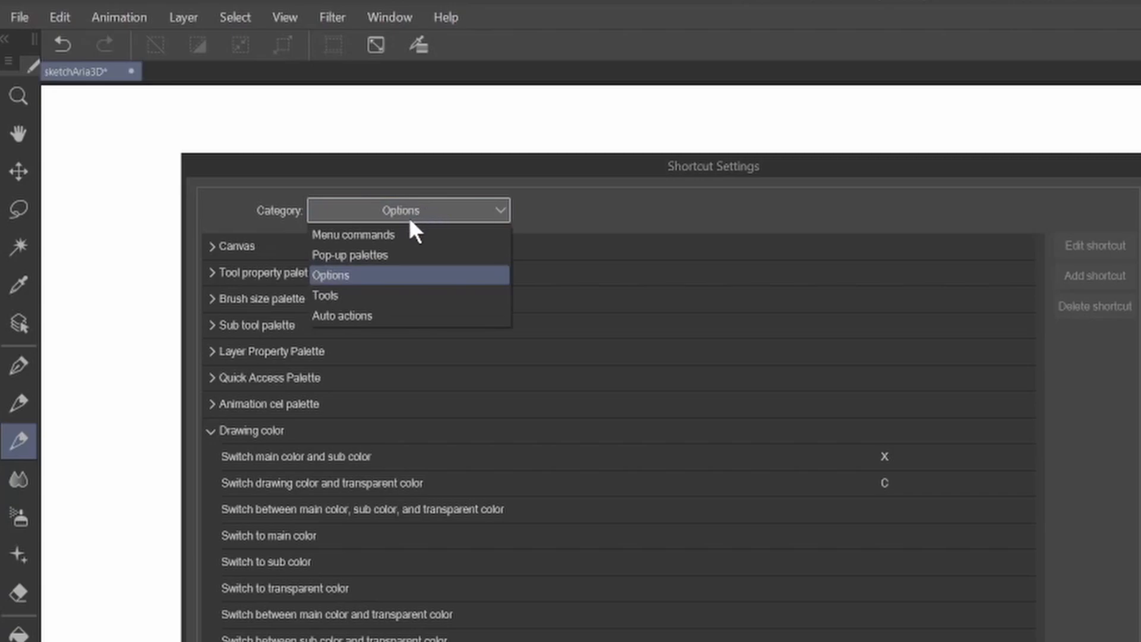
pyautogui.click(353, 234)
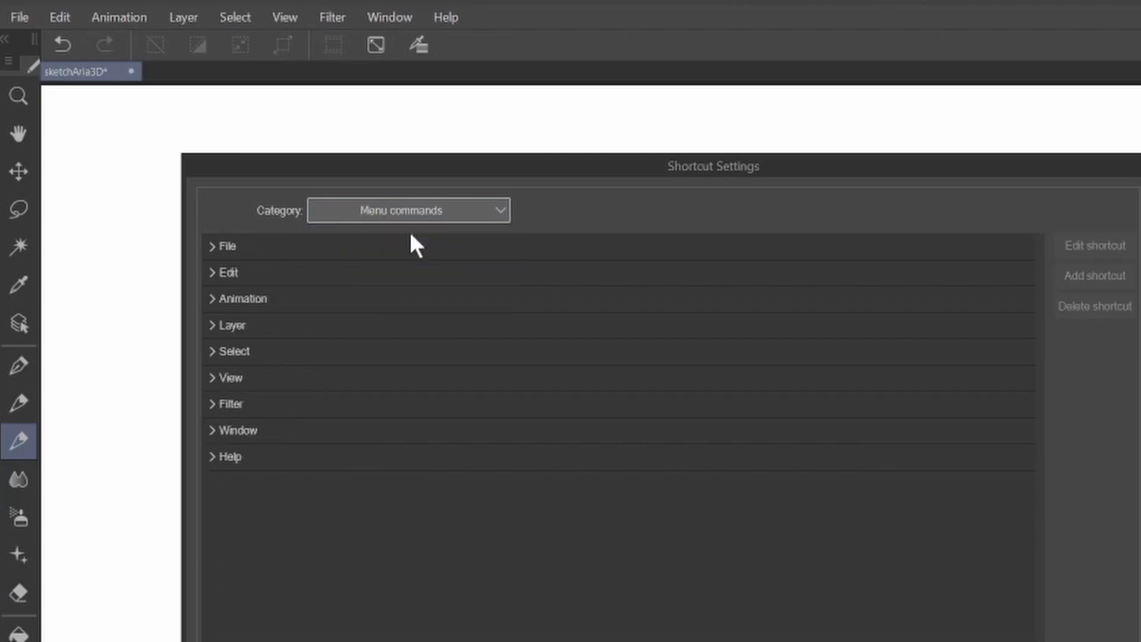
pyautogui.click(230, 272)
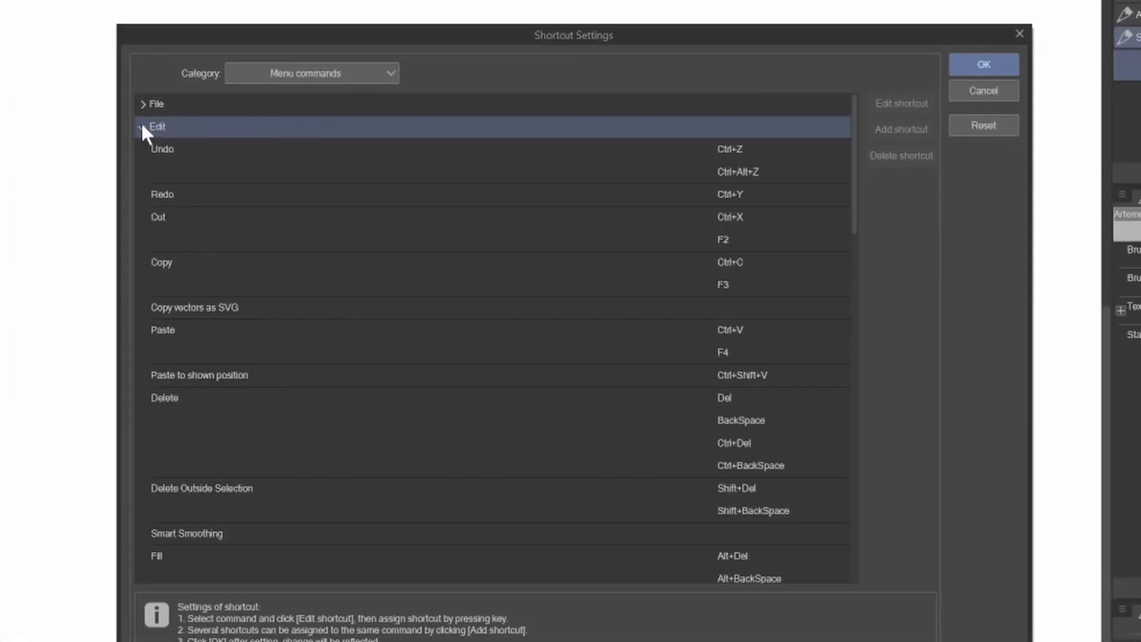
pyautogui.scroll(-3)
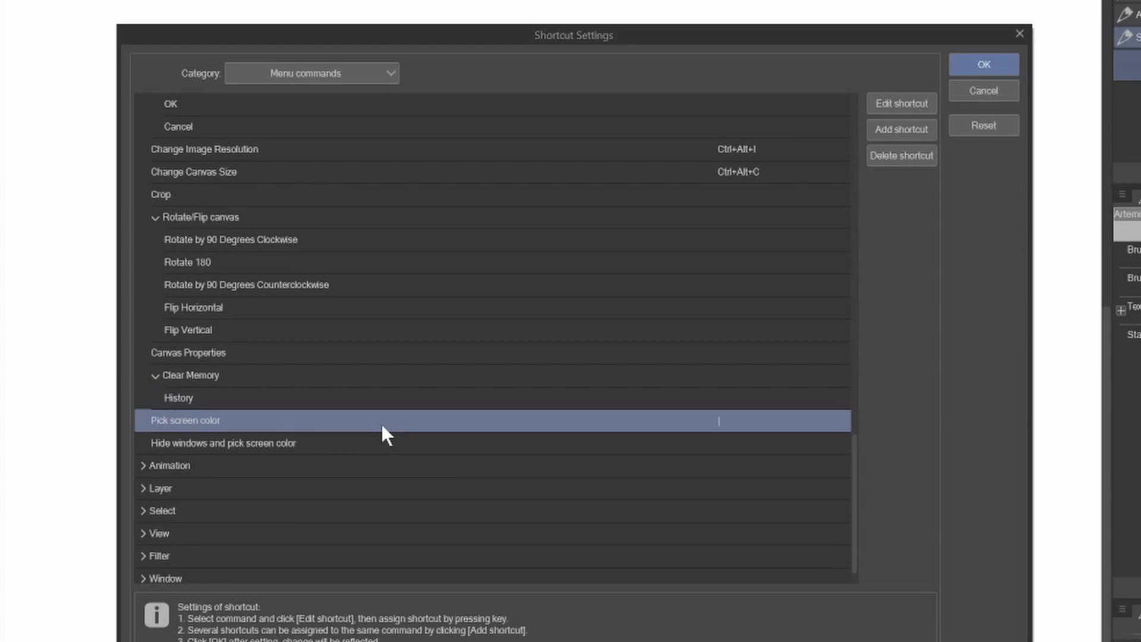
pyautogui.moveTo(737, 428)
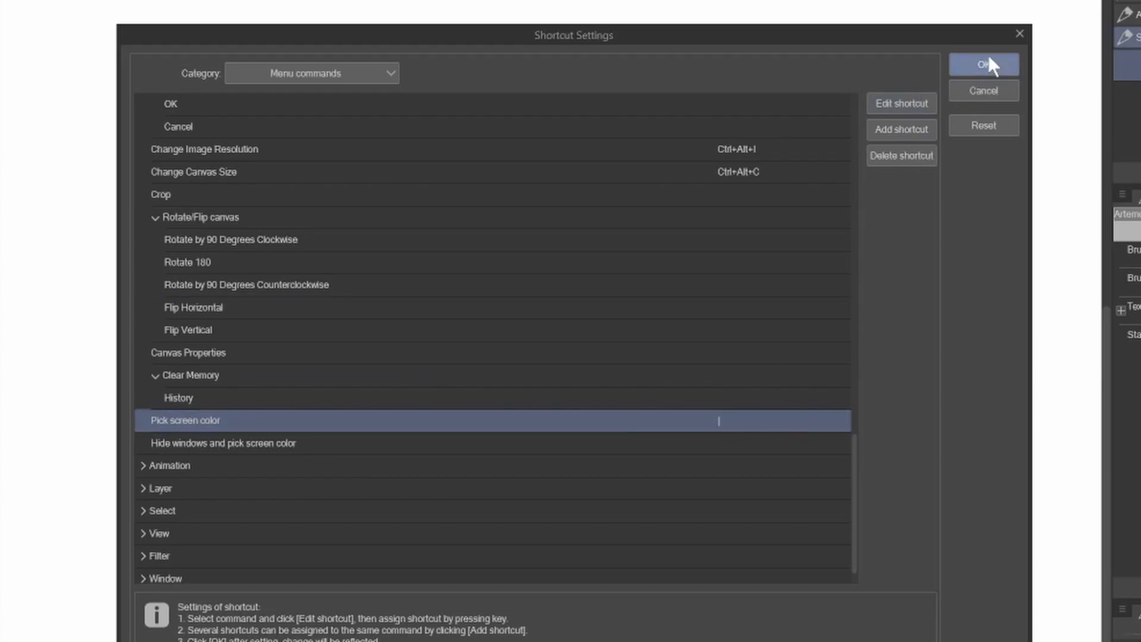
pyautogui.click(983, 64)
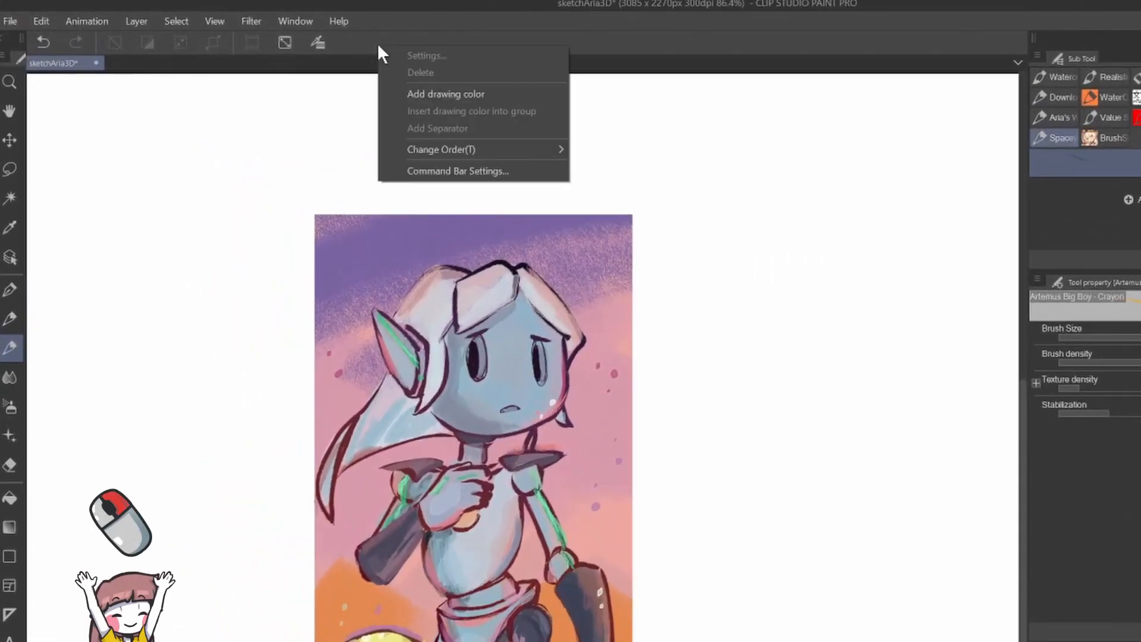
pyautogui.moveTo(418, 175)
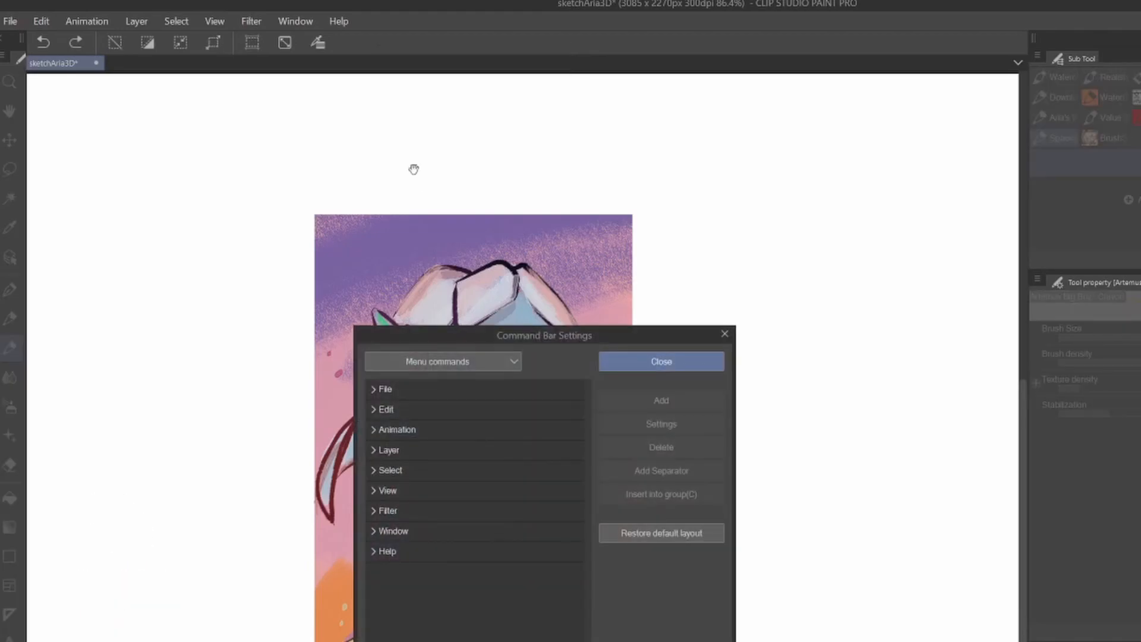
# Step: Select Pick screen color under the Edit group in Command Bar Settings
pyautogui.click(386, 409)
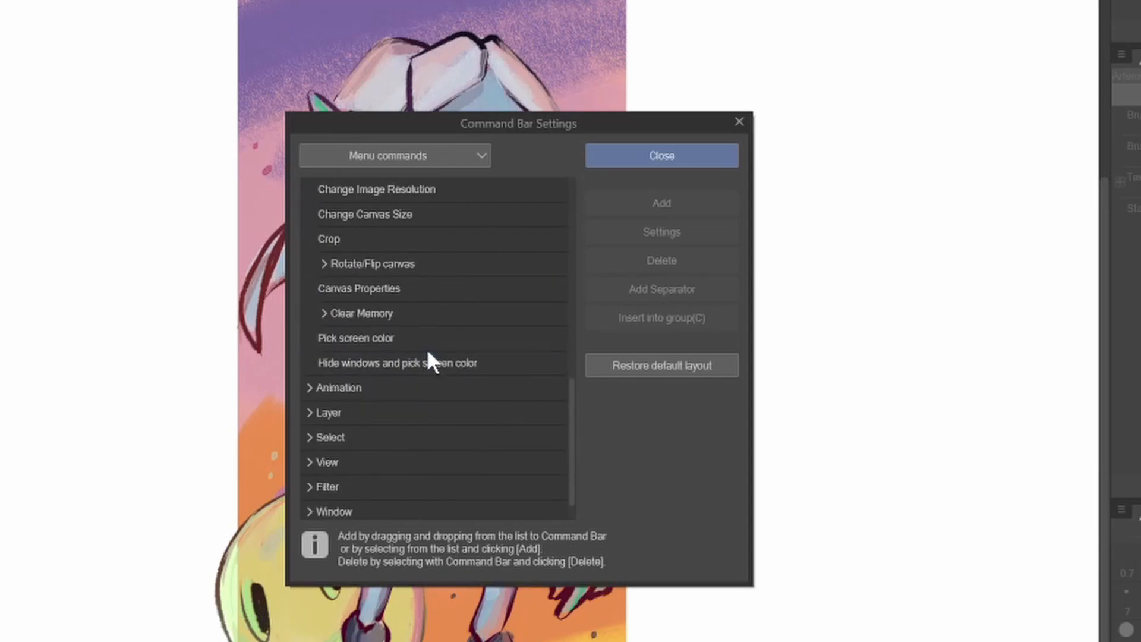
pyautogui.click(356, 308)
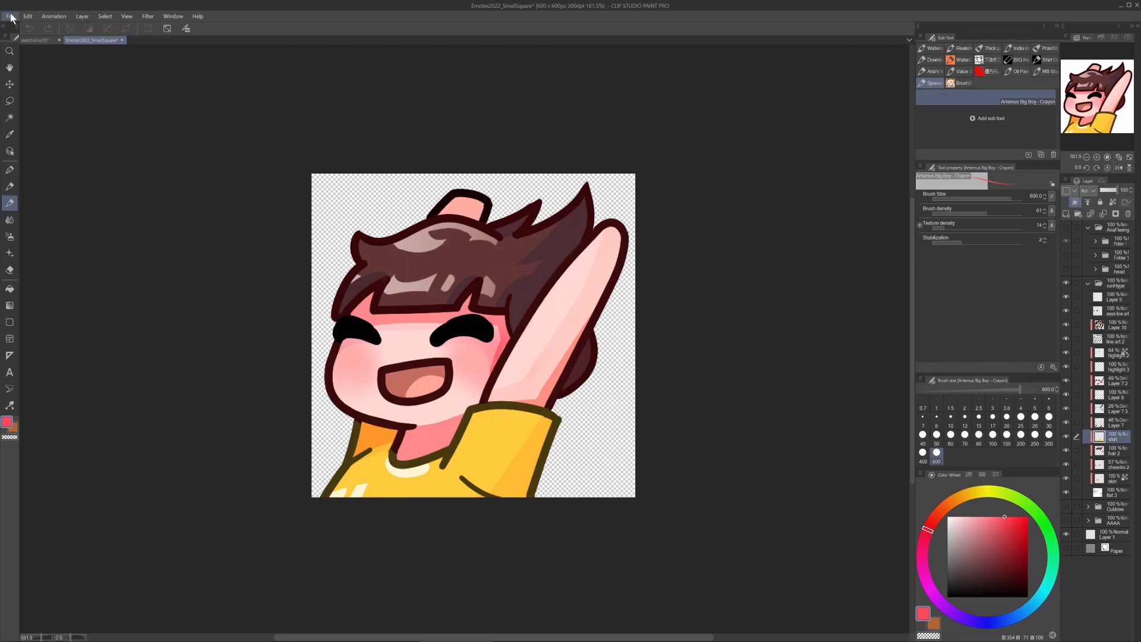
# Step: Bring up the File menu over the cheering-boy emote canvas
pyautogui.click(28, 17)
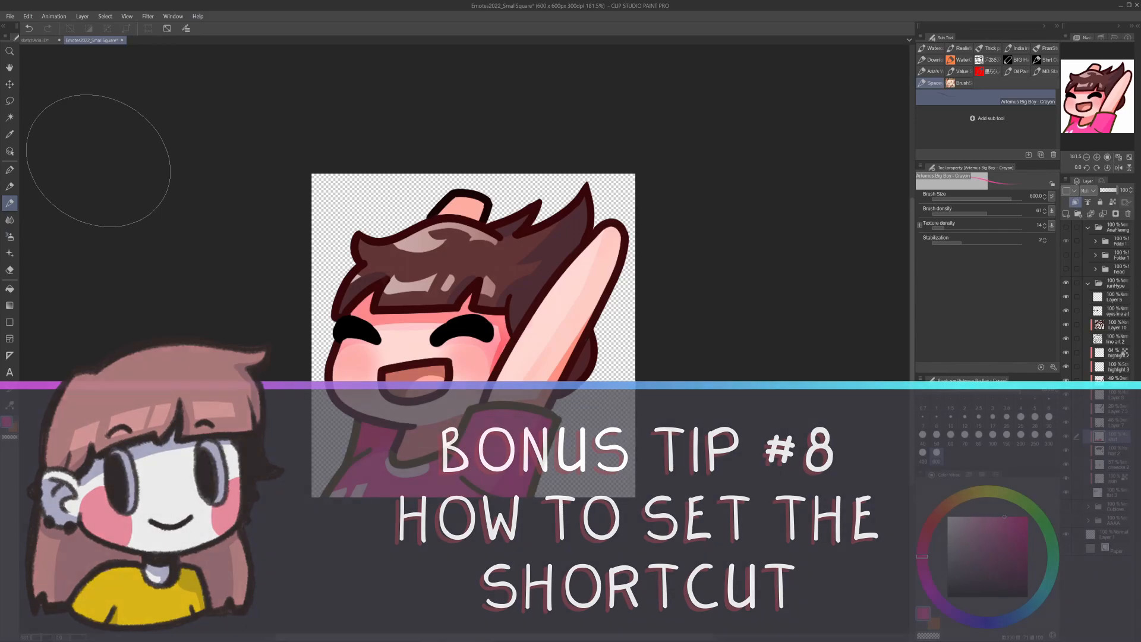
# Step: Open File > Shortcut Settings and expand the Edit commands list
pyautogui.click(10, 16)
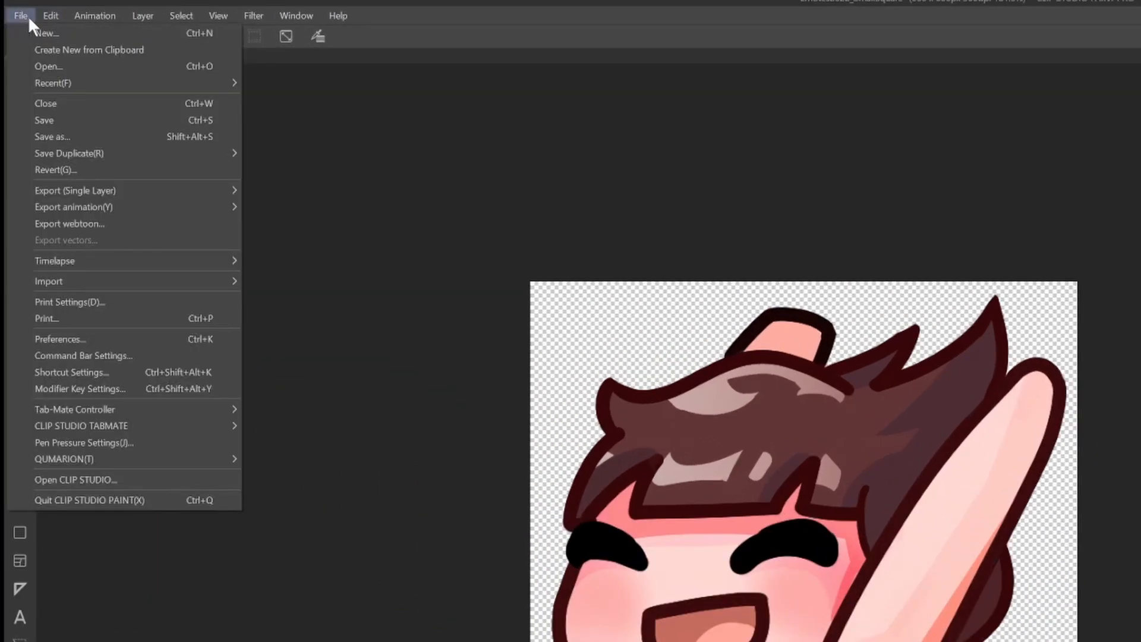
pyautogui.moveTo(52, 82)
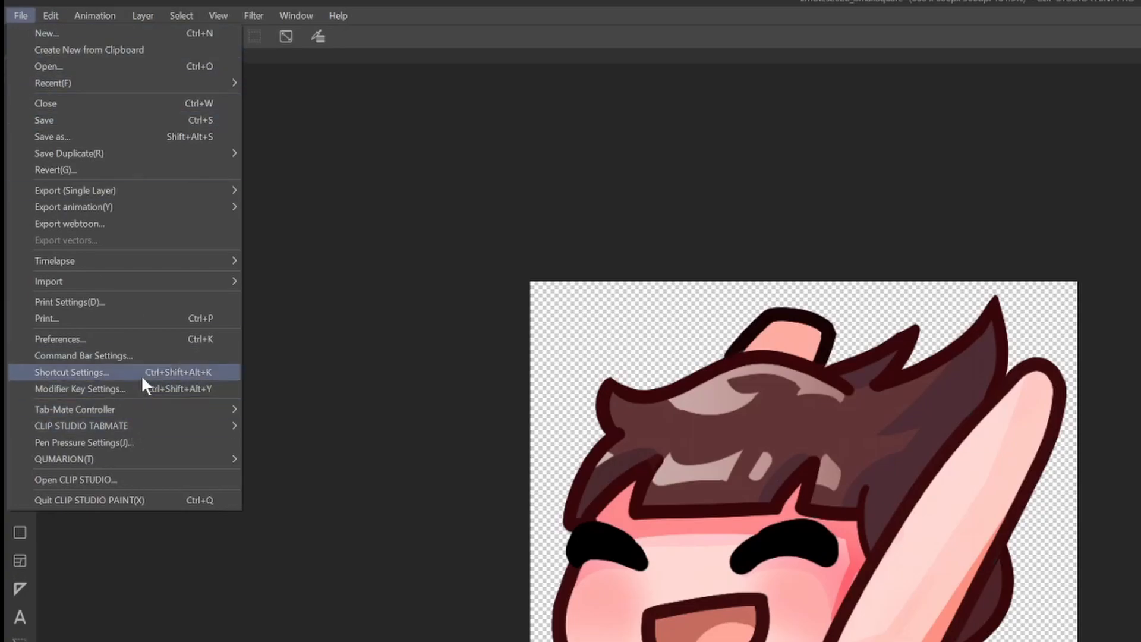
pyautogui.click(71, 372)
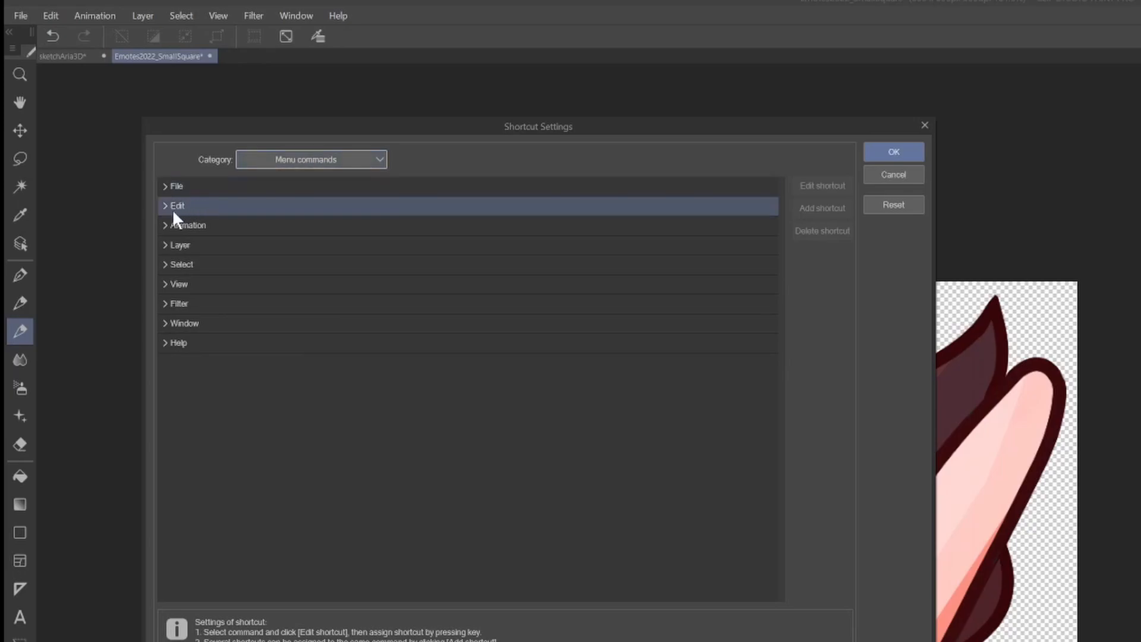
pyautogui.click(175, 205)
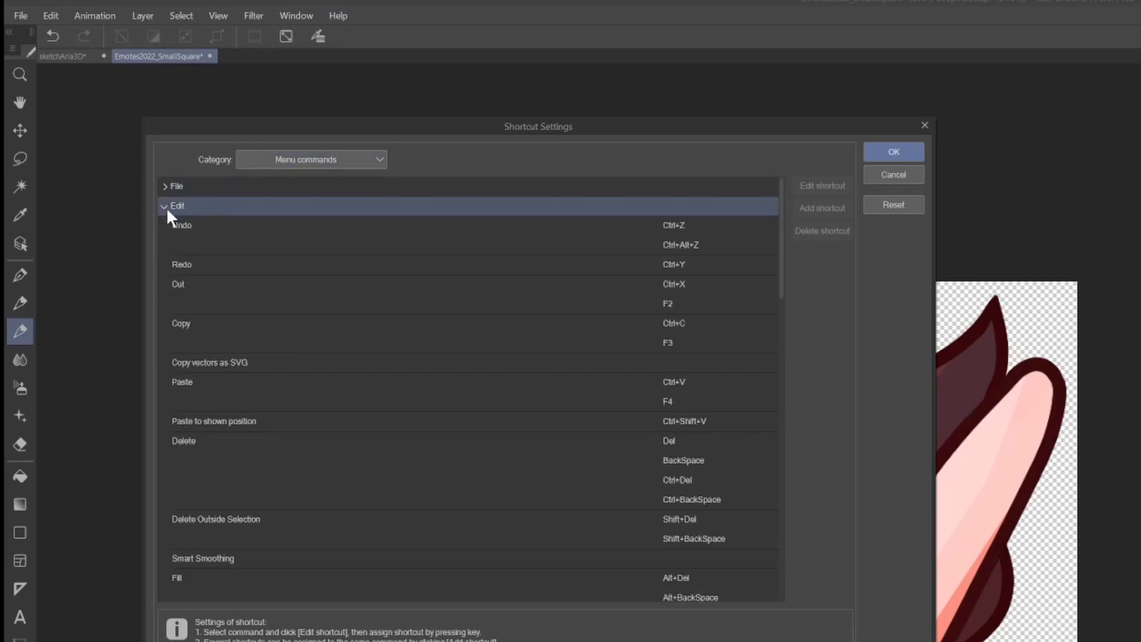
pyautogui.scroll(-3)
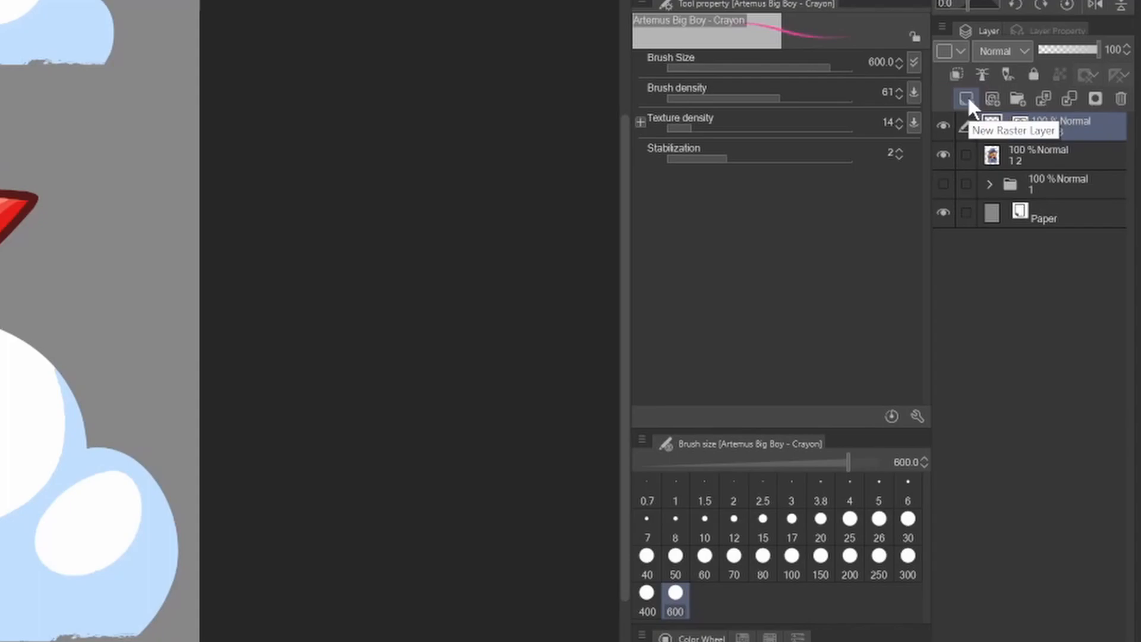
# Step: Add two new layers in the Layer palette, leaving Layer 8 on top
pyautogui.click(967, 98)
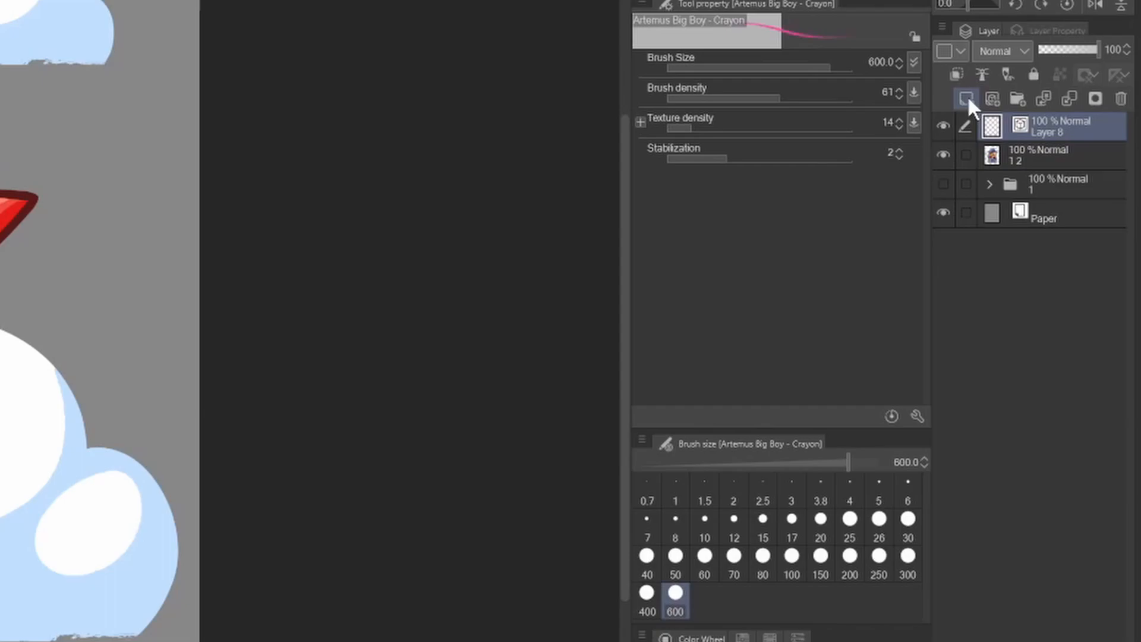
pyautogui.moveTo(966, 98)
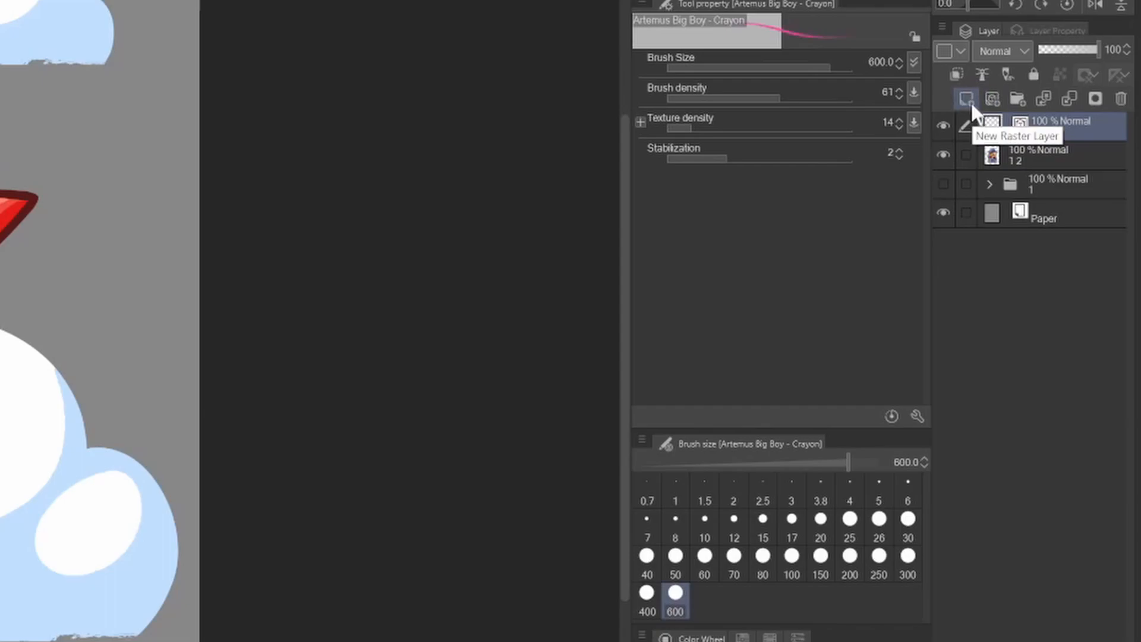
pyautogui.click(966, 99)
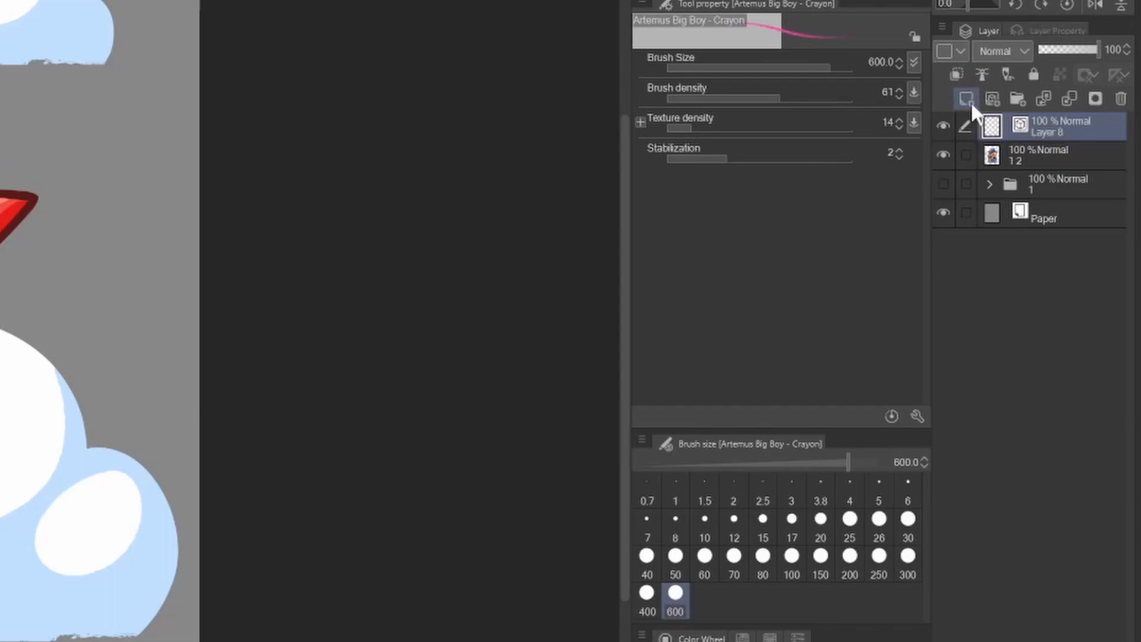
pyautogui.moveTo(992, 99)
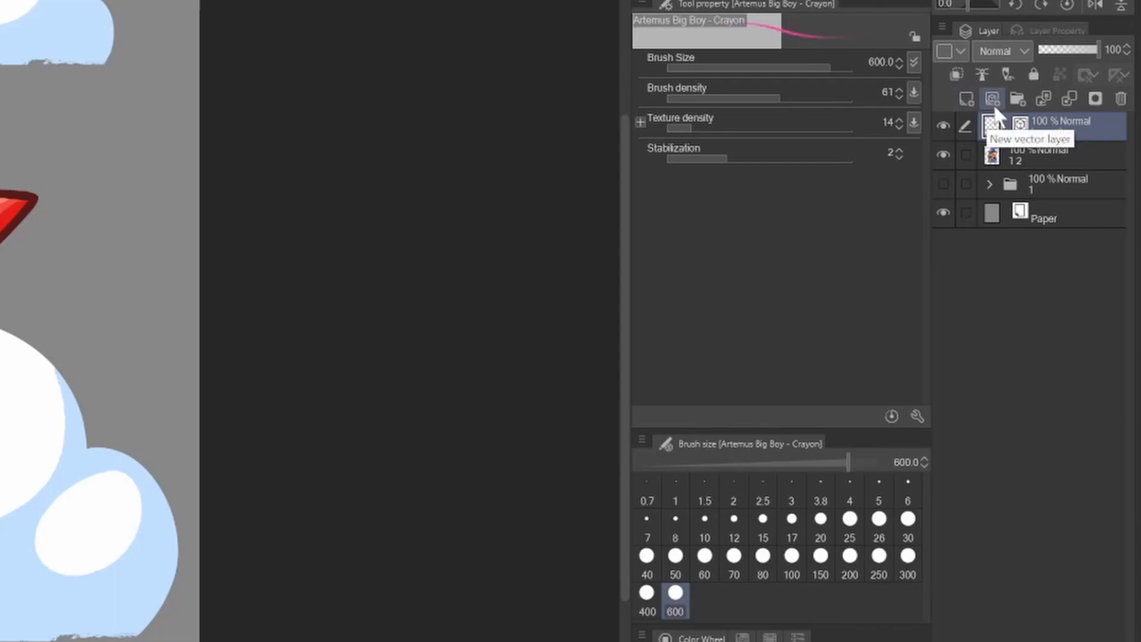
pyautogui.moveTo(1017, 98)
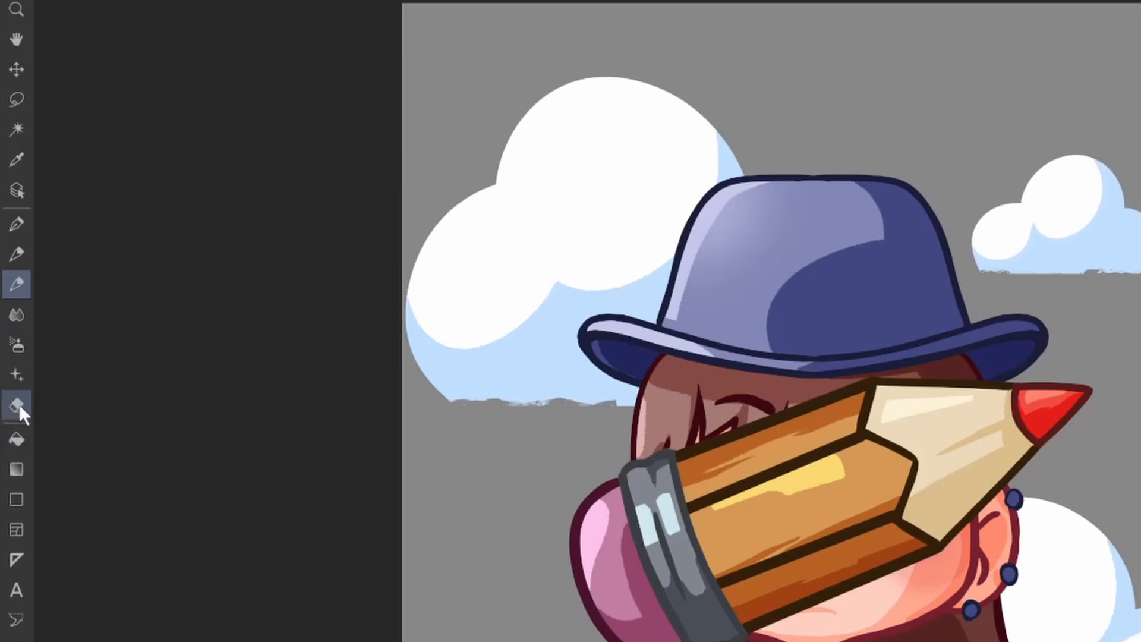
# Step: Switch to the Eraser tool after drawing the red crosshair
pyautogui.click(16, 406)
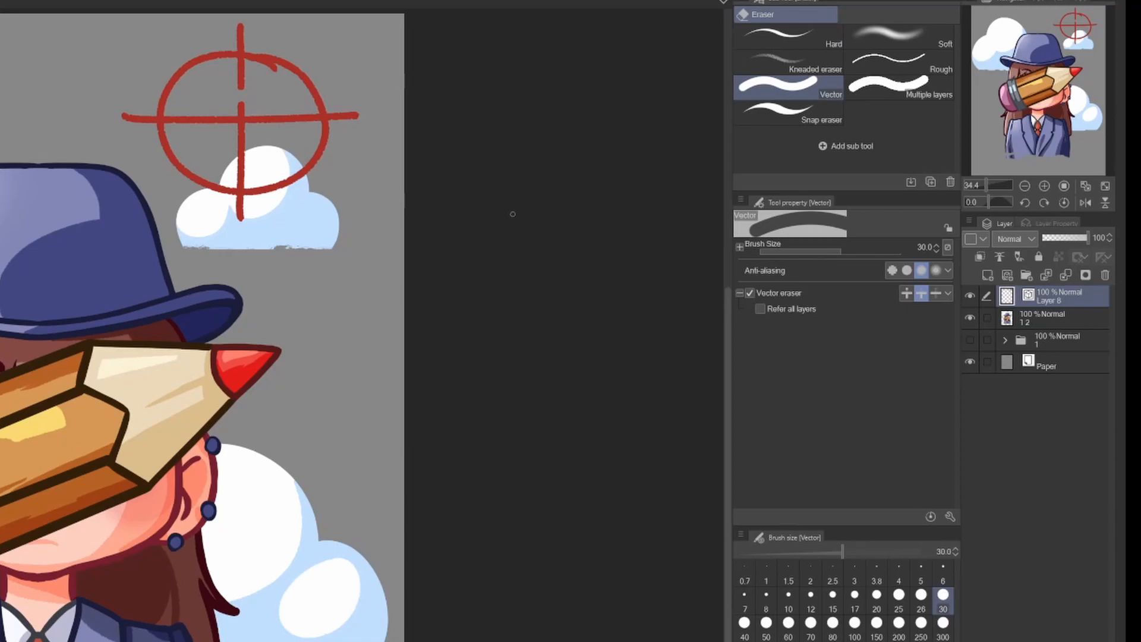
pyautogui.moveTo(470, 246)
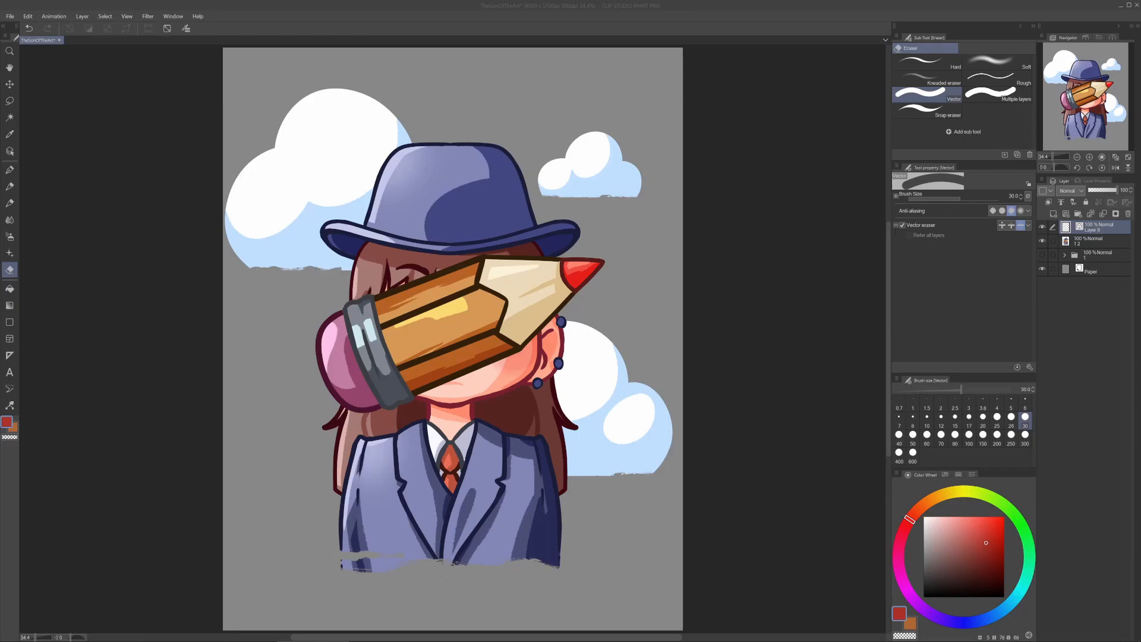
pyautogui.moveTo(89, 278)
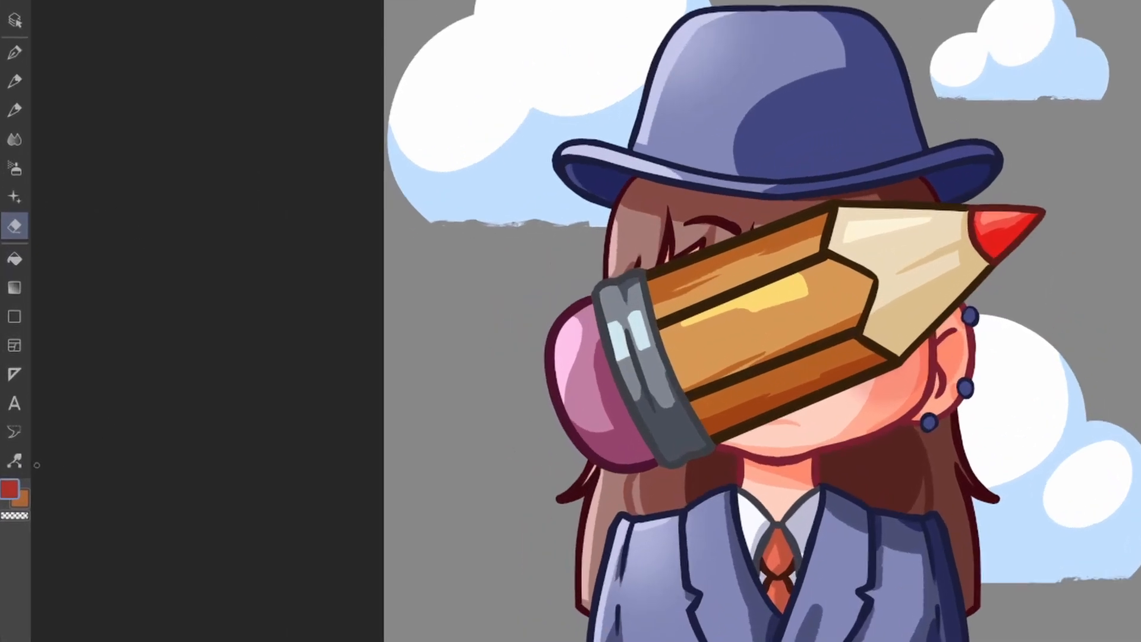
pyautogui.moveTo(15, 460)
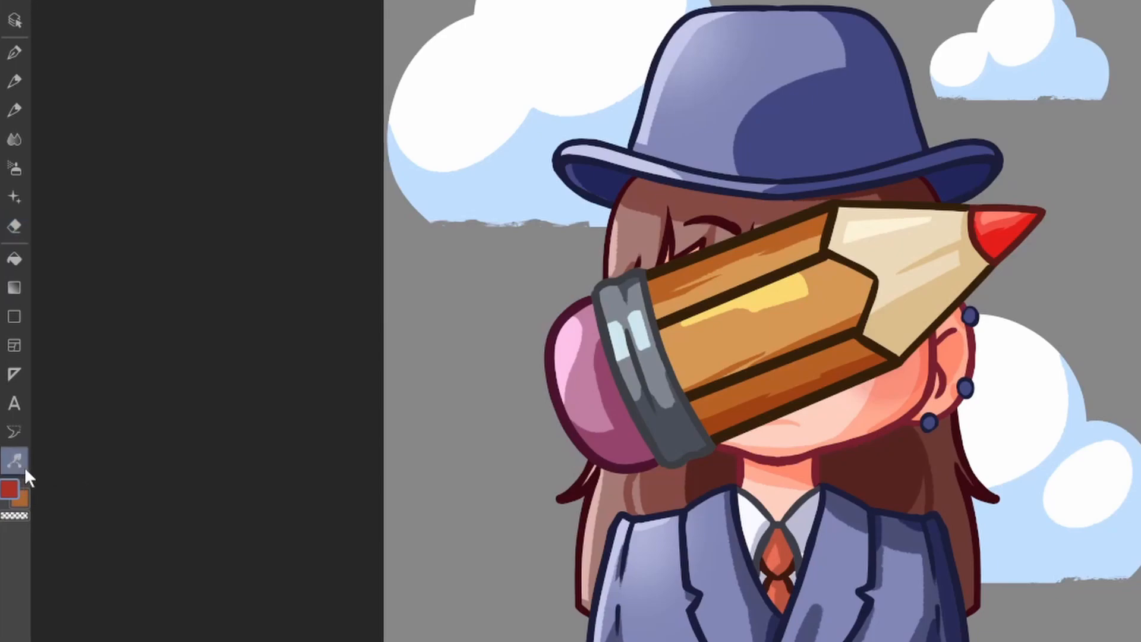
# Step: Switch to the Correct line tool and scroll to the Pinch vector line sub tool
pyautogui.click(13, 459)
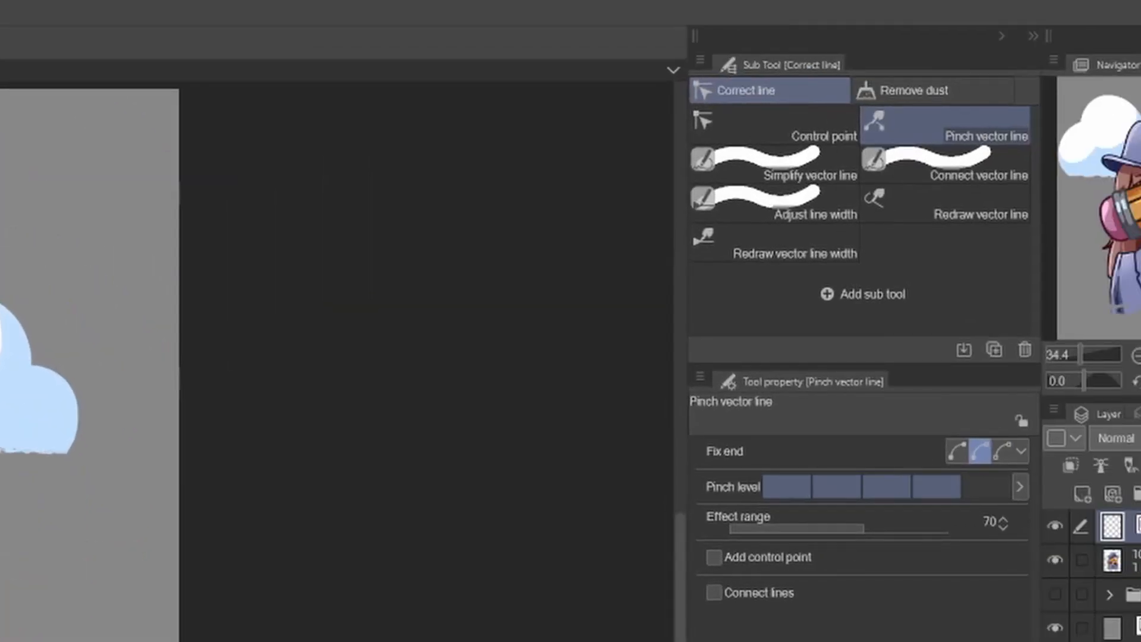
pyautogui.moveTo(939, 145)
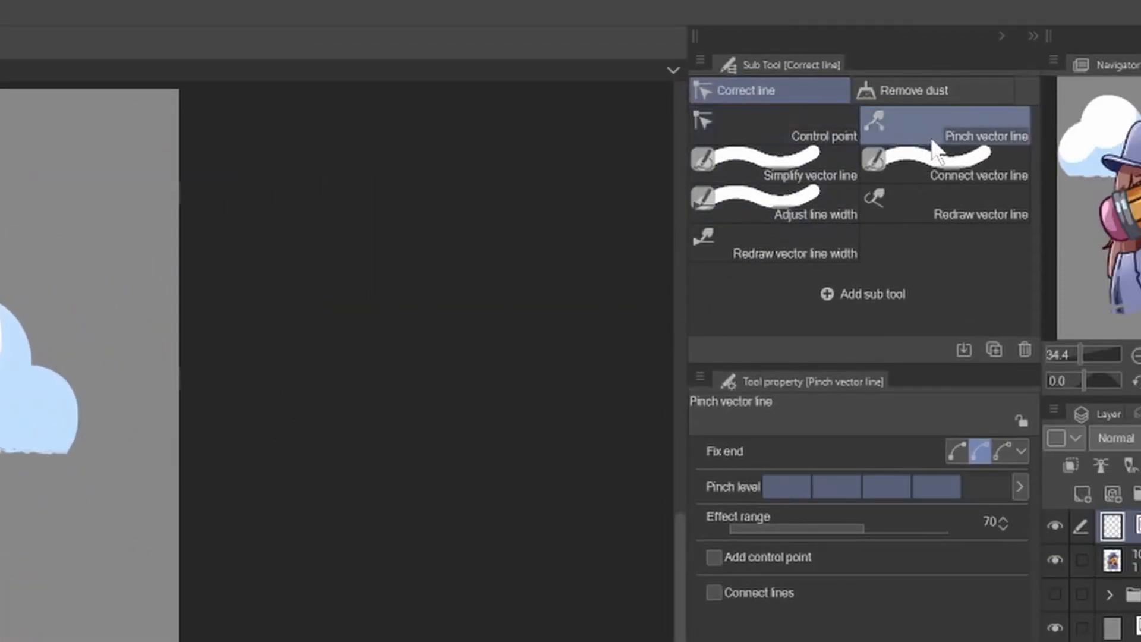
pyautogui.moveTo(958, 422)
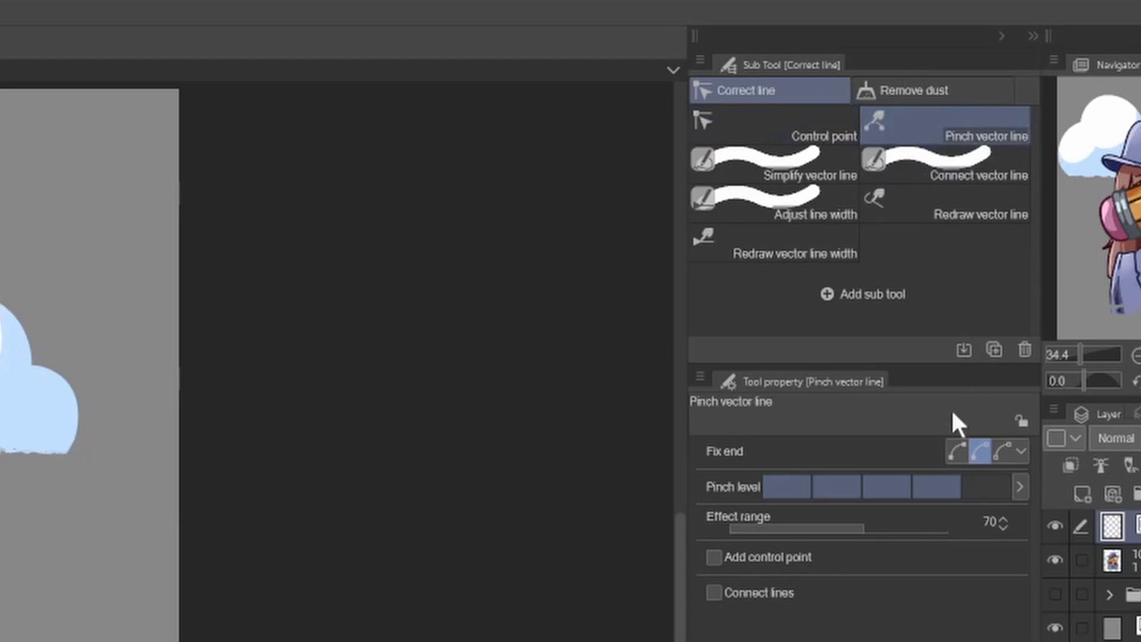
pyautogui.scroll(-3)
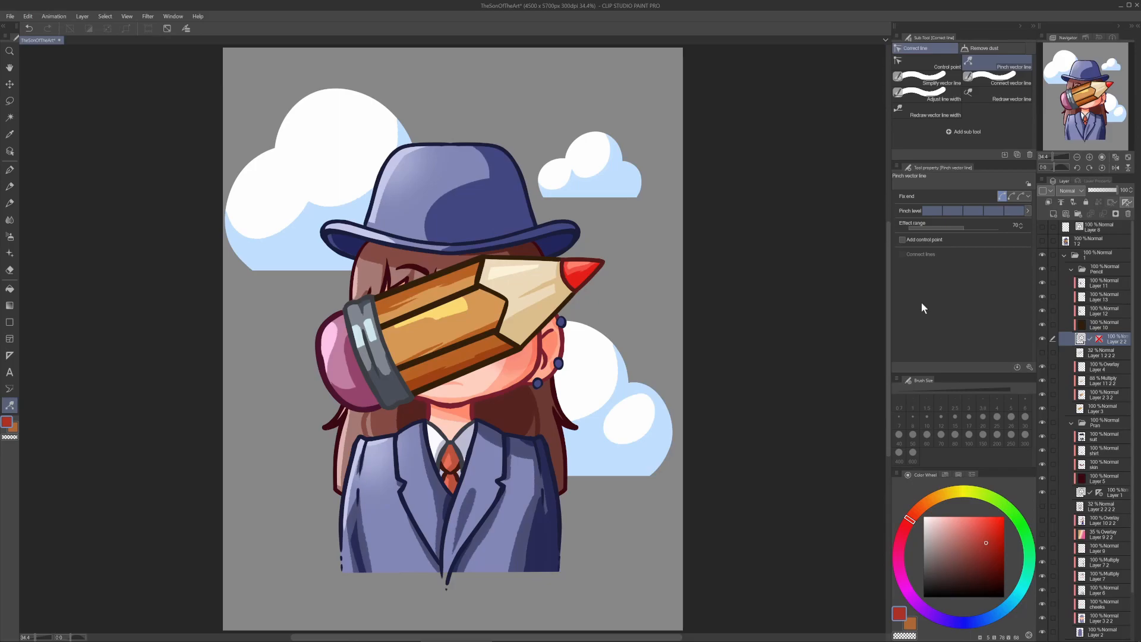
pyautogui.moveTo(921, 307)
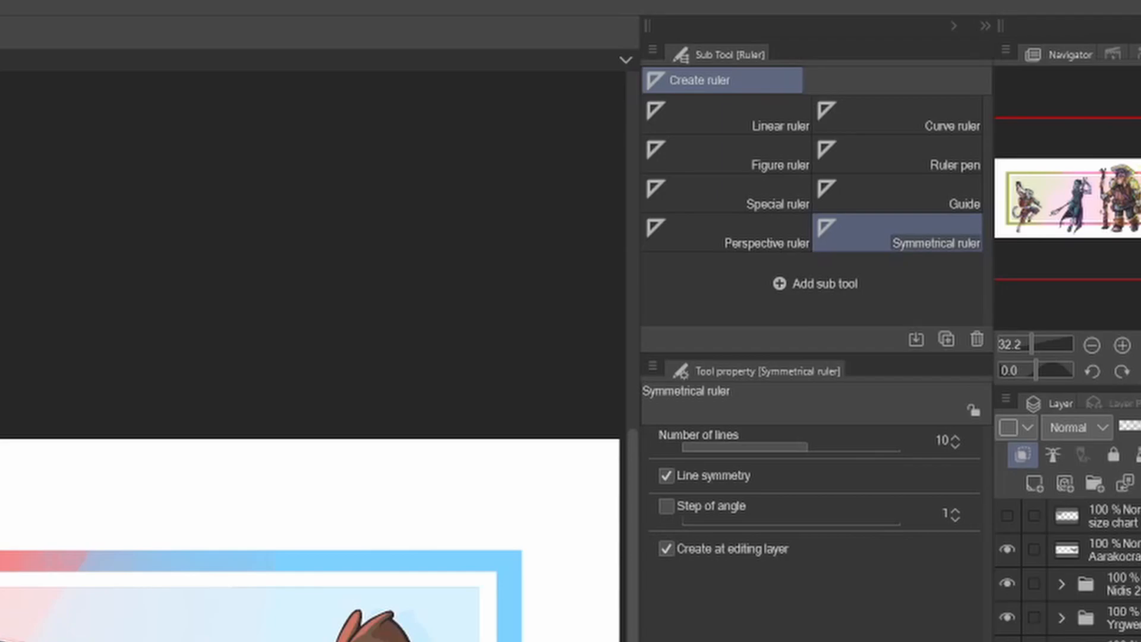
pyautogui.moveTo(912, 268)
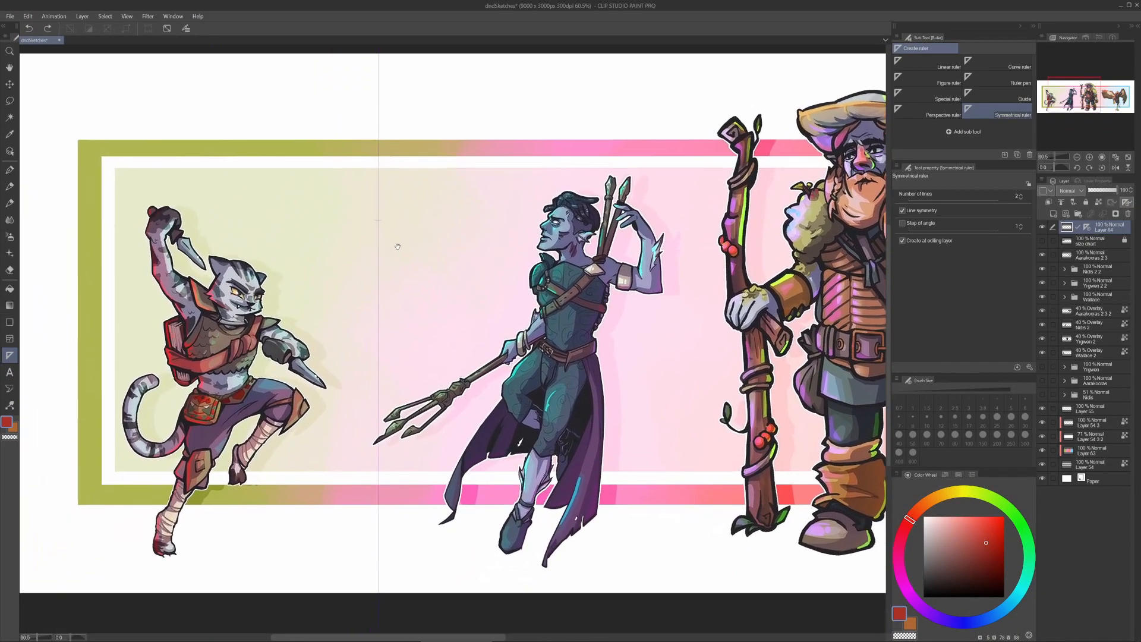
# Step: Finish placing the vertical symmetrical ruler between the cat and elf characters
pyautogui.click(11, 204)
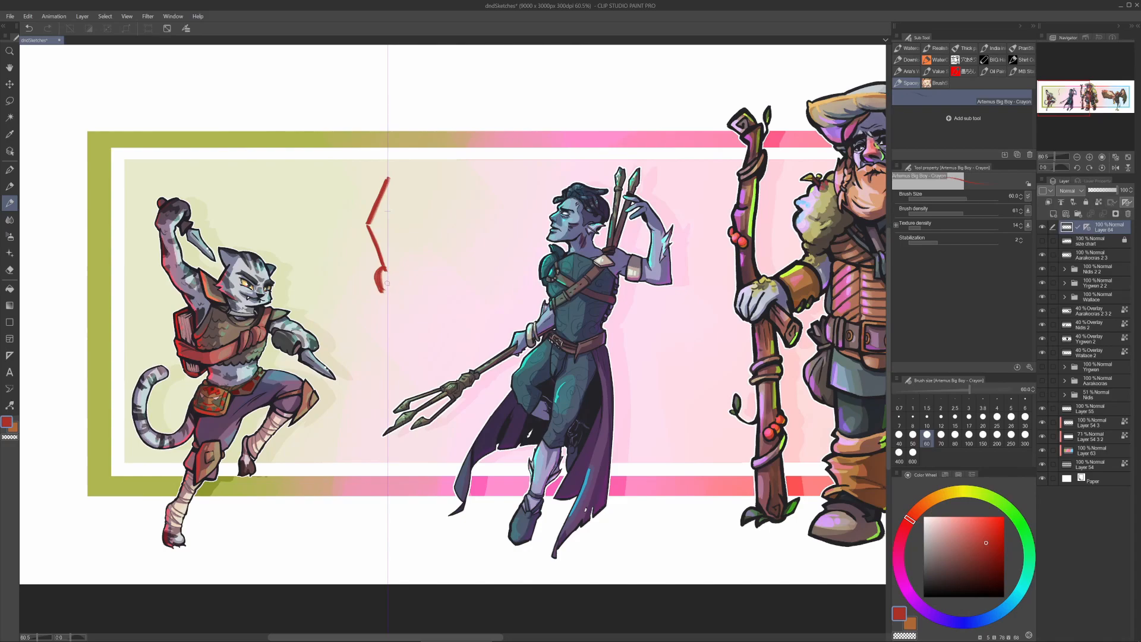
pyautogui.moveTo(430, 286)
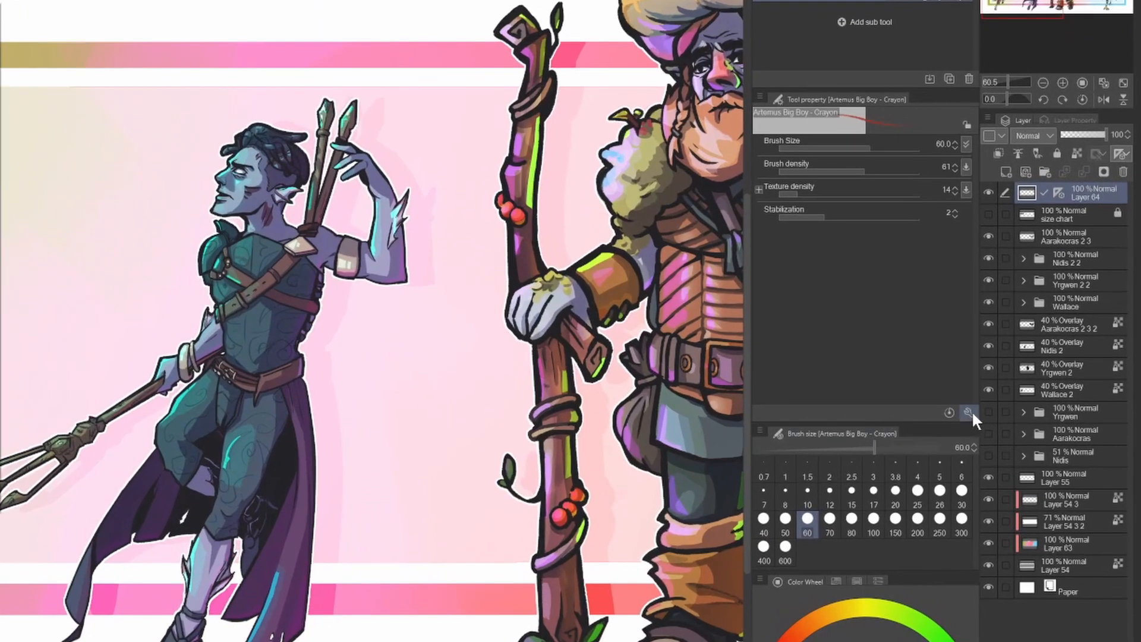
pyautogui.moveTo(972, 424)
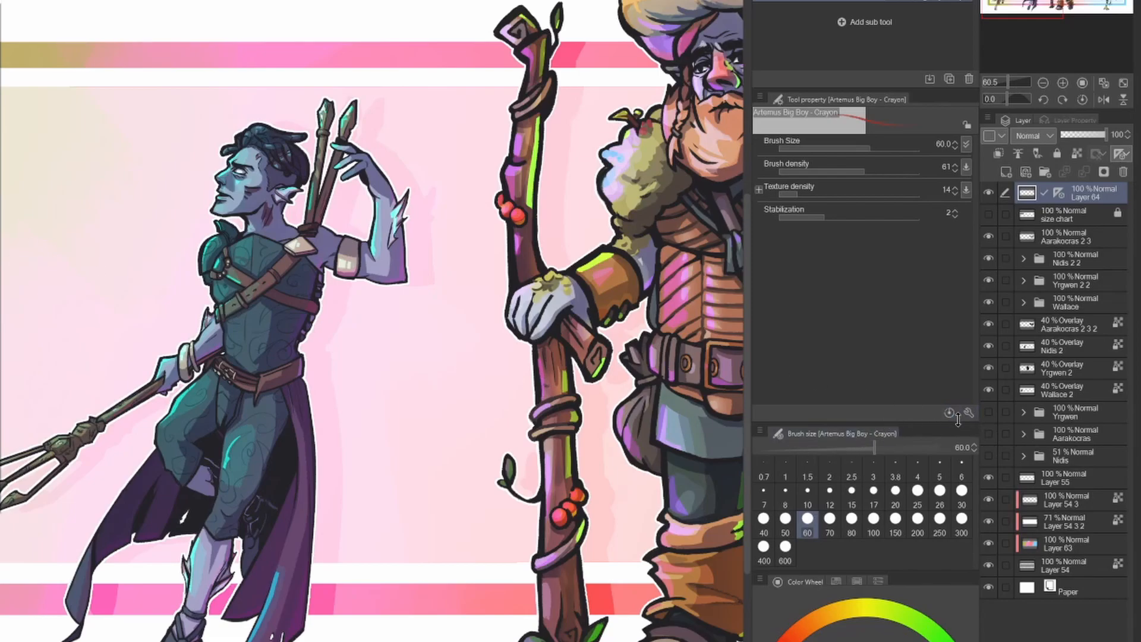
pyautogui.moveTo(969, 413)
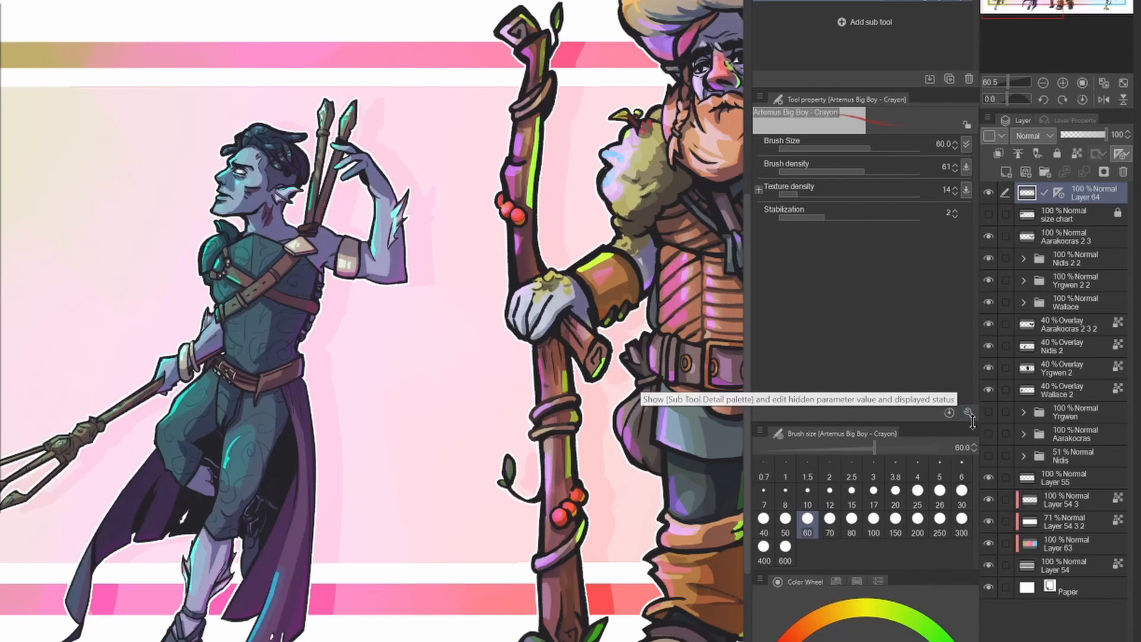
# Step: Enable ruler snapping in the crayon's Sub Tool Detail, then draw the mirrored spear outline
pyautogui.click(950, 412)
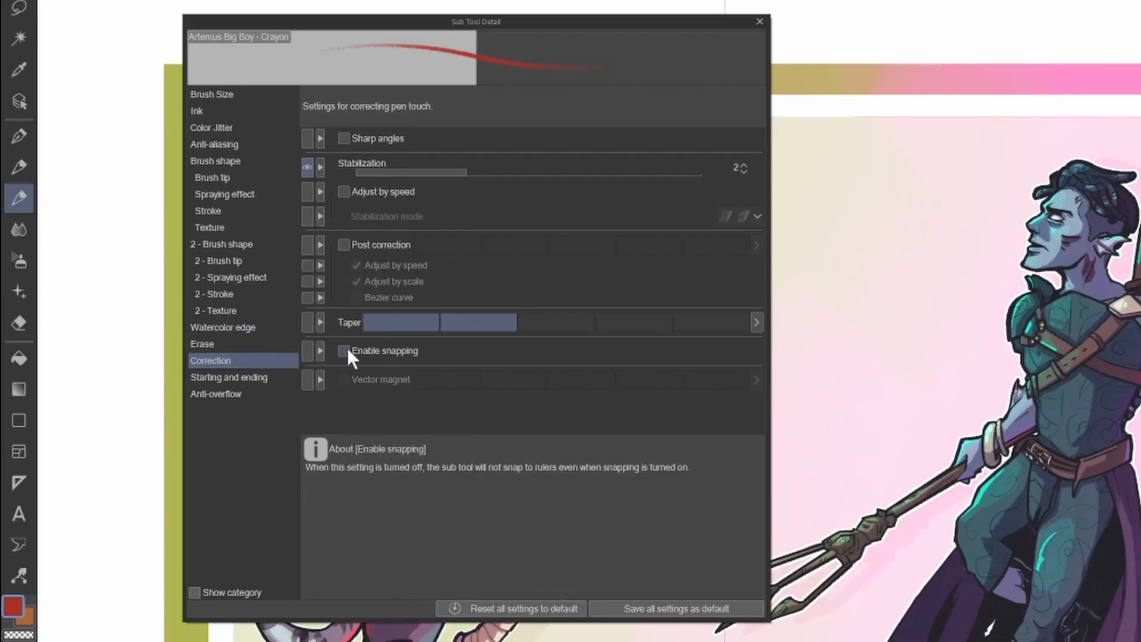
pyautogui.moveTo(345, 351)
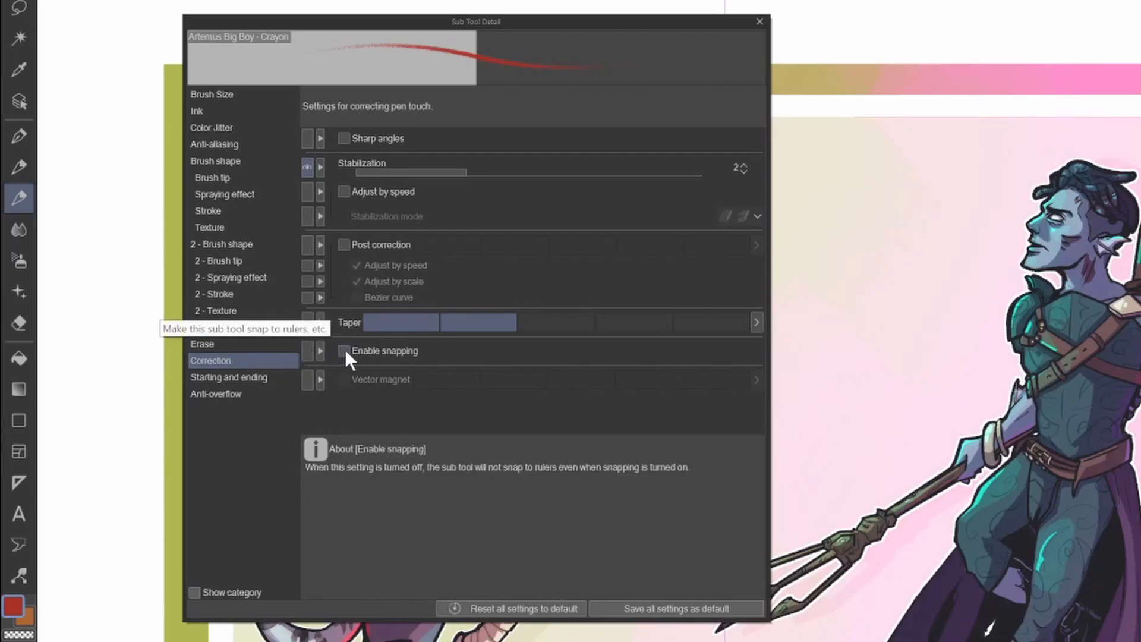
pyautogui.click(759, 21)
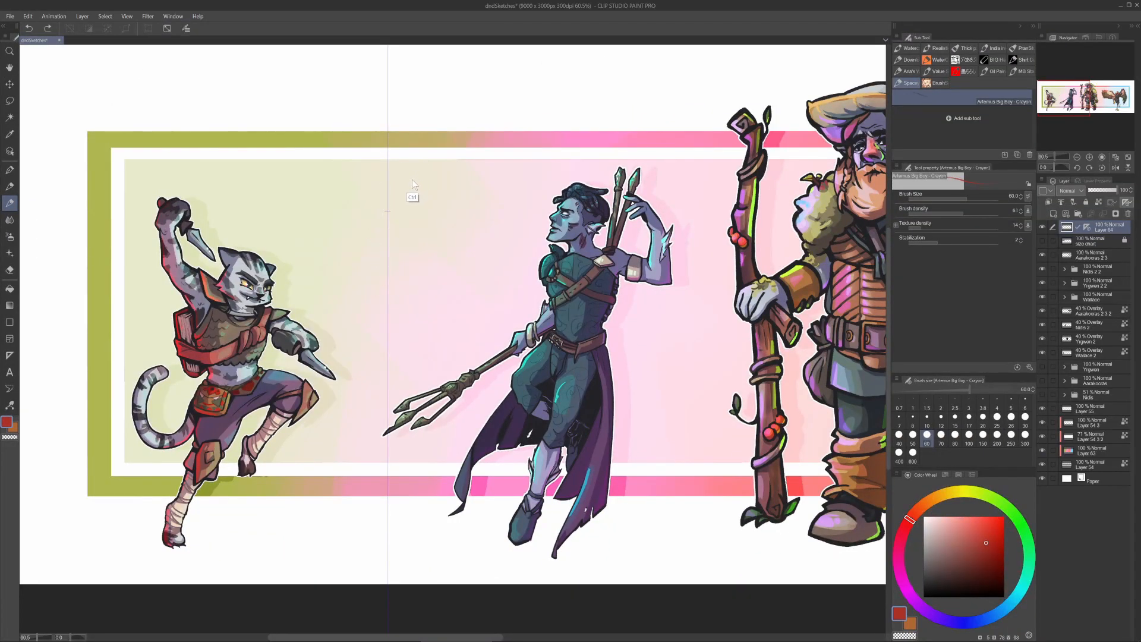
pyautogui.moveTo(387, 167); pyautogui.dragTo(387, 280)
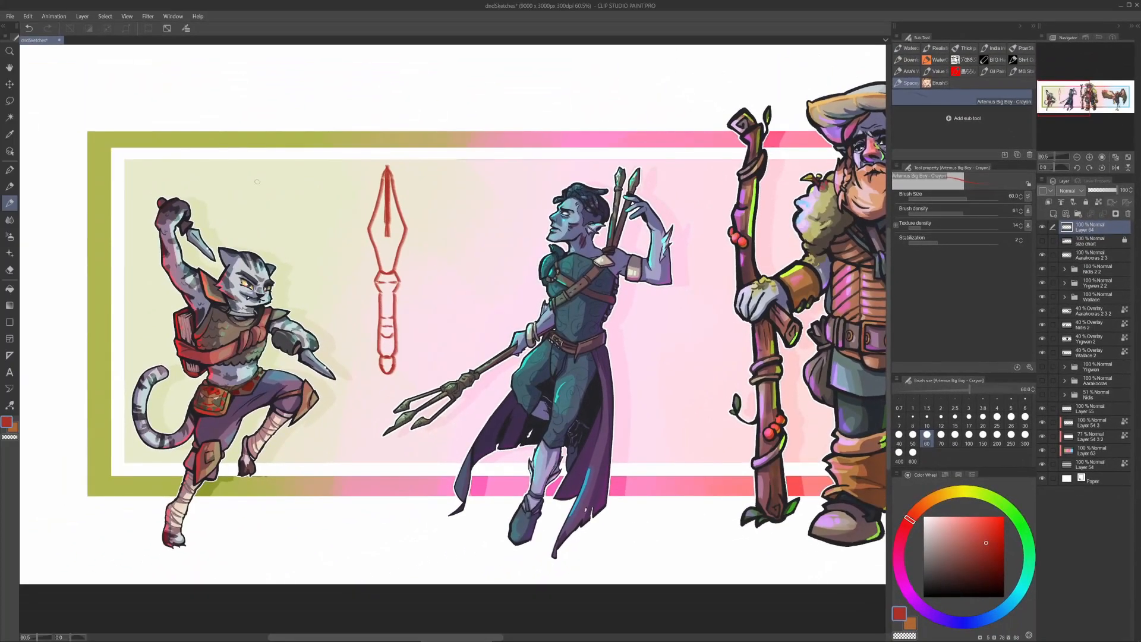
# Step: Finish the symmetric spear and add a small four-pointed sparkle beside its tip
pyautogui.click(388, 233)
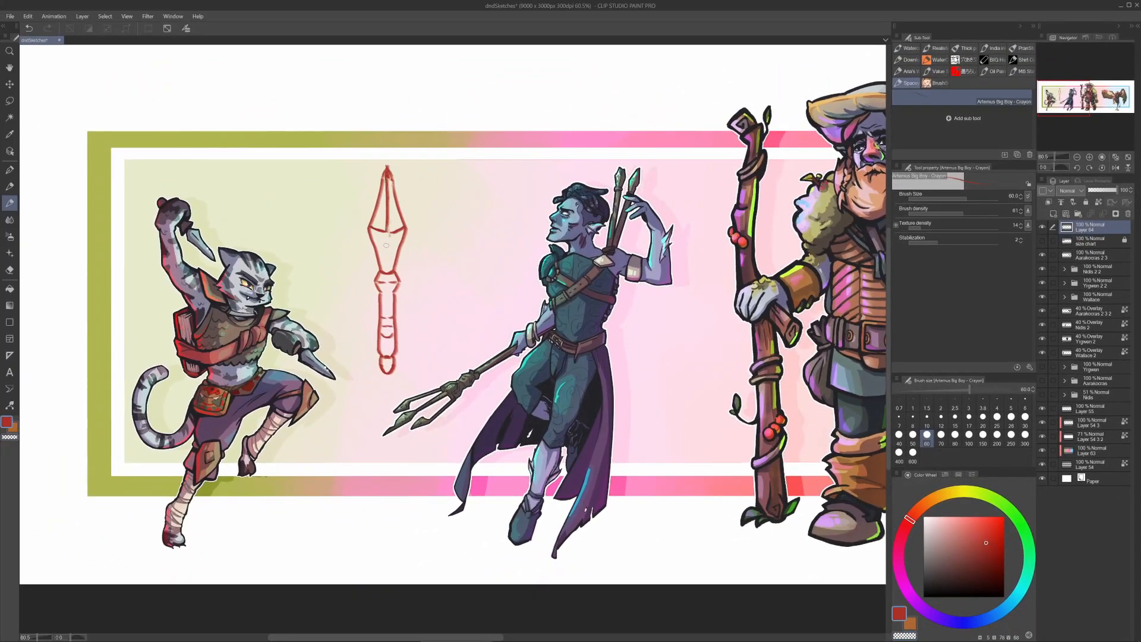
pyautogui.click(415, 174)
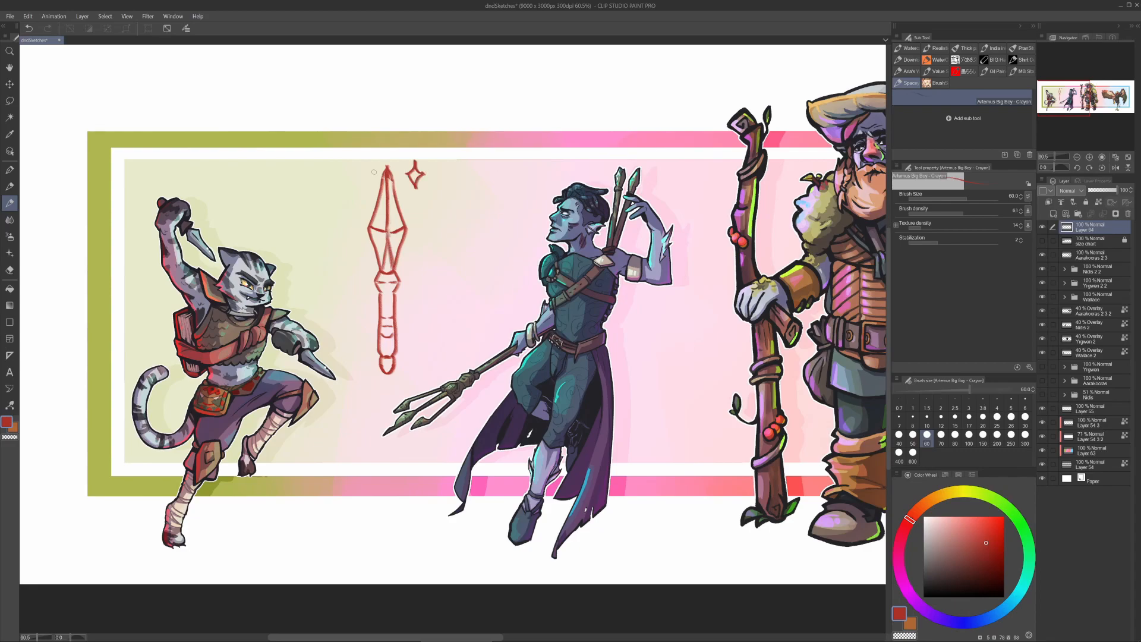